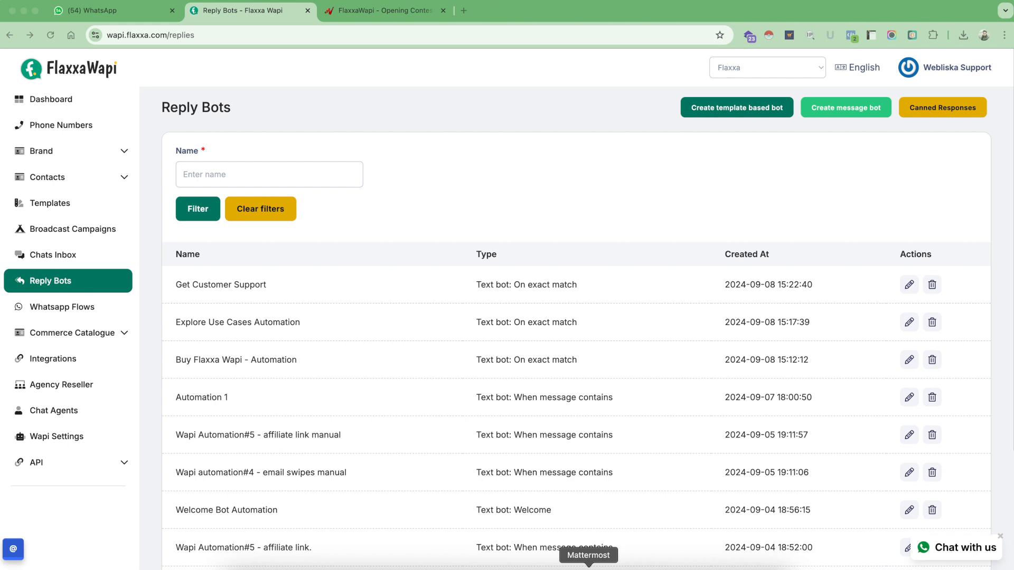
{"action": "mouse_move", "coordinate": [843, 167]}
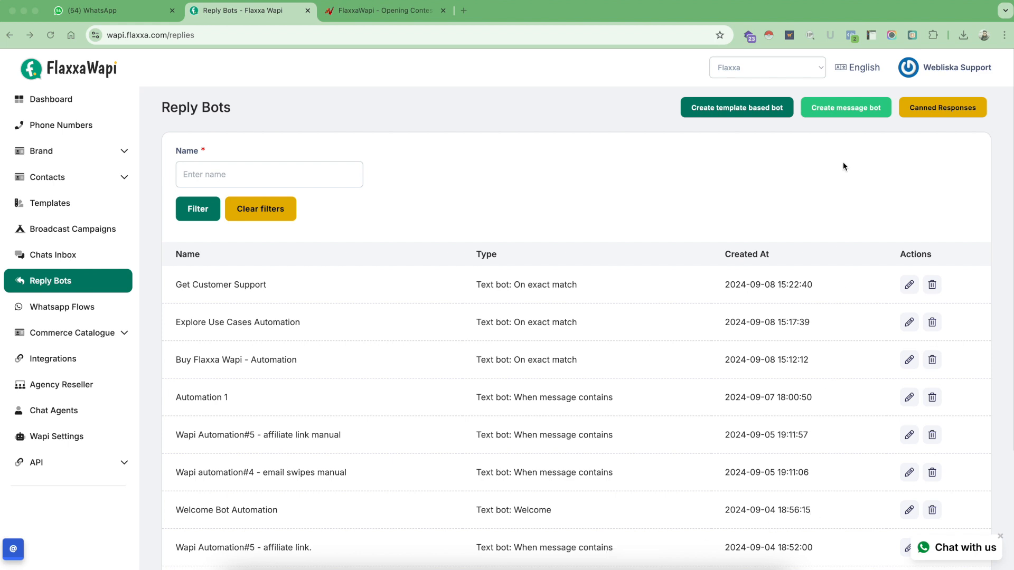
{"action": "mouse_move", "coordinate": [879, 108]}
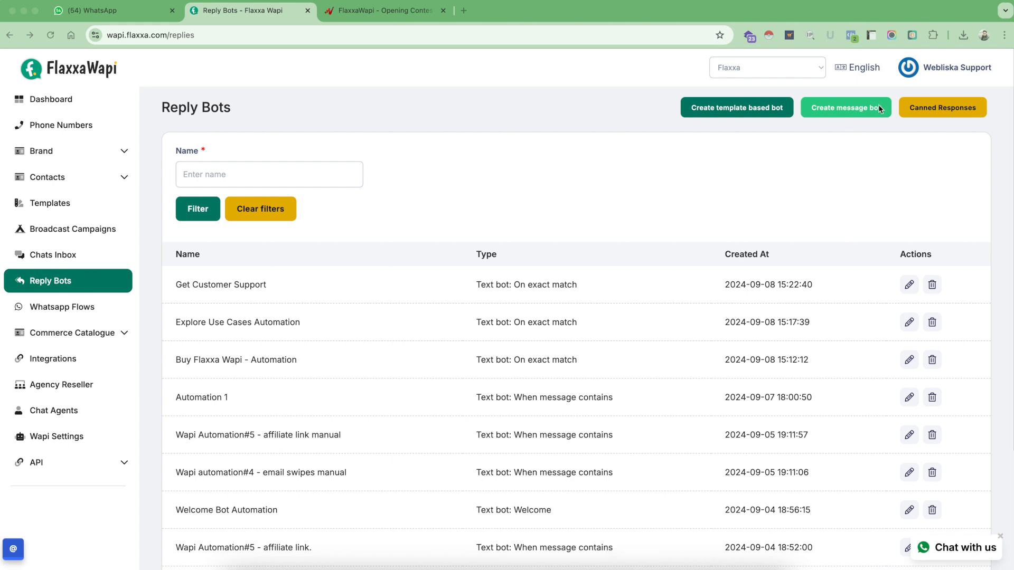
{"action": "mouse_move", "coordinate": [735, 154]}
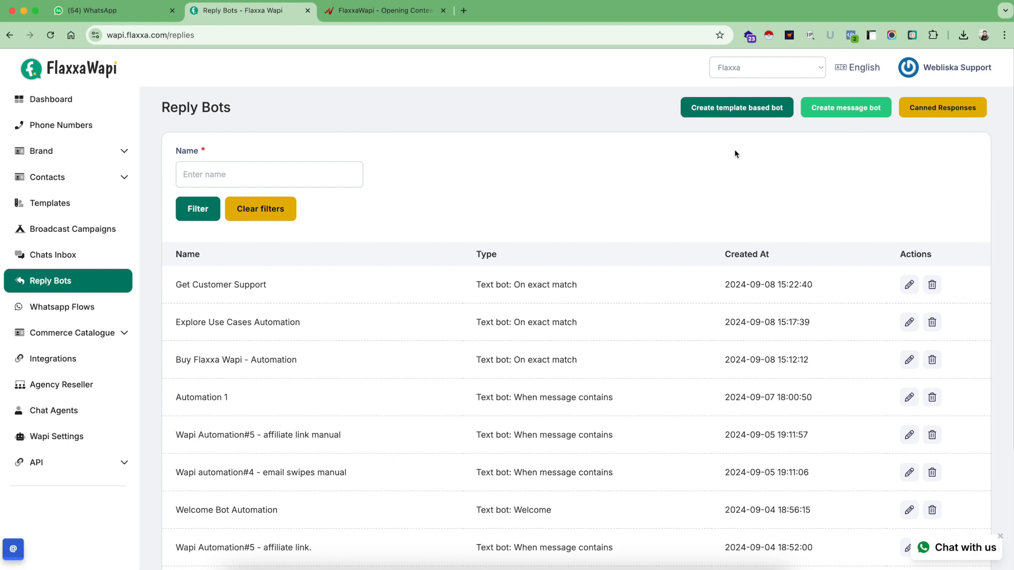
{"action": "mouse_move", "coordinate": [742, 115]}
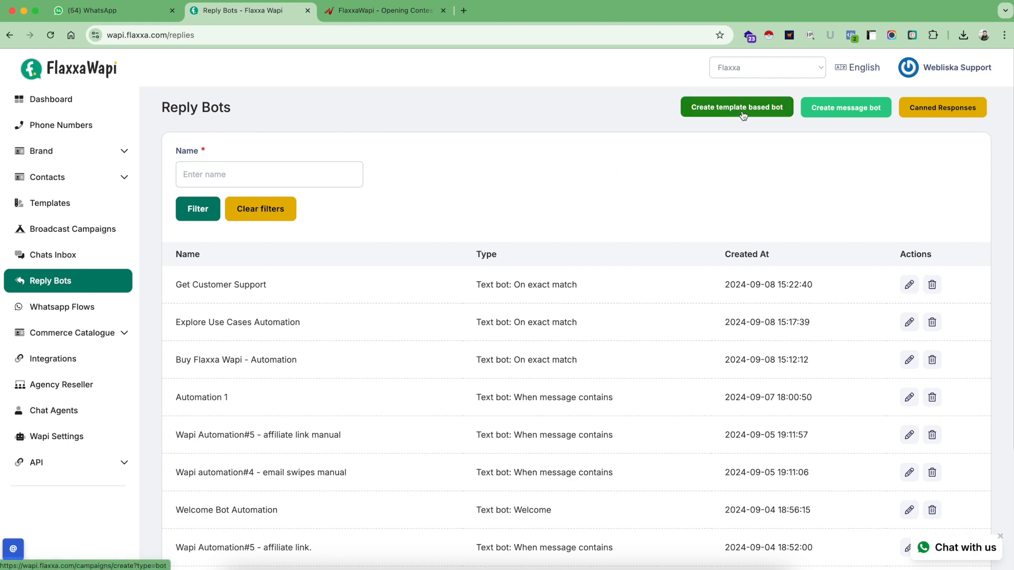
{"action": "mouse_move", "coordinate": [476, 158]}
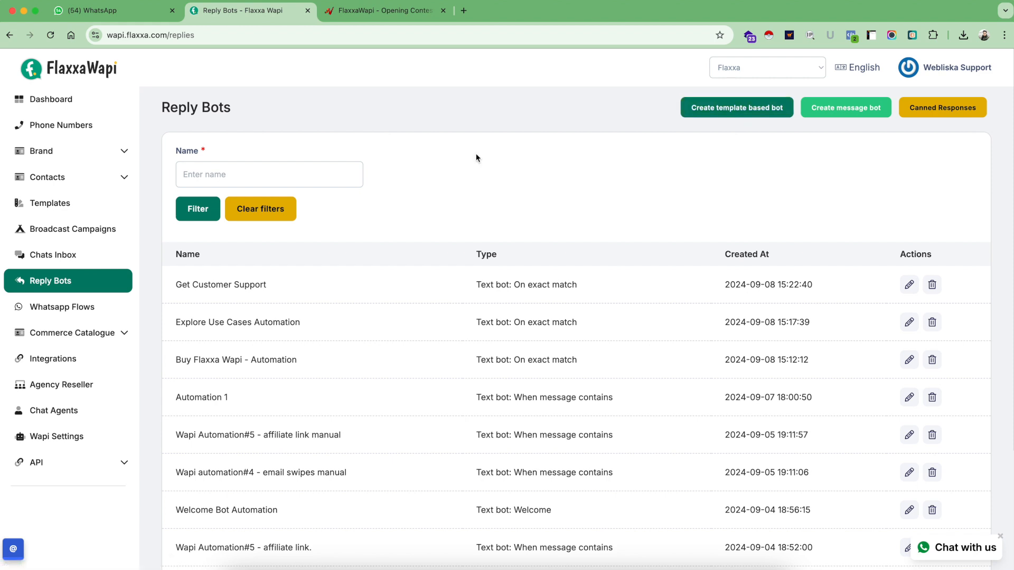
{"action": "mouse_move", "coordinate": [362, 126]}
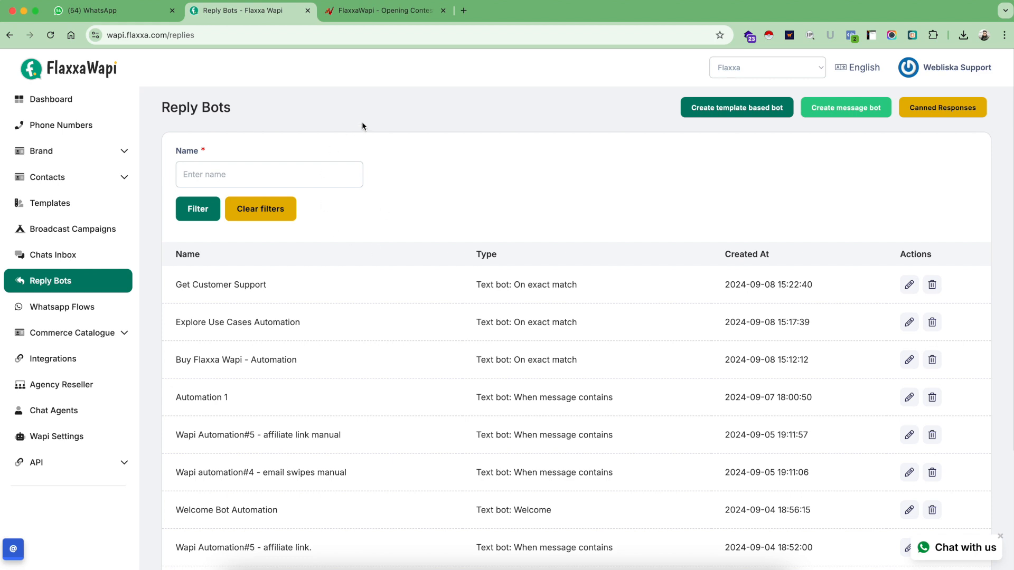
Send 'hello' to the Flaxxa Wapi chat in WhatsApp Web to trigger the welcome menu
{"action": "left_click", "coordinate": [107, 11]}
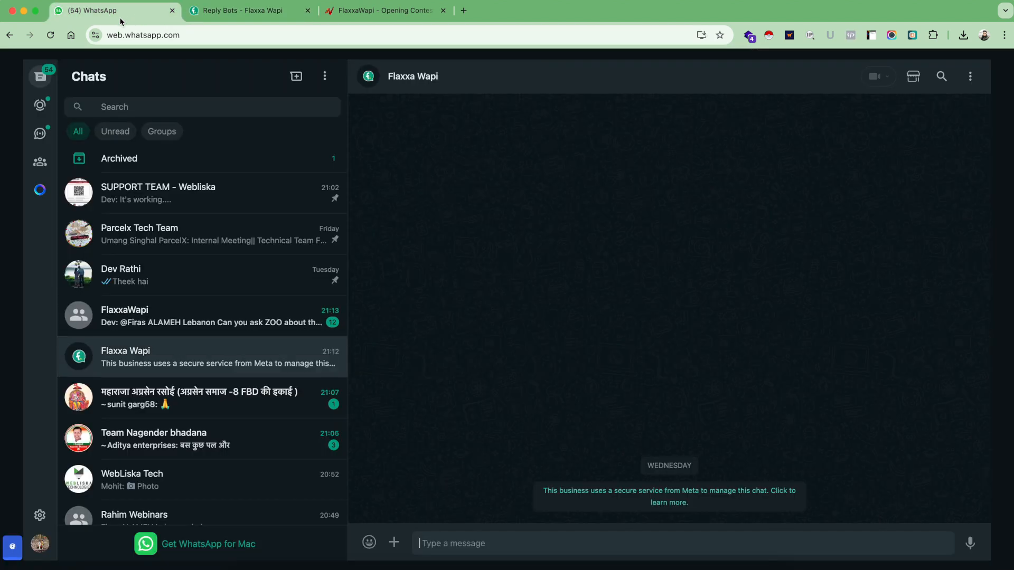
{"action": "mouse_move", "coordinate": [270, 360]}
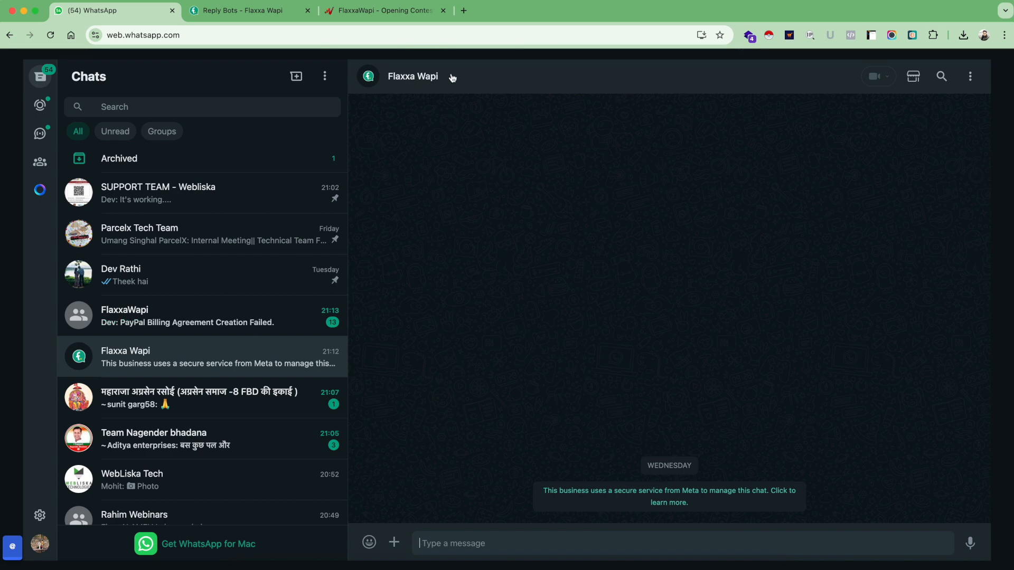
{"action": "mouse_move", "coordinate": [534, 327]}
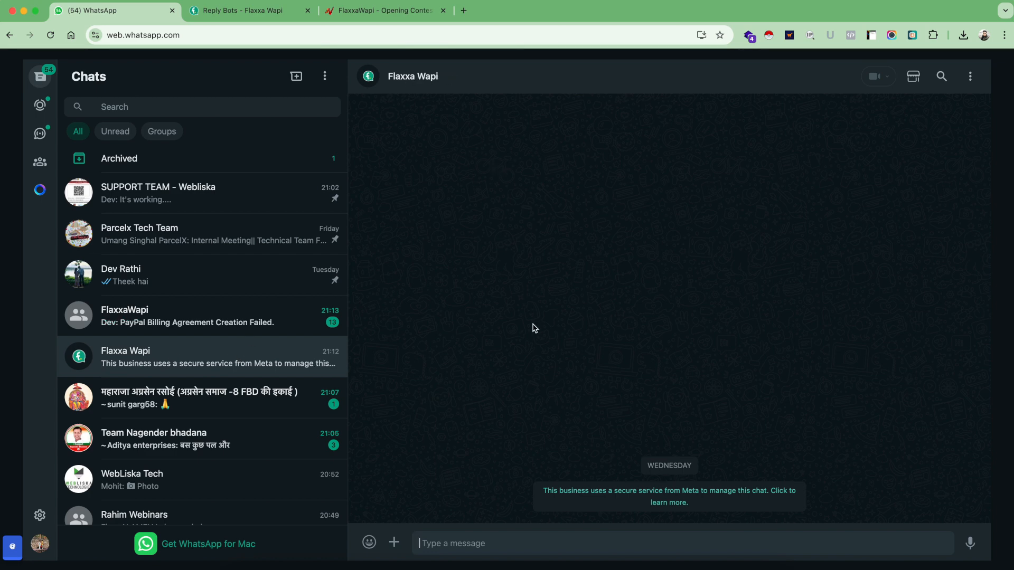
{"action": "mouse_move", "coordinate": [452, 377]}
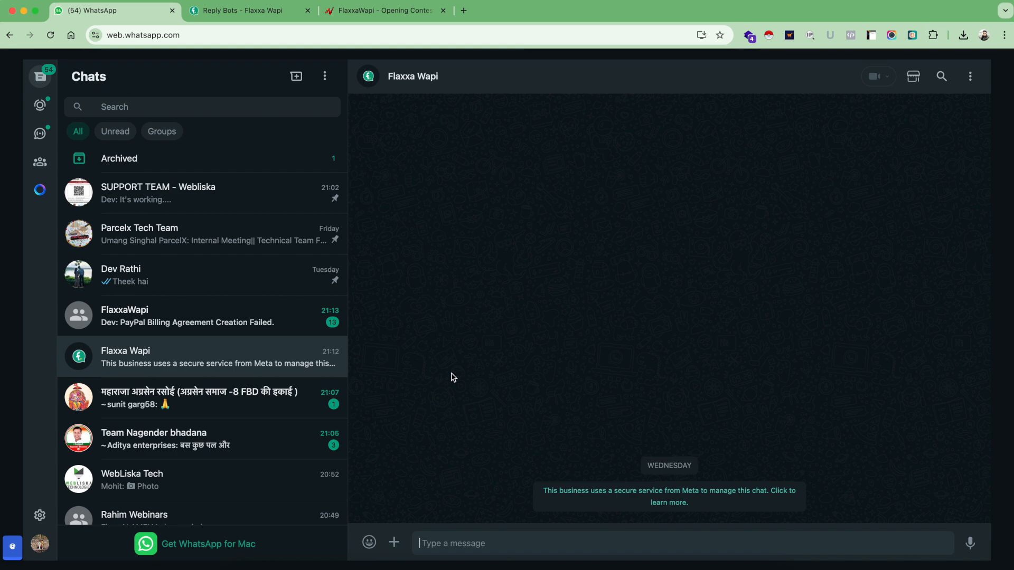
{"action": "mouse_move", "coordinate": [496, 500]}
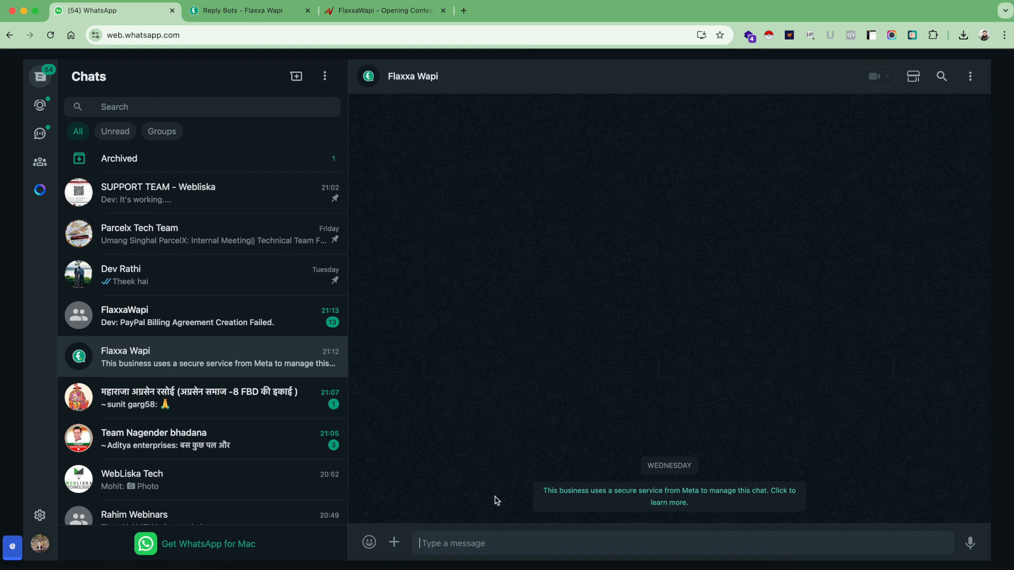
{"action": "type", "text": "hello"}
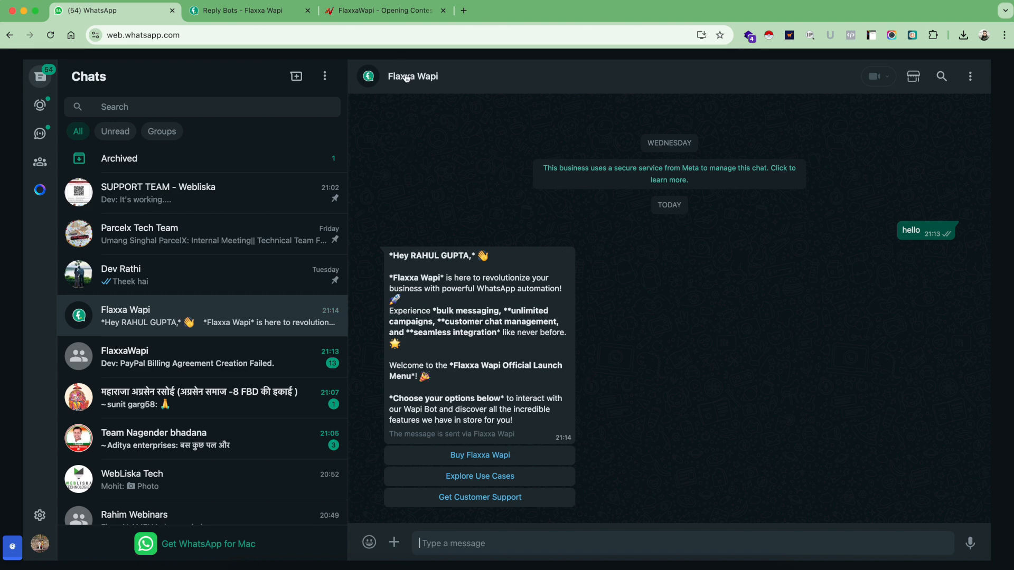
{"action": "mouse_move", "coordinate": [444, 185]}
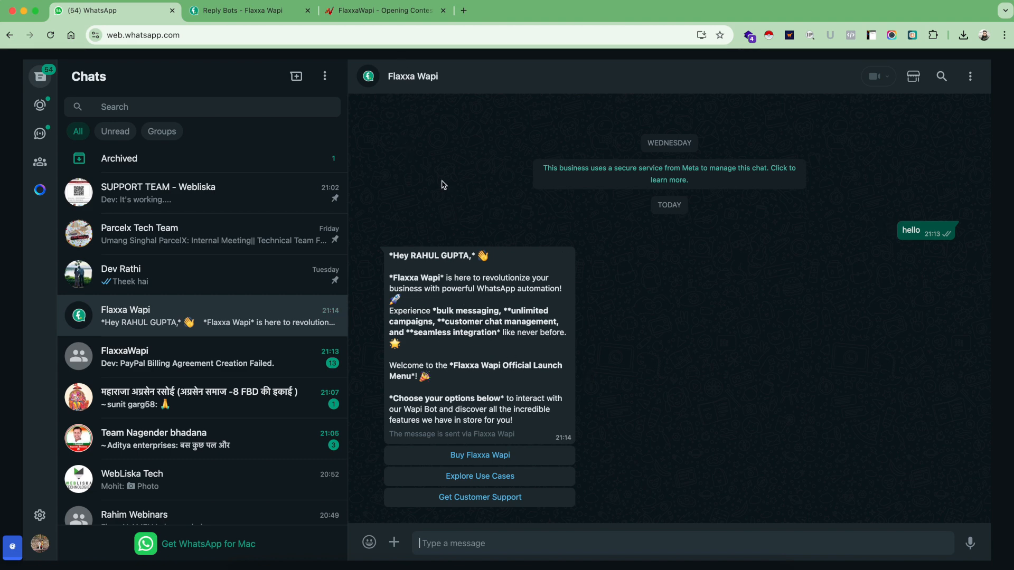
{"action": "mouse_move", "coordinate": [431, 412]}
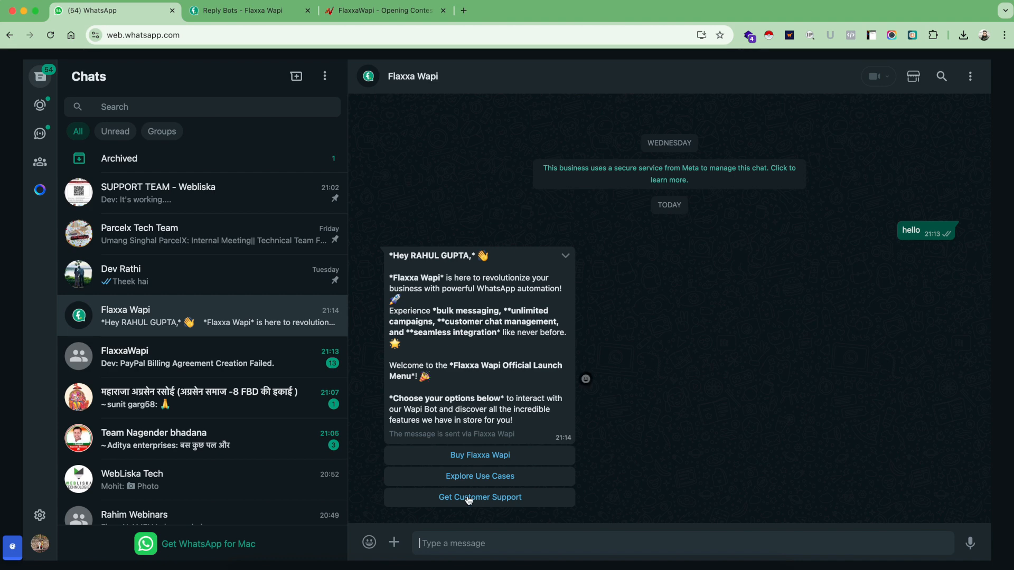
{"action": "mouse_move", "coordinate": [754, 305]}
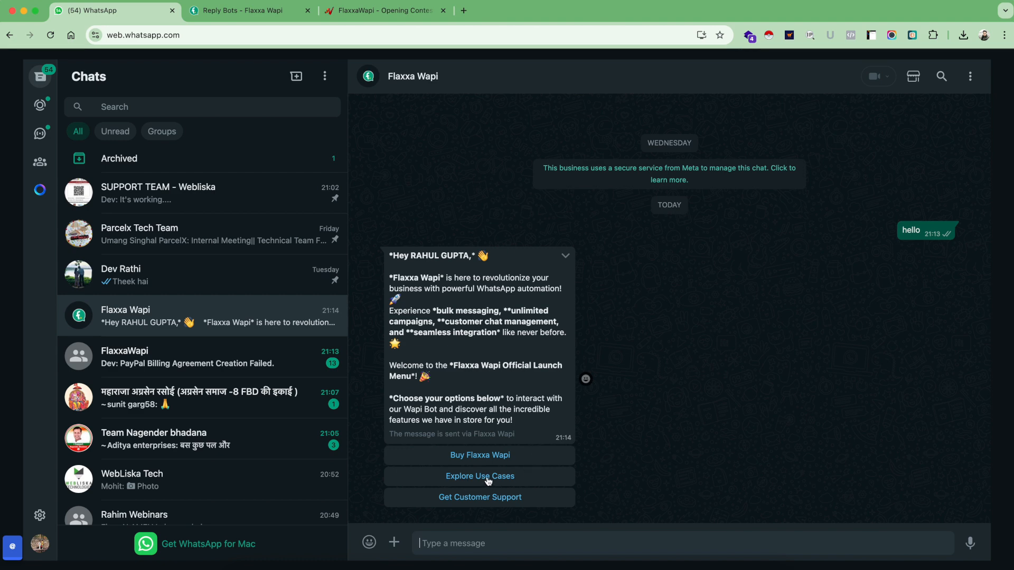
Pick Explore Use Cases, then expand and scroll through the Top Use Cases reply
{"action": "left_click", "coordinate": [479, 476]}
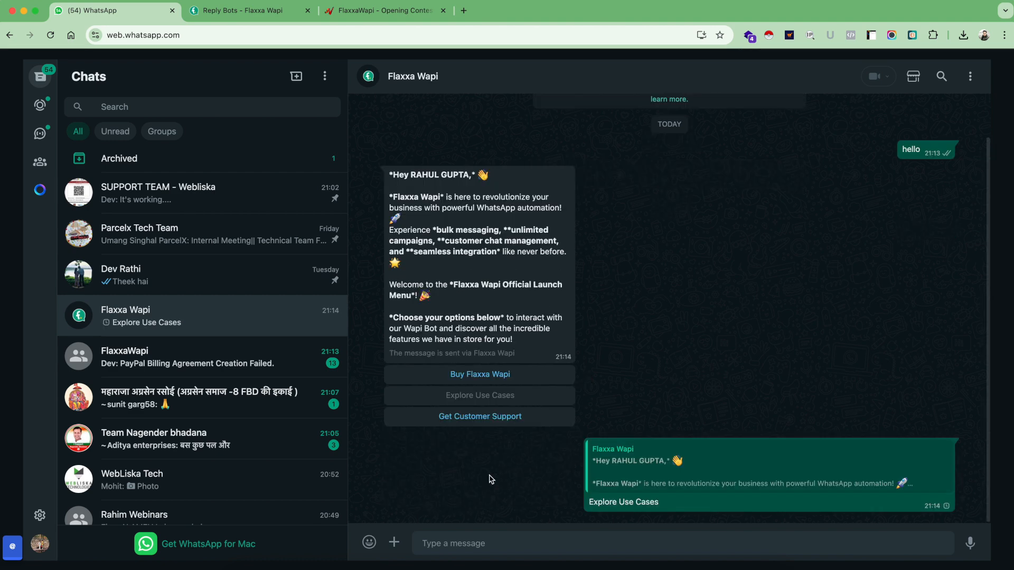
{"action": "mouse_move", "coordinate": [634, 497]}
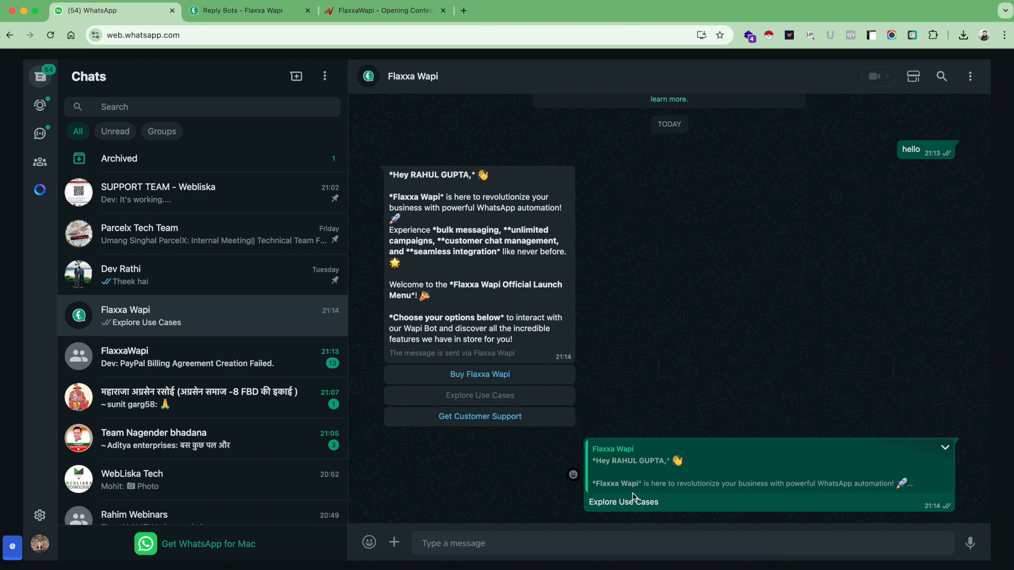
{"action": "left_click", "coordinate": [480, 395]}
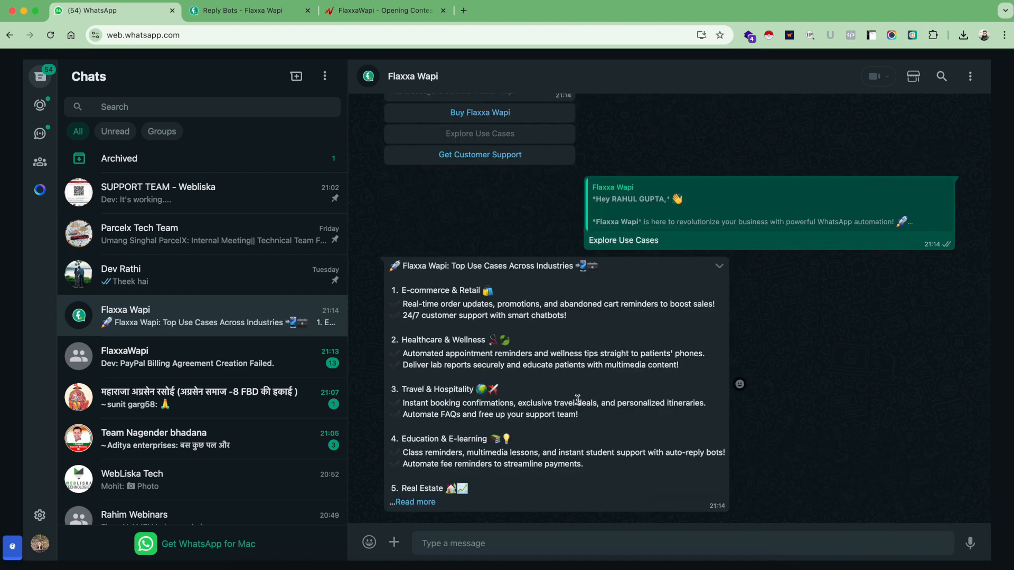
{"action": "left_click", "coordinate": [414, 502]}
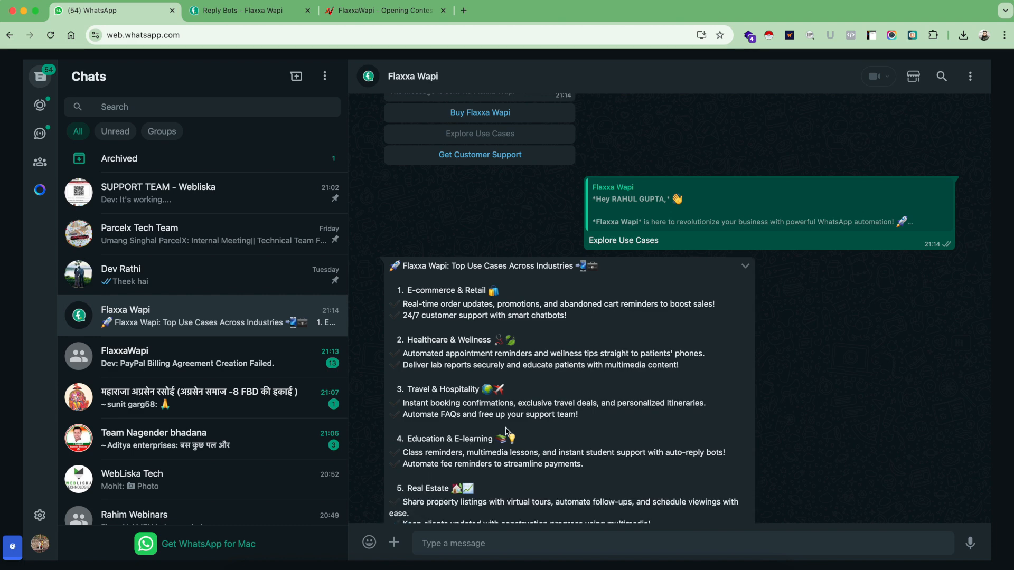
{"action": "scroll", "scroll_direction": "down", "scroll_amount": 3}
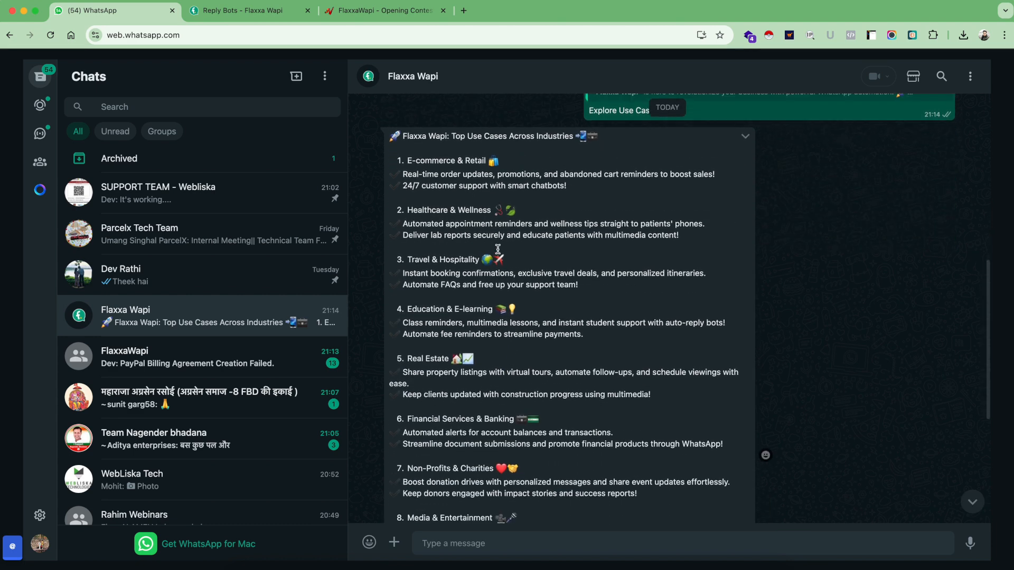
{"action": "scroll", "scroll_direction": "down", "scroll_amount": 3}
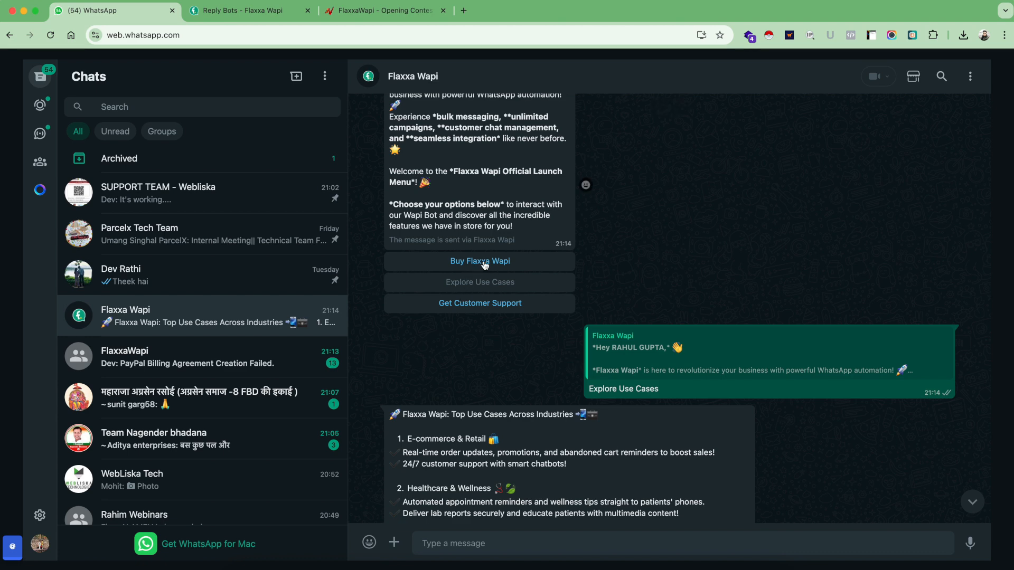
Pick Buy Flaxxa Wapi and scroll through the plans and pricing reply
{"action": "left_click", "coordinate": [479, 260]}
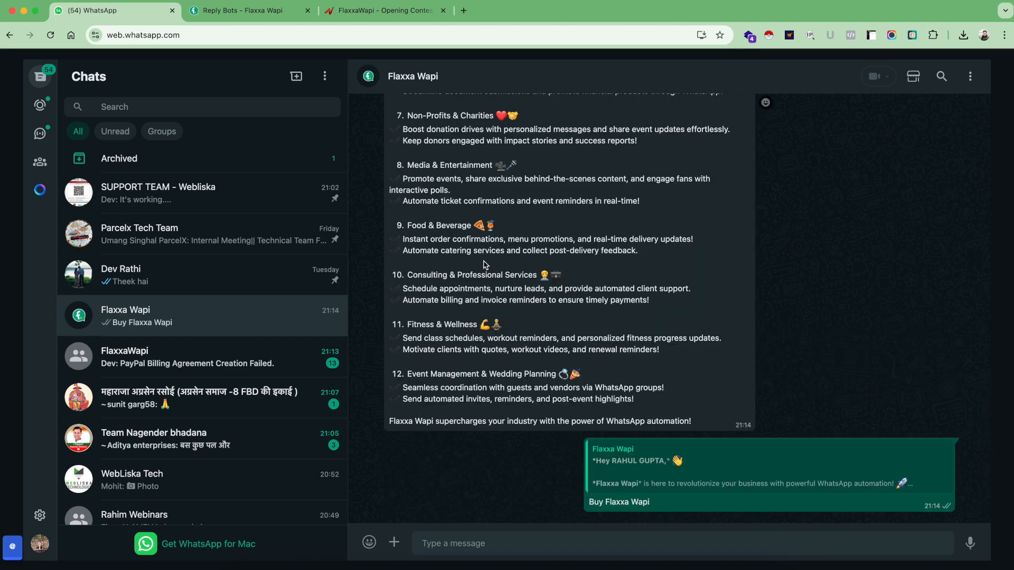
{"action": "scroll", "scroll_direction": "down", "scroll_amount": 3}
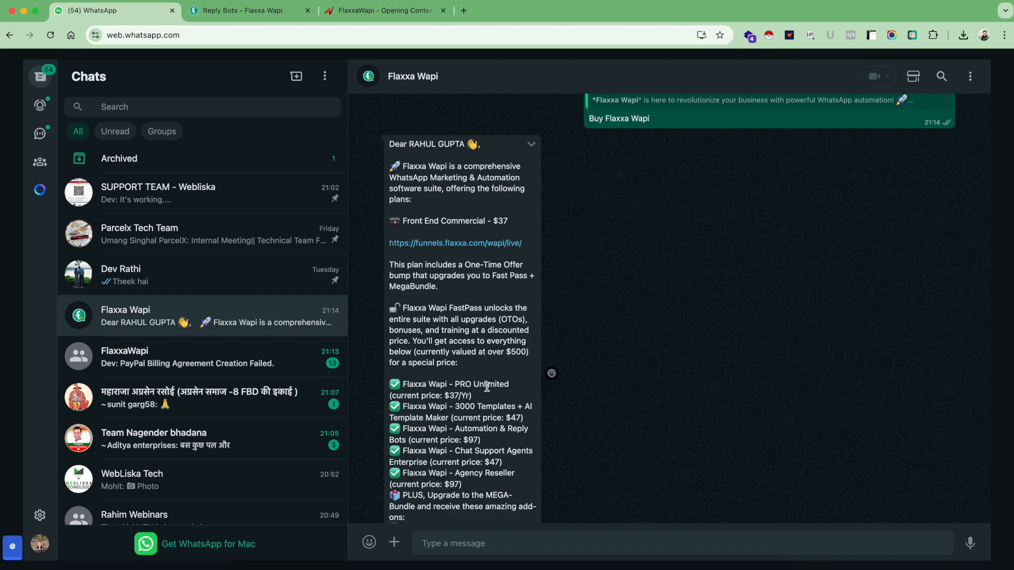
{"action": "scroll", "scroll_direction": "down", "scroll_amount": 3}
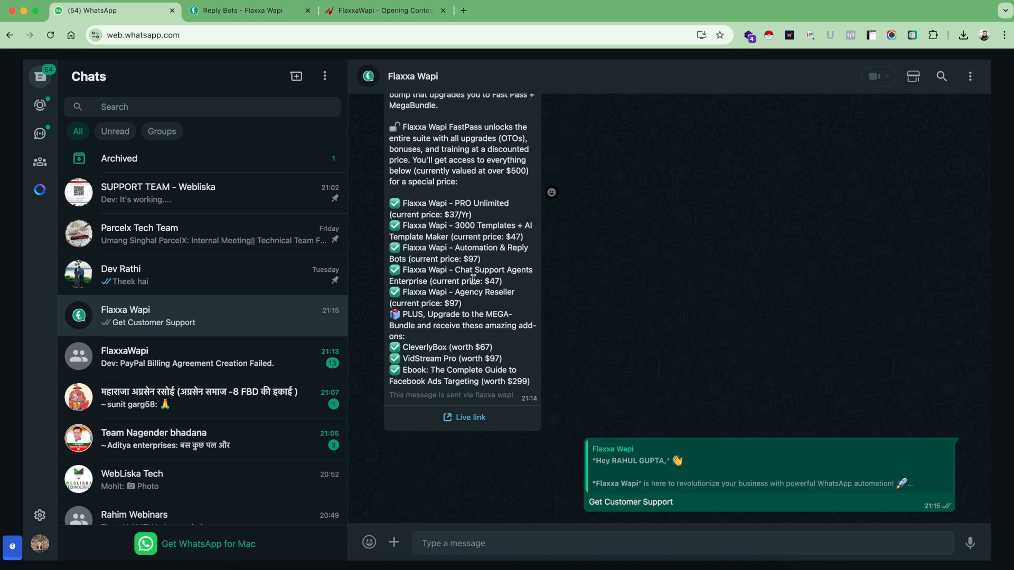
Scroll down to read the support reply with the ticket email address
{"action": "scroll", "scroll_direction": "down", "scroll_amount": 3}
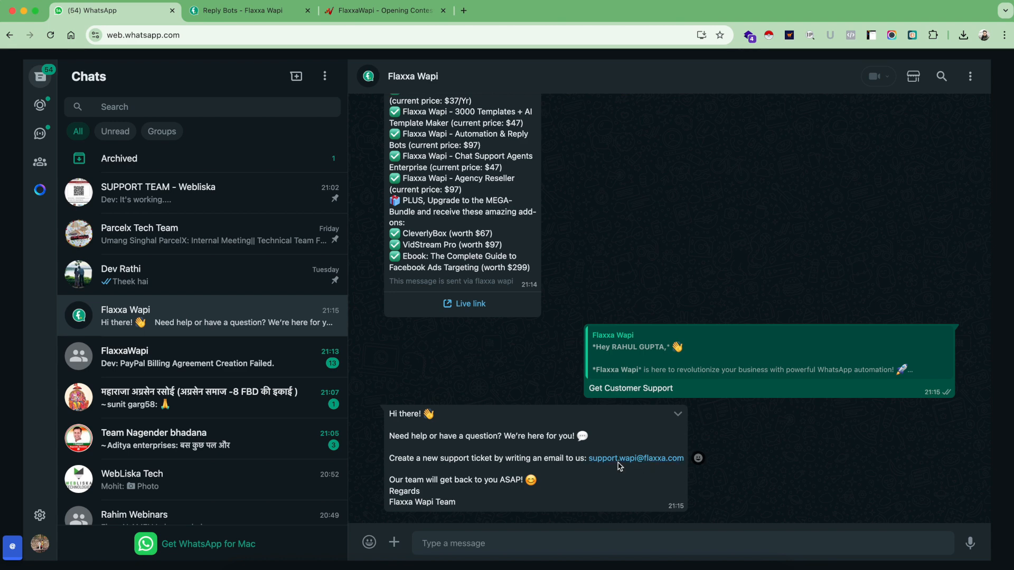
{"action": "mouse_move", "coordinate": [635, 462]}
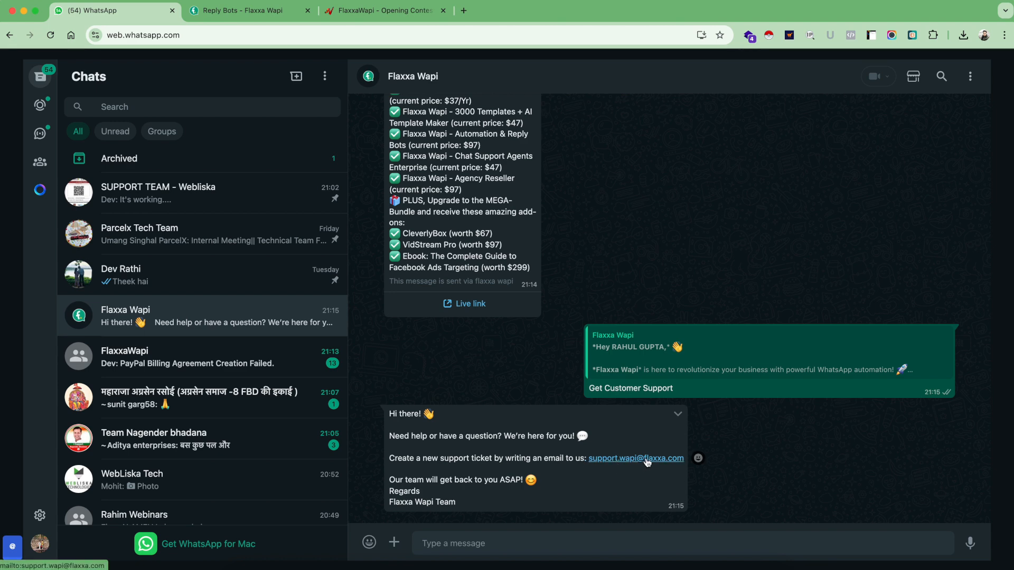
{"action": "mouse_move", "coordinate": [532, 372]}
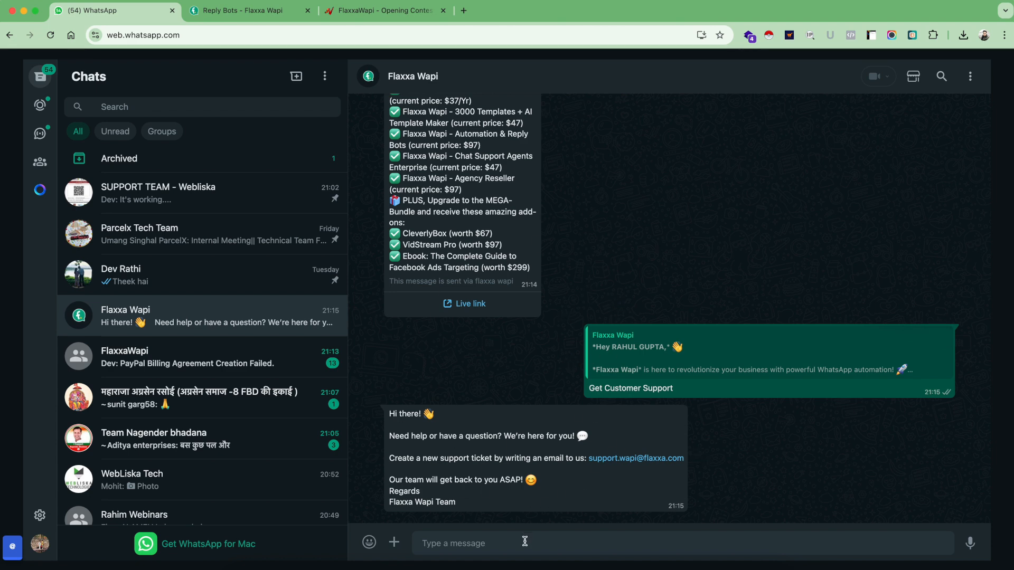
Send 'affiliate link' to the bot and scroll to the JVZoo affiliate announcement
{"action": "type", "text": "affiliate link"}
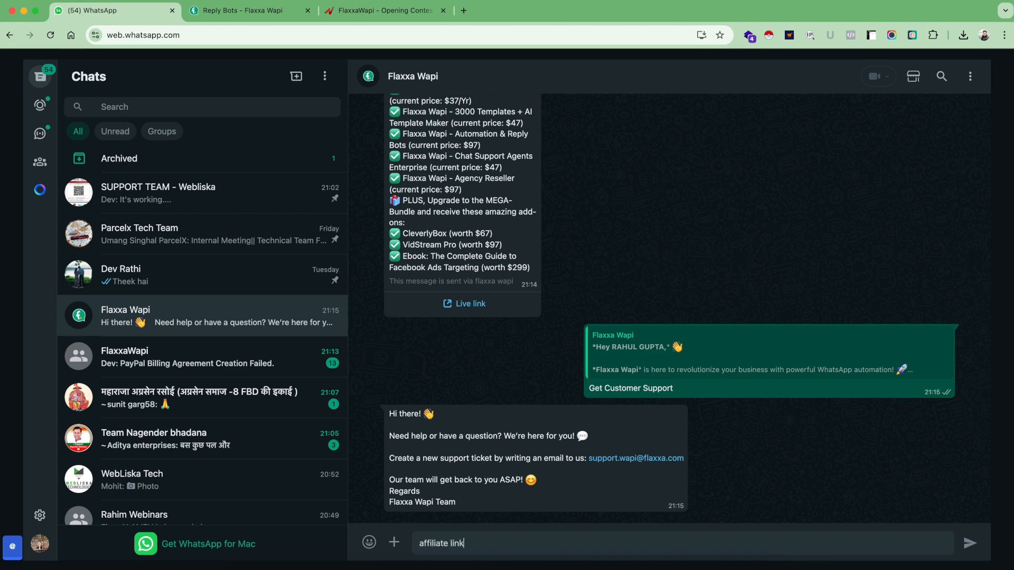
{"action": "key", "text": "Return"}
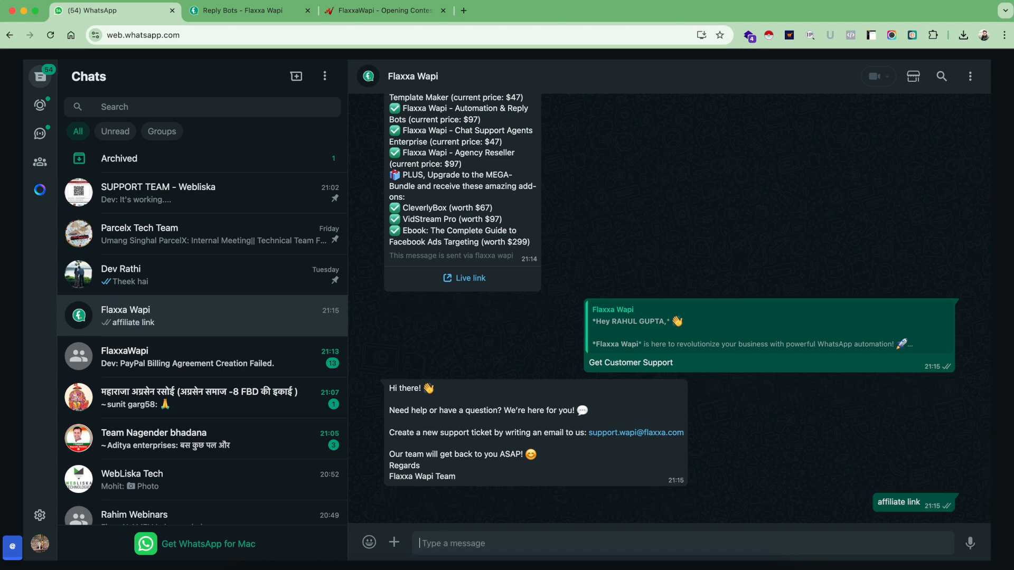
{"action": "scroll", "scroll_direction": "down", "scroll_amount": 3}
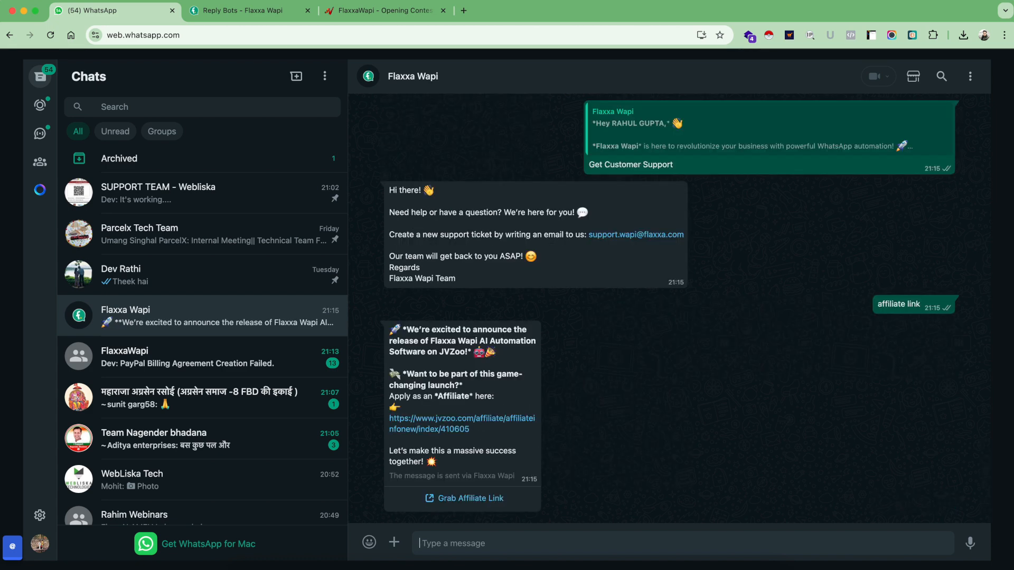
{"action": "mouse_move", "coordinate": [463, 354]}
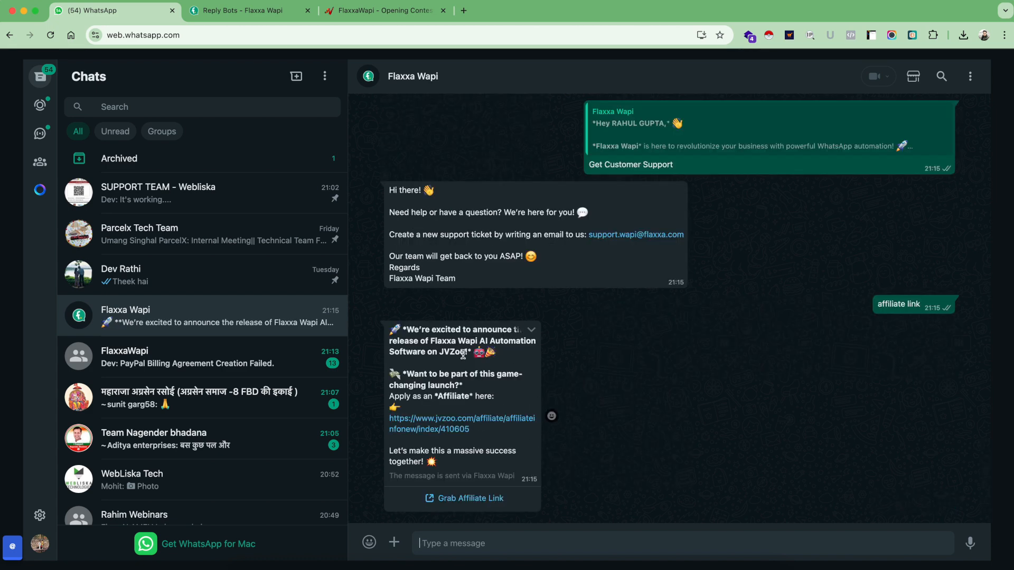
{"action": "mouse_move", "coordinate": [485, 369]}
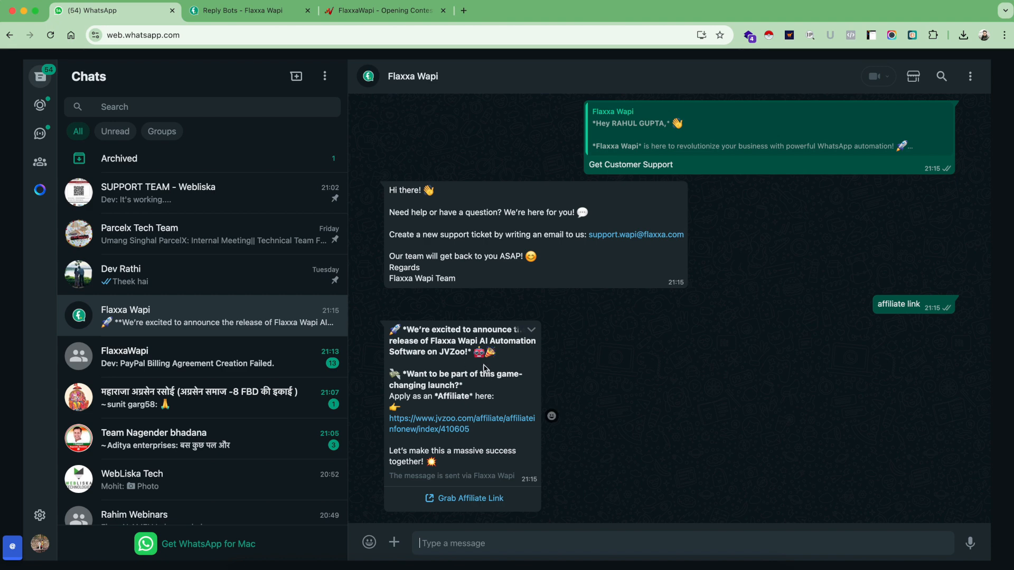
{"action": "mouse_move", "coordinate": [617, 429]}
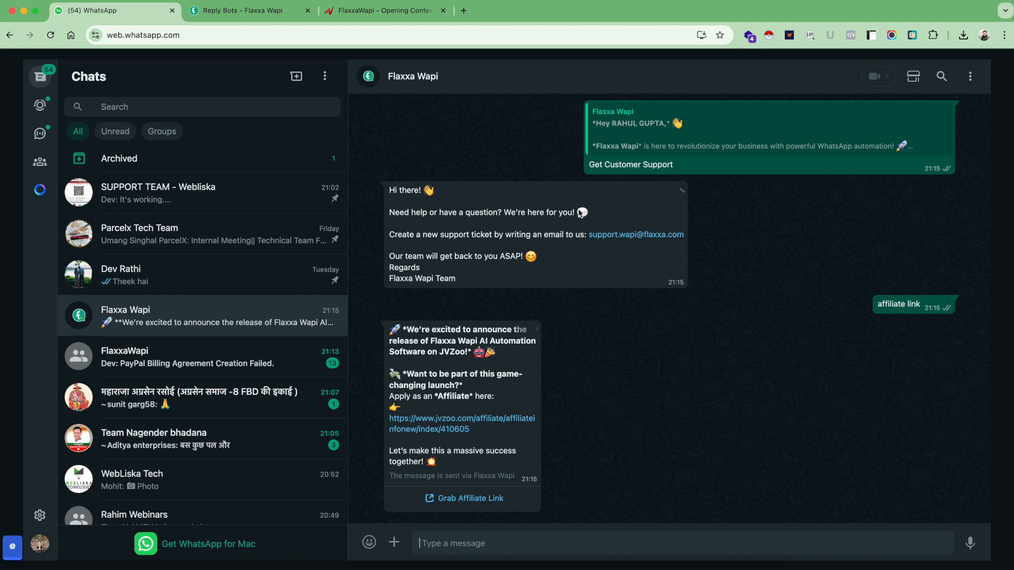
{"action": "mouse_move", "coordinate": [703, 254]}
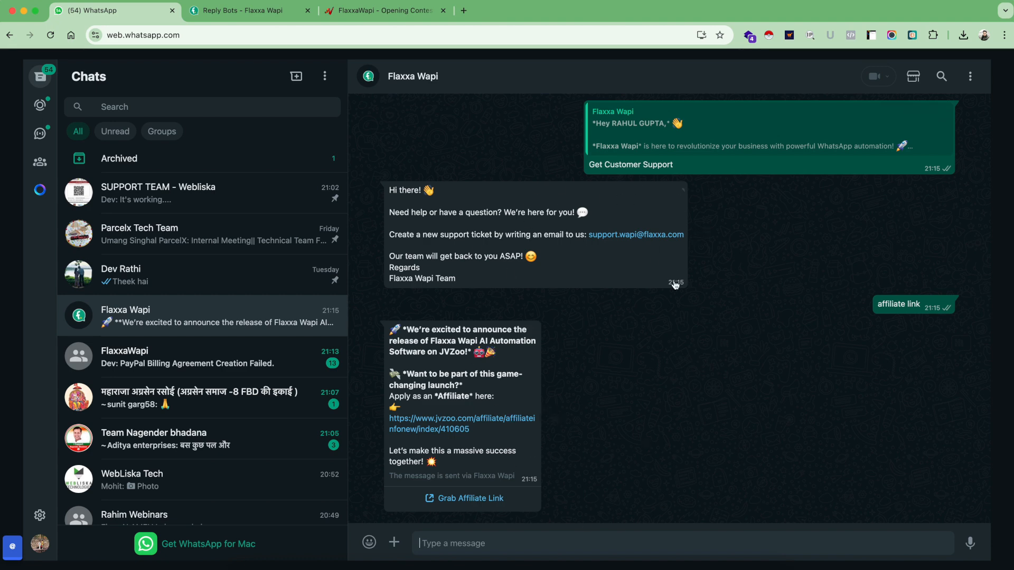
{"action": "mouse_move", "coordinate": [514, 363]}
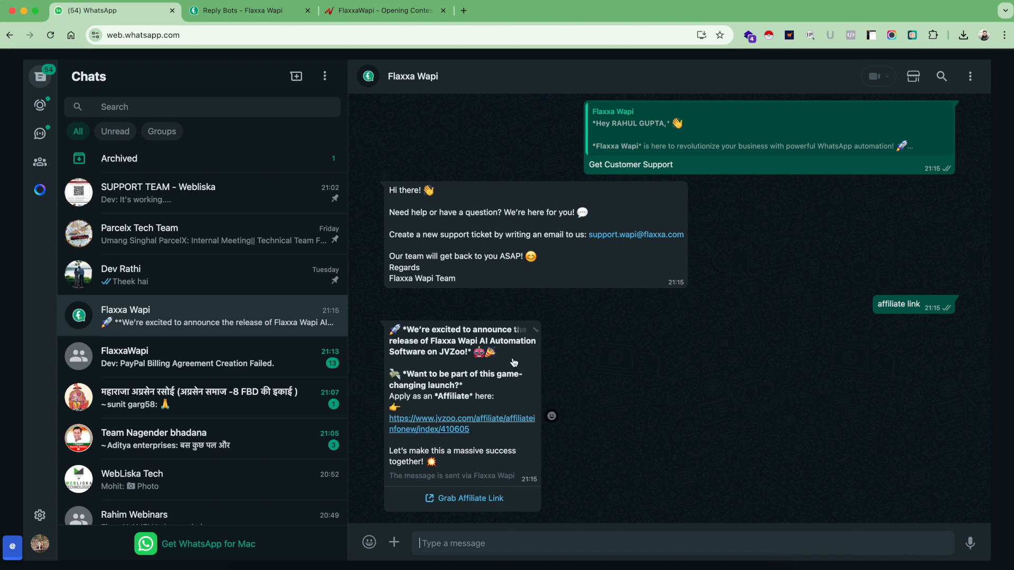
Move between WhatsApp and the Reply Bots dashboard, then scroll the bot list
{"action": "left_click", "coordinate": [249, 11]}
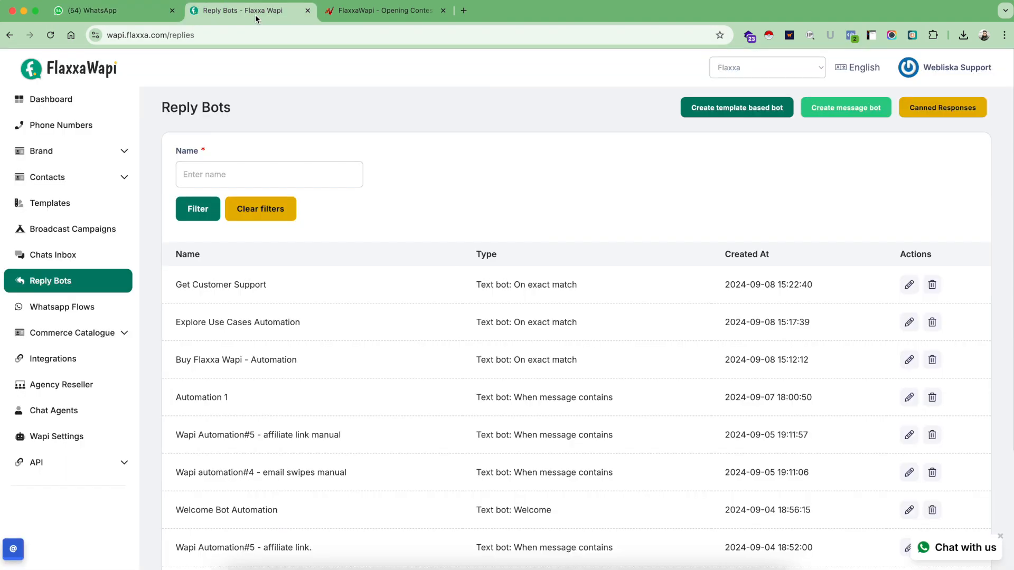
{"action": "mouse_move", "coordinate": [412, 86]}
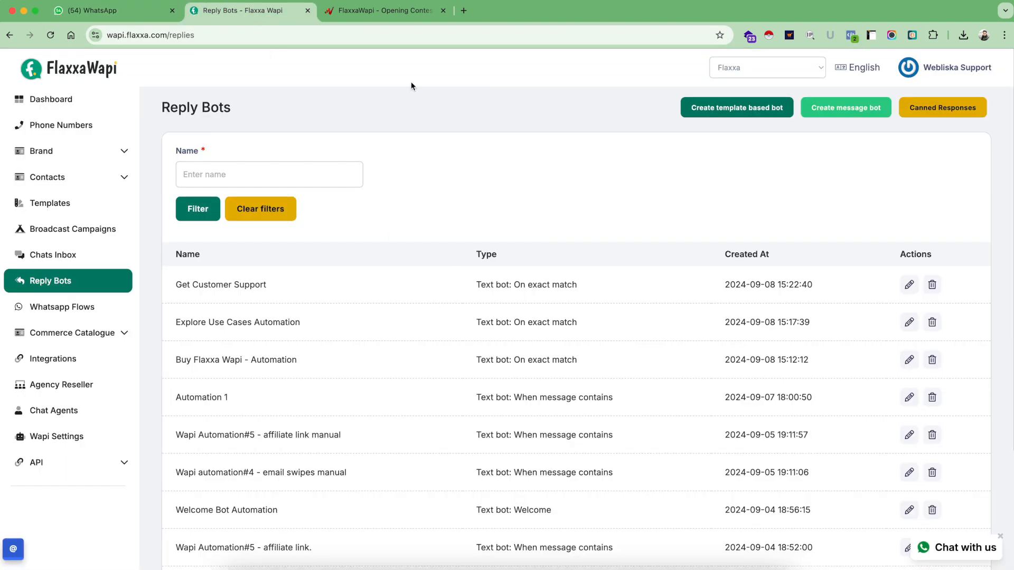
{"action": "left_click", "coordinate": [113, 10]}
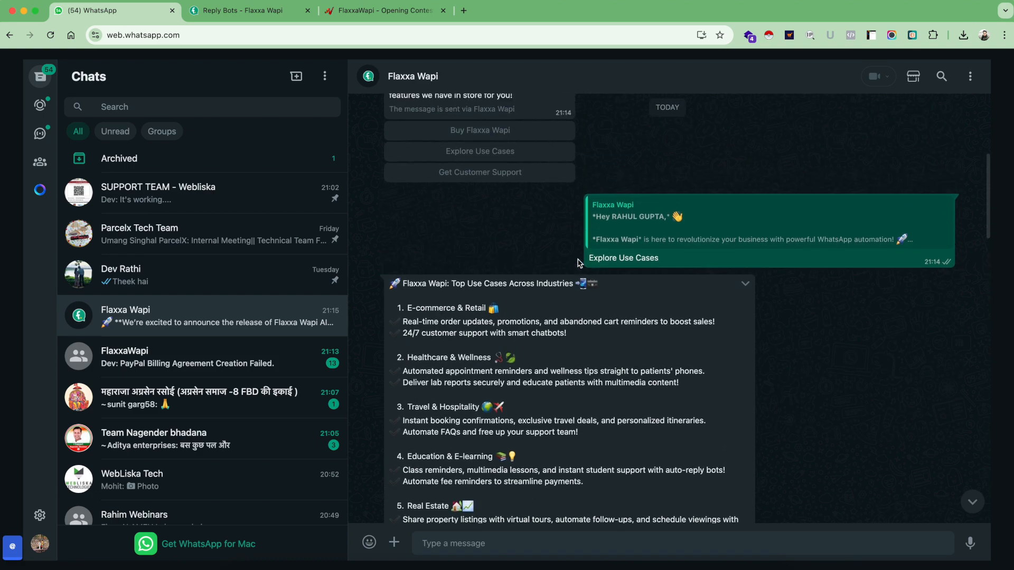
{"action": "scroll", "scroll_direction": "up", "scroll_amount": 3}
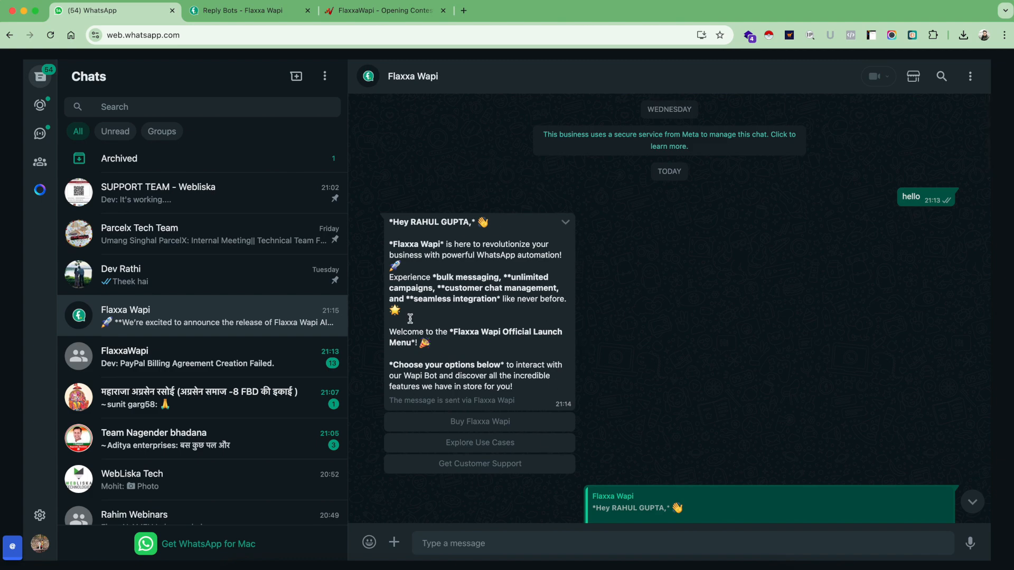
{"action": "left_click", "coordinate": [248, 11]}
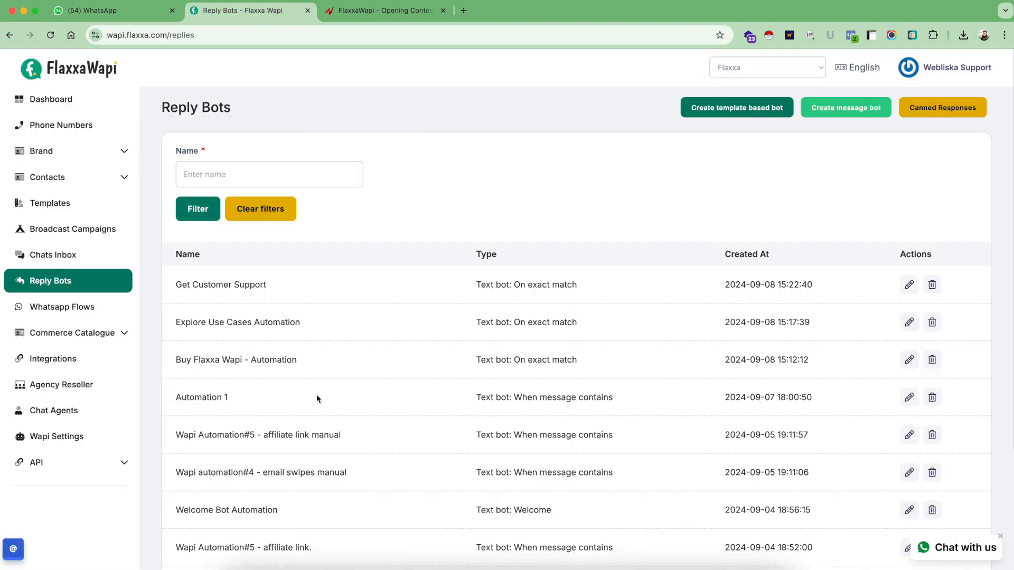
{"action": "scroll", "scroll_direction": "down", "scroll_amount": 3}
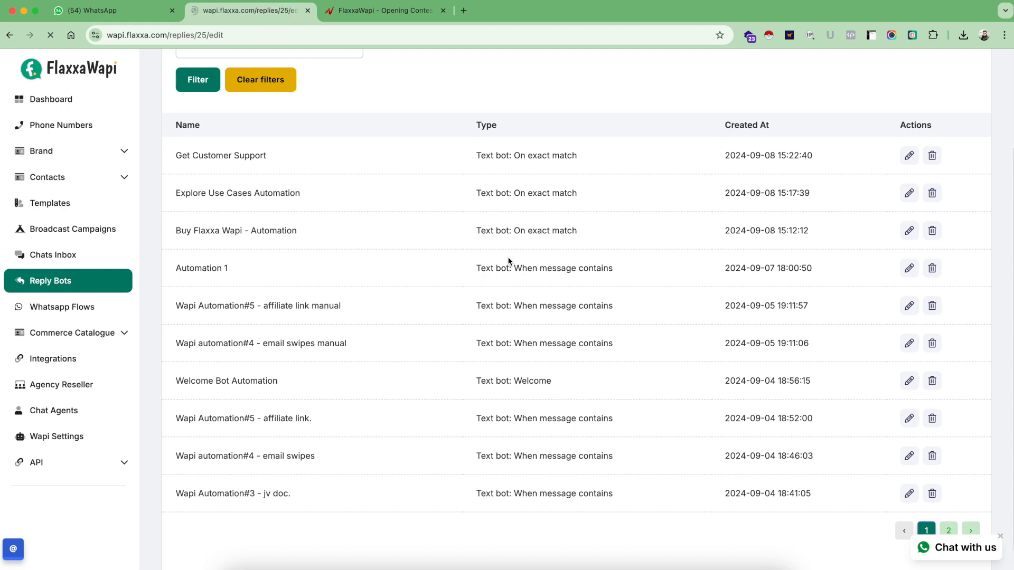
Edit Welcome Bot Automation, keep 'Welcome reply' type, and inspect its greeting trigger keywords
{"action": "left_click", "coordinate": [909, 380]}
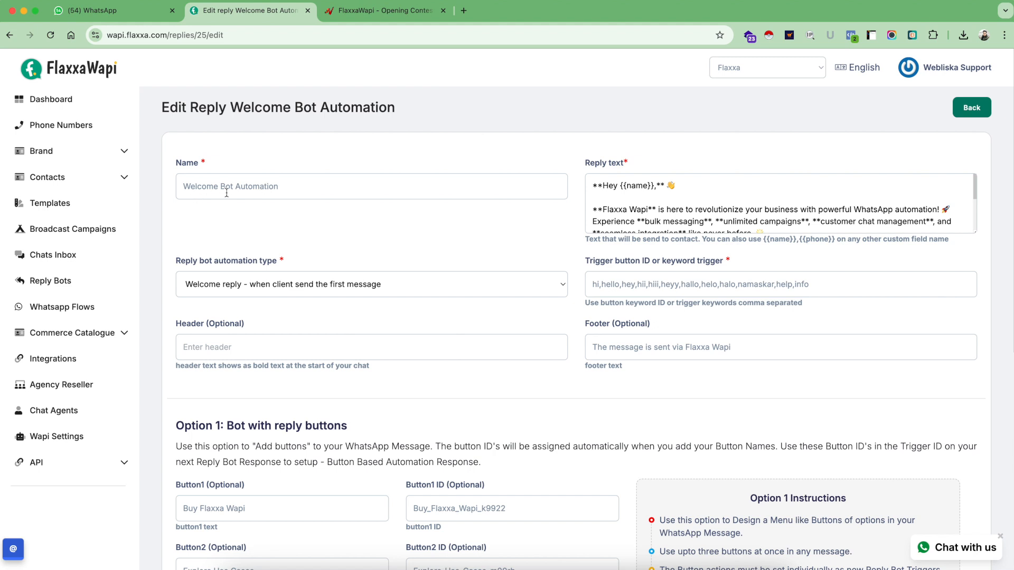
{"action": "mouse_move", "coordinate": [702, 211]}
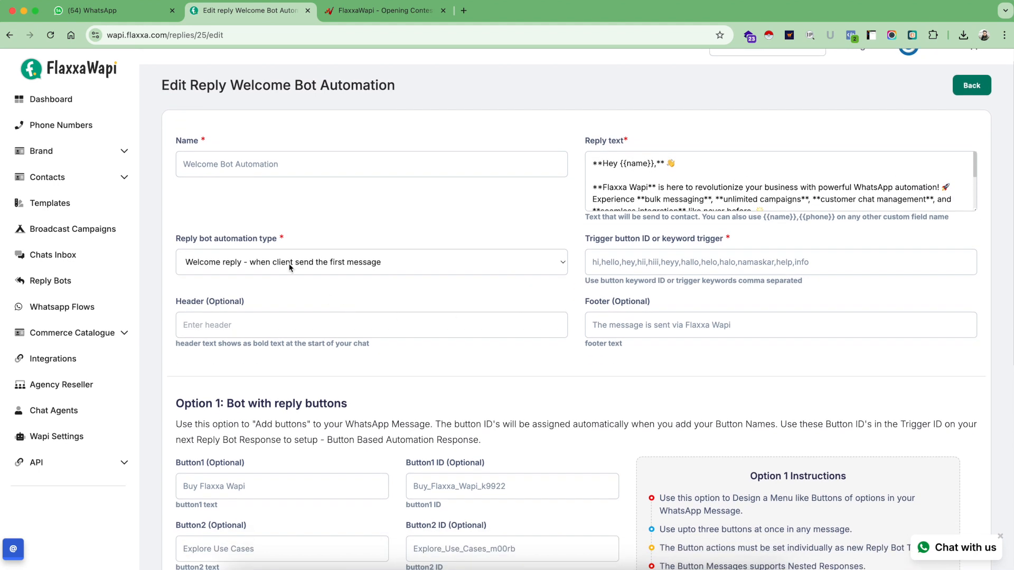
{"action": "mouse_move", "coordinate": [230, 244]}
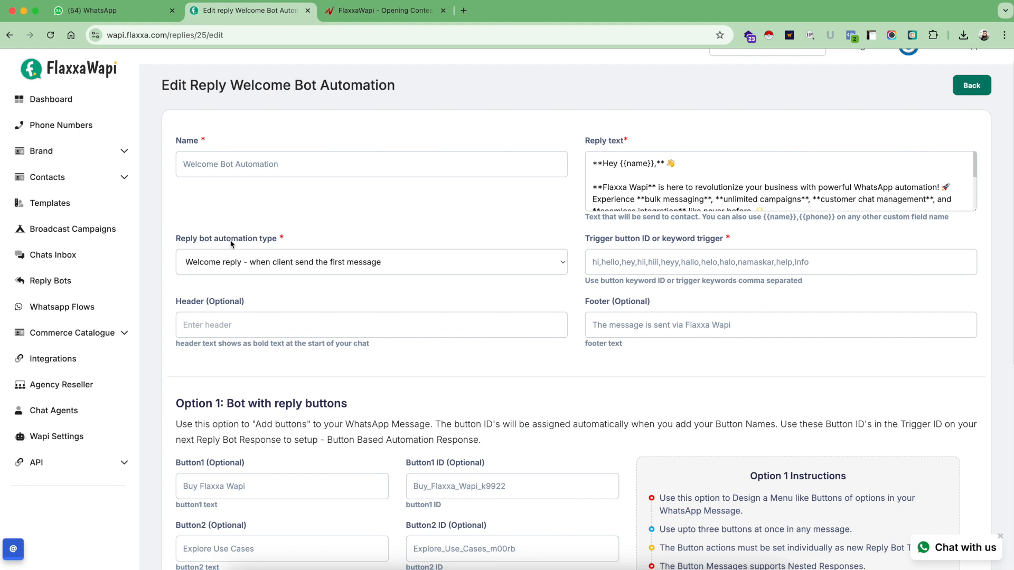
{"action": "mouse_move", "coordinate": [265, 243]}
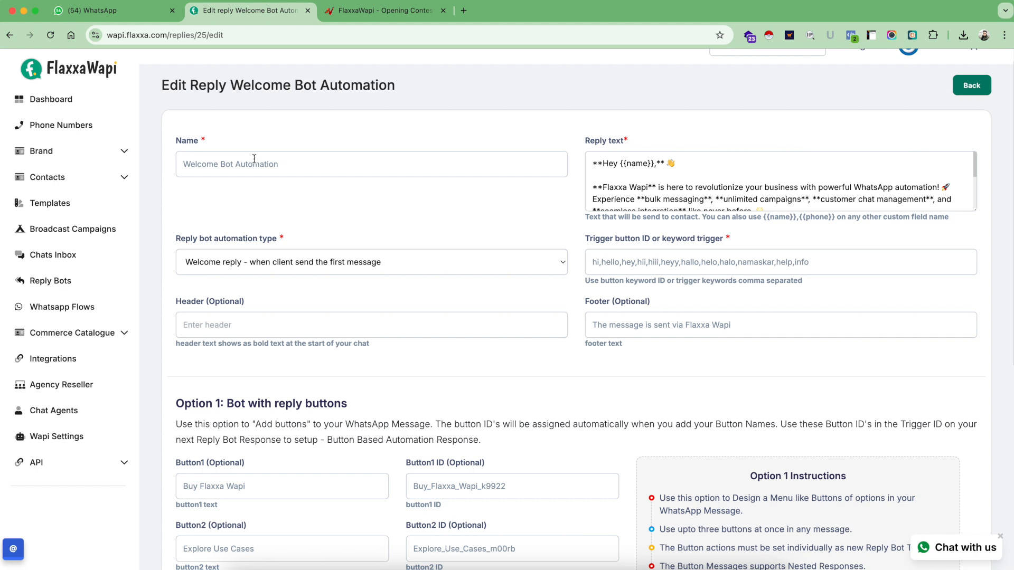
{"action": "left_click", "coordinate": [370, 262]}
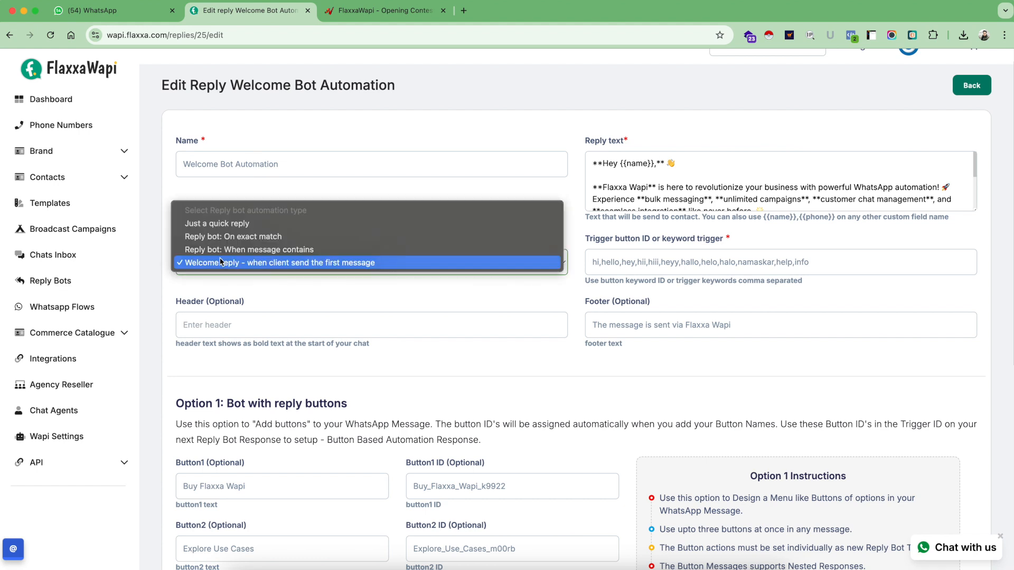
{"action": "mouse_move", "coordinate": [241, 270]}
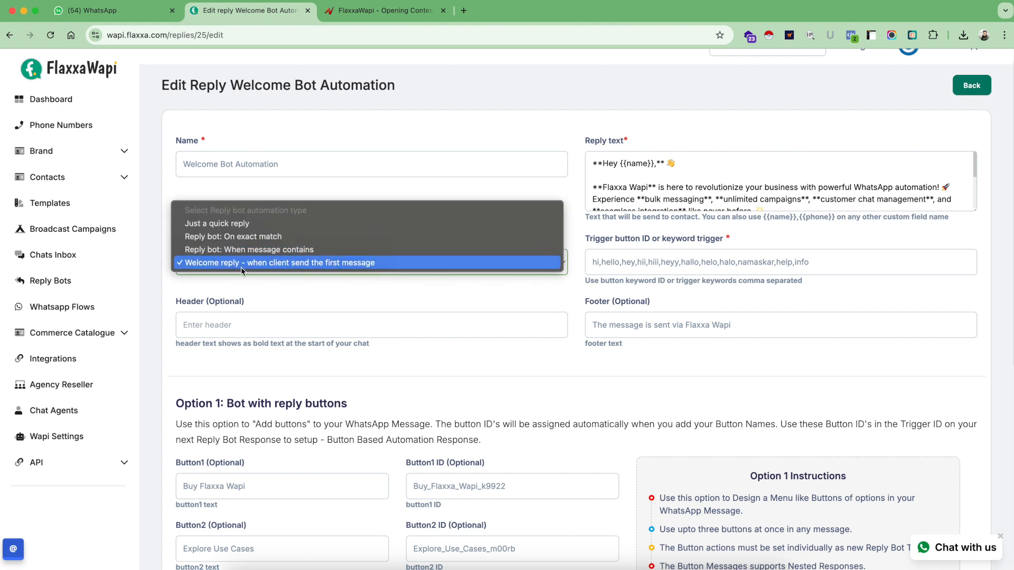
{"action": "left_click", "coordinate": [281, 263]}
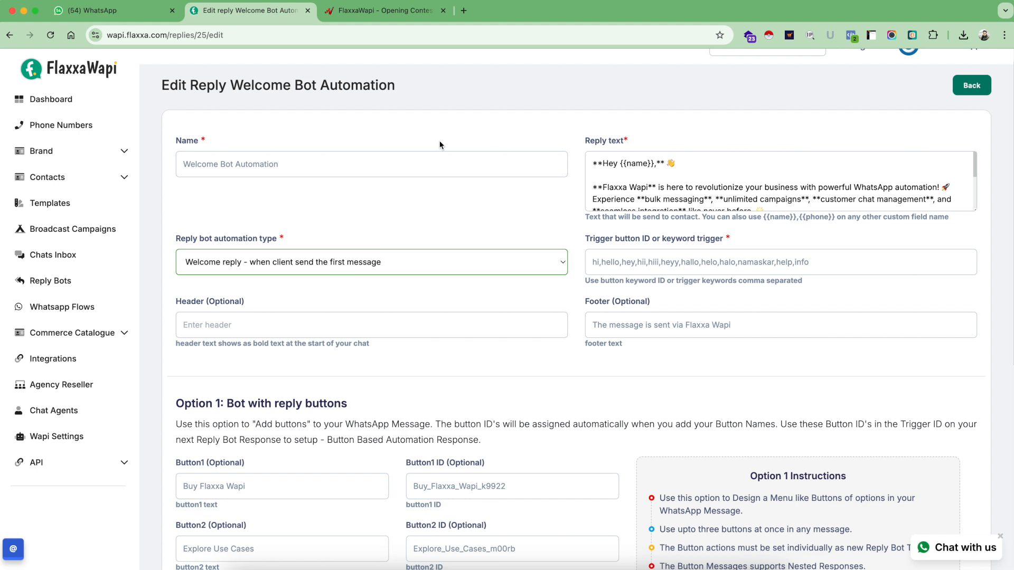
{"action": "mouse_move", "coordinate": [550, 262]}
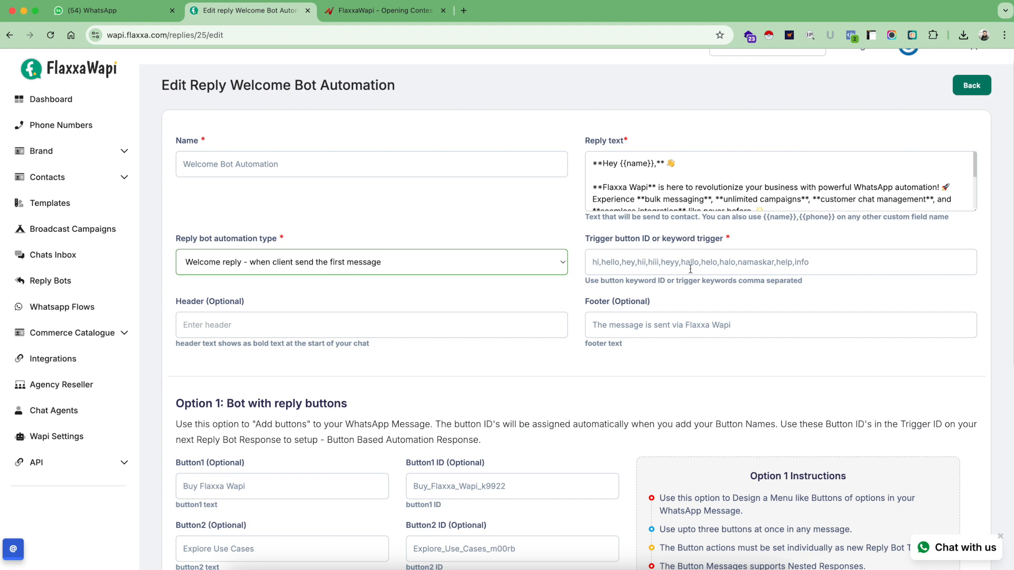
{"action": "left_click", "coordinate": [594, 262]}
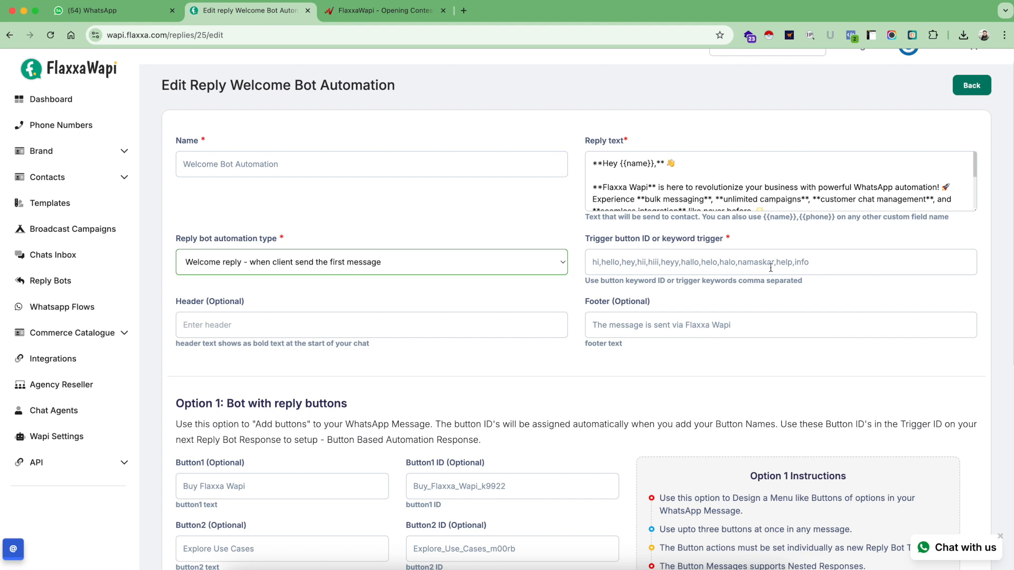
{"action": "mouse_move", "coordinate": [666, 152]}
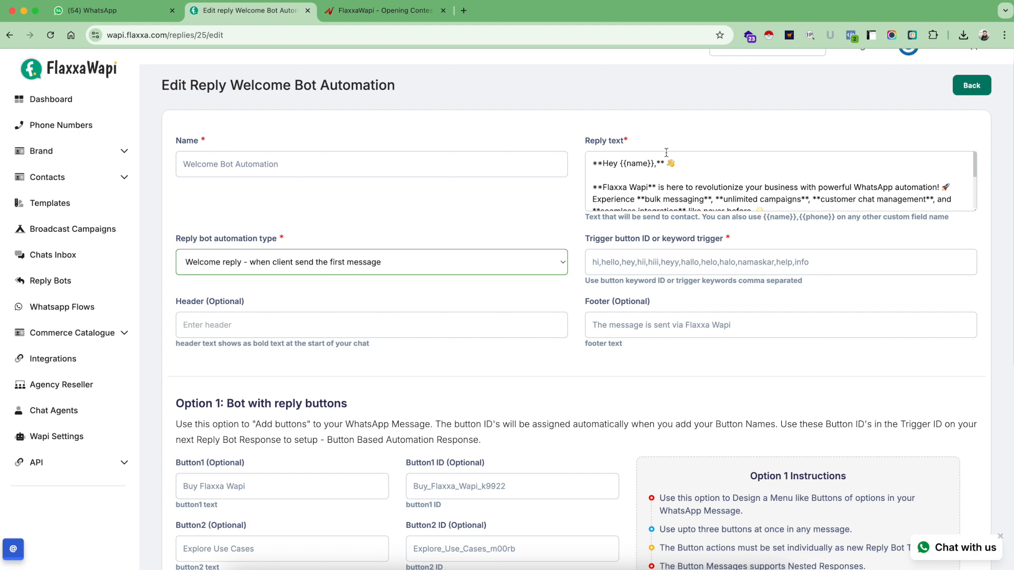
{"action": "mouse_move", "coordinate": [672, 217]}
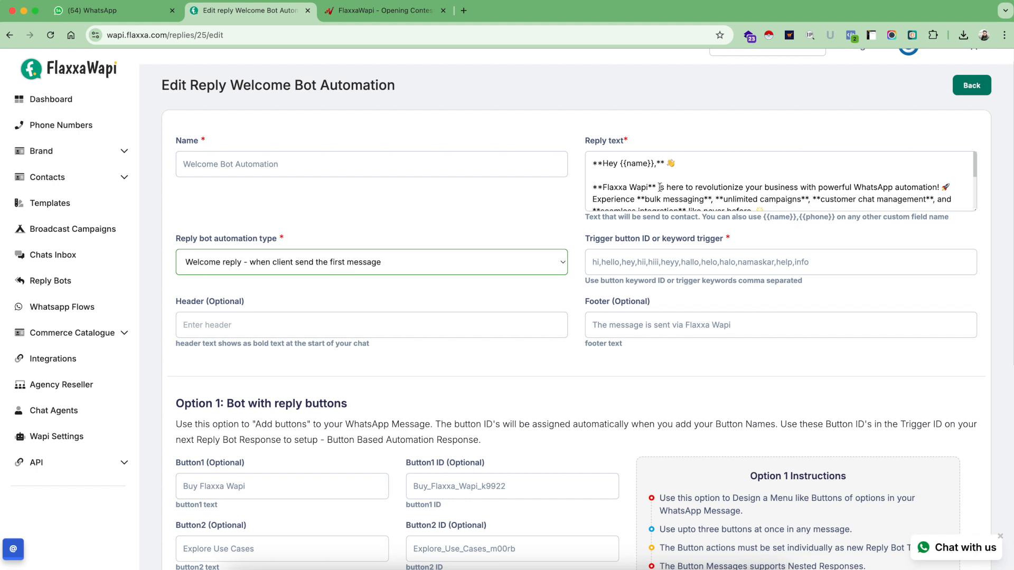
{"action": "scroll", "scroll_direction": "down", "scroll_amount": 3}
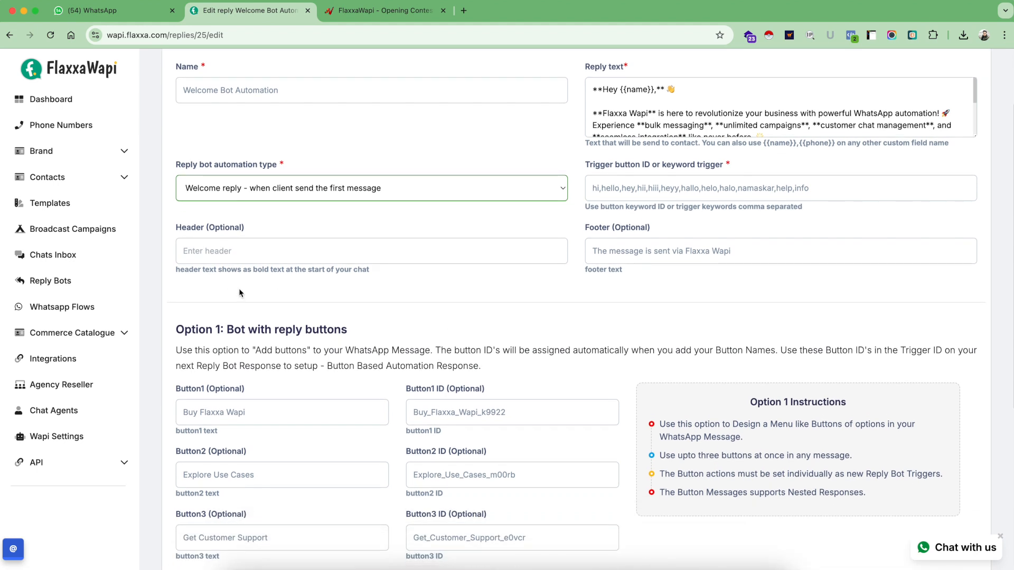
{"action": "scroll", "scroll_direction": "up", "scroll_amount": 3}
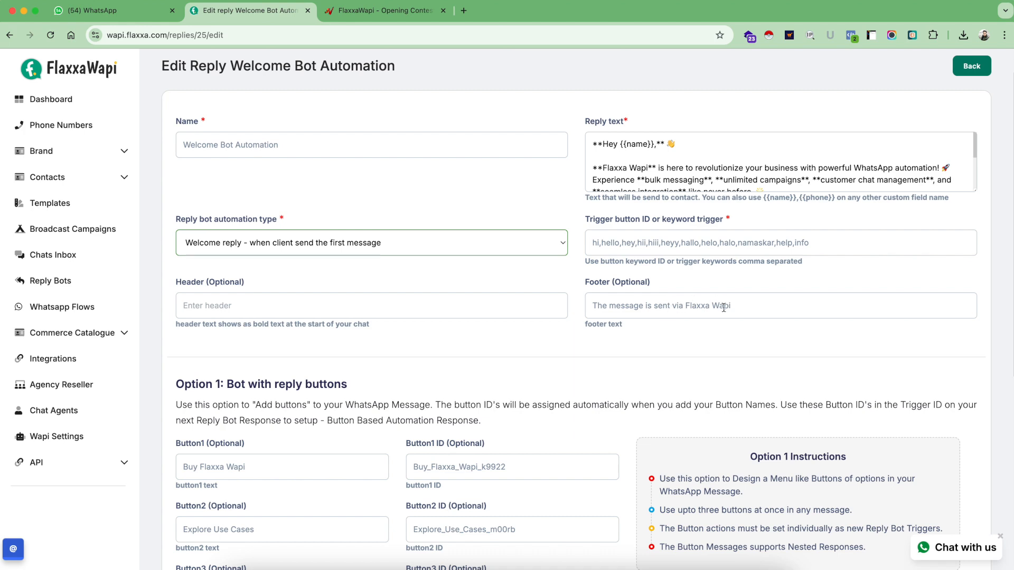
{"action": "scroll", "scroll_direction": "down", "scroll_amount": 3}
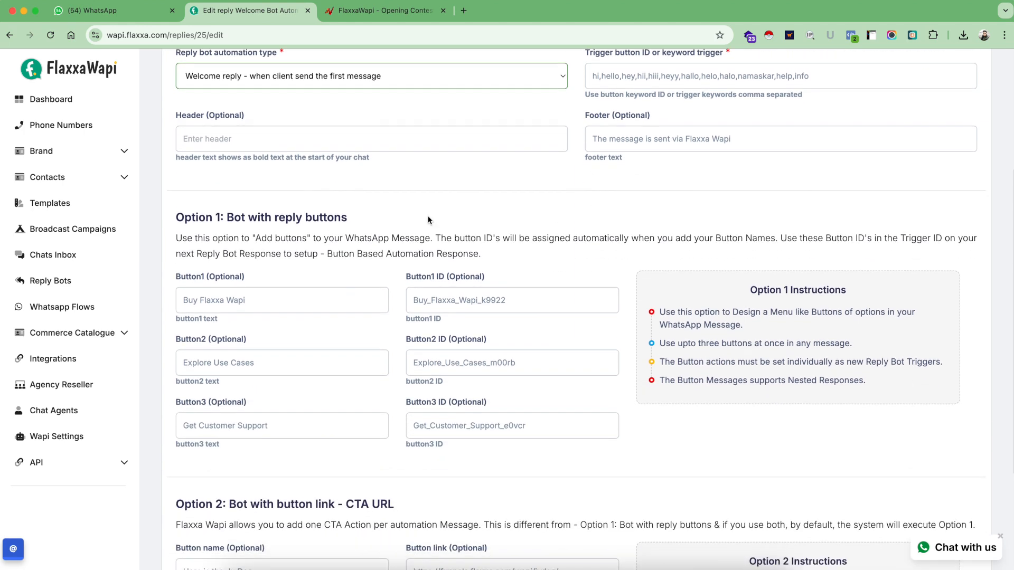
{"action": "scroll", "scroll_direction": "down", "scroll_amount": 3}
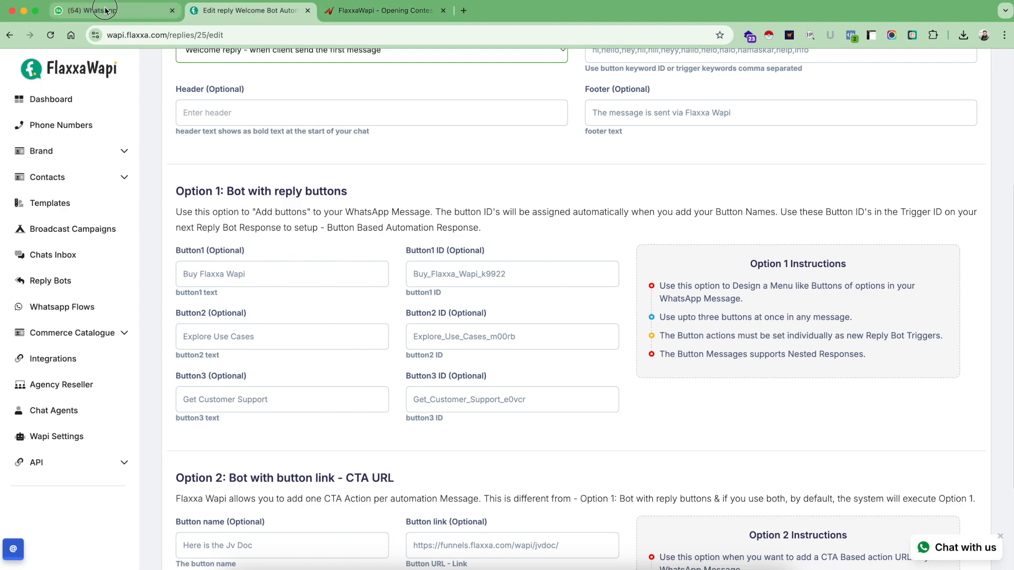
Glance at the WhatsApp chat's welcome menu, then return to the Flaxxa Wapi editor
{"action": "left_click", "coordinate": [113, 10]}
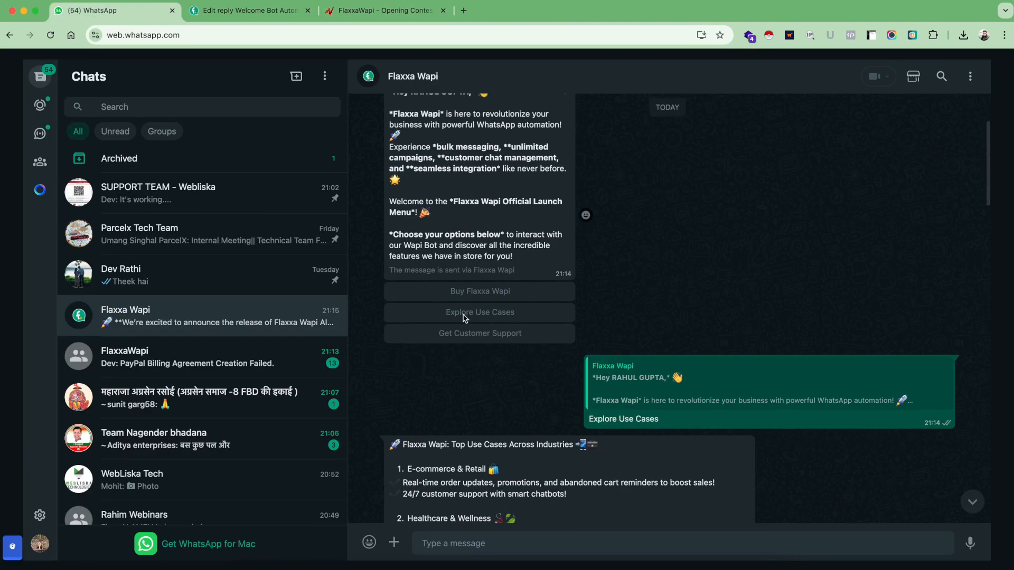
{"action": "mouse_move", "coordinate": [386, 187]}
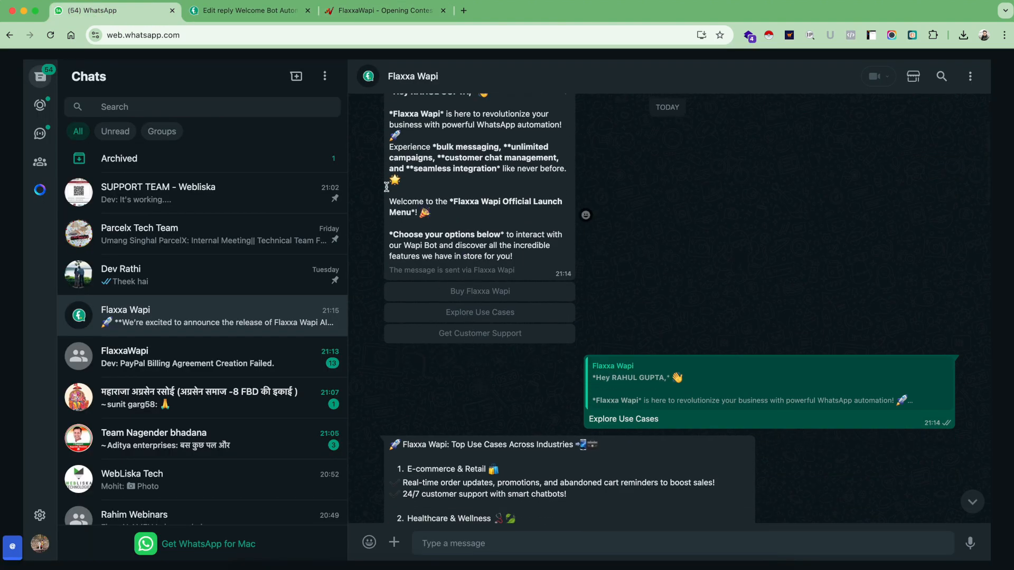
{"action": "left_click", "coordinate": [248, 10]}
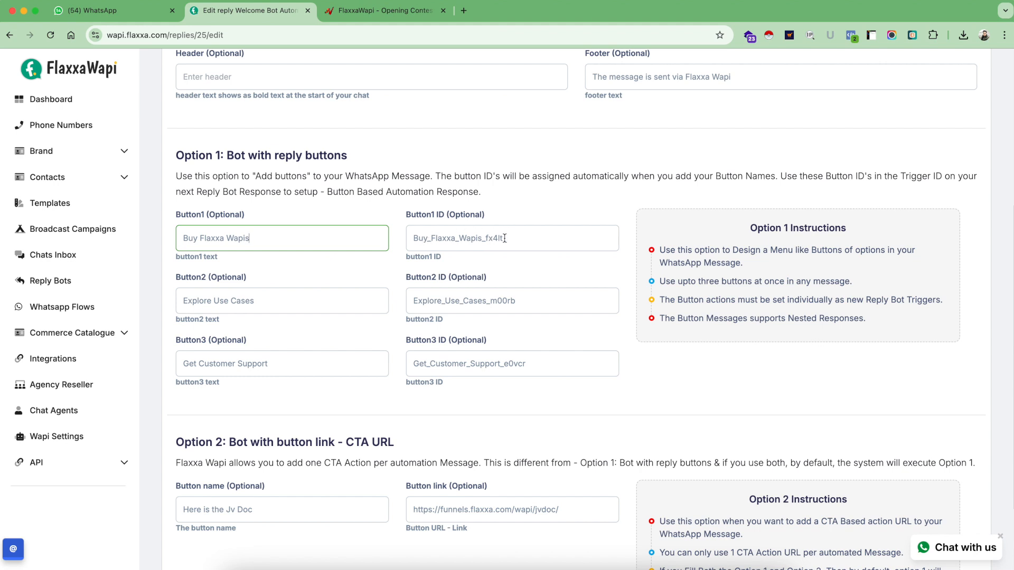
{"action": "mouse_move", "coordinate": [499, 242]}
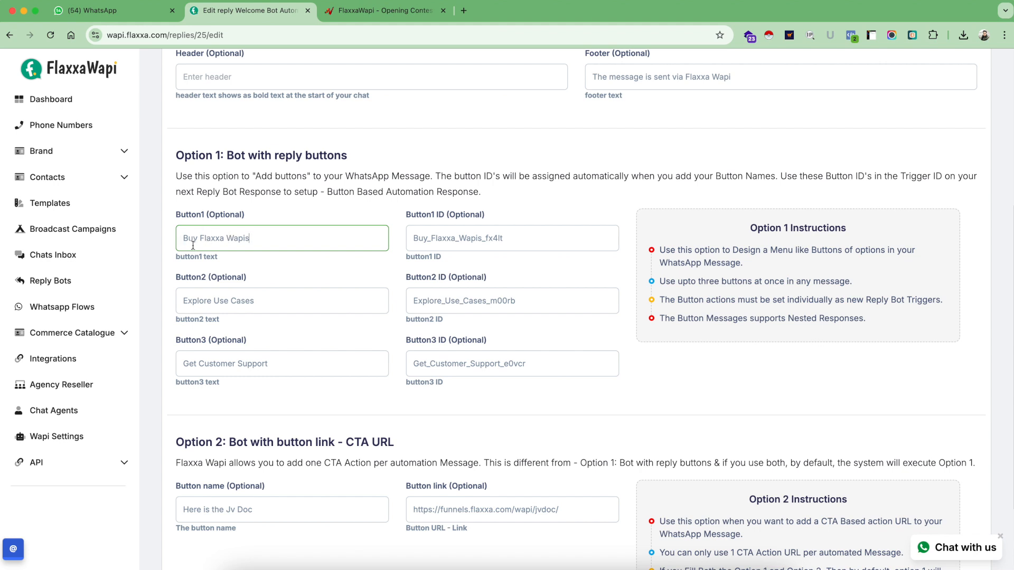
Delete the trailing 's' so Button1 reads 'Buy Flaxxa Wapi', then scroll down
{"action": "key", "text": "Backspace"}
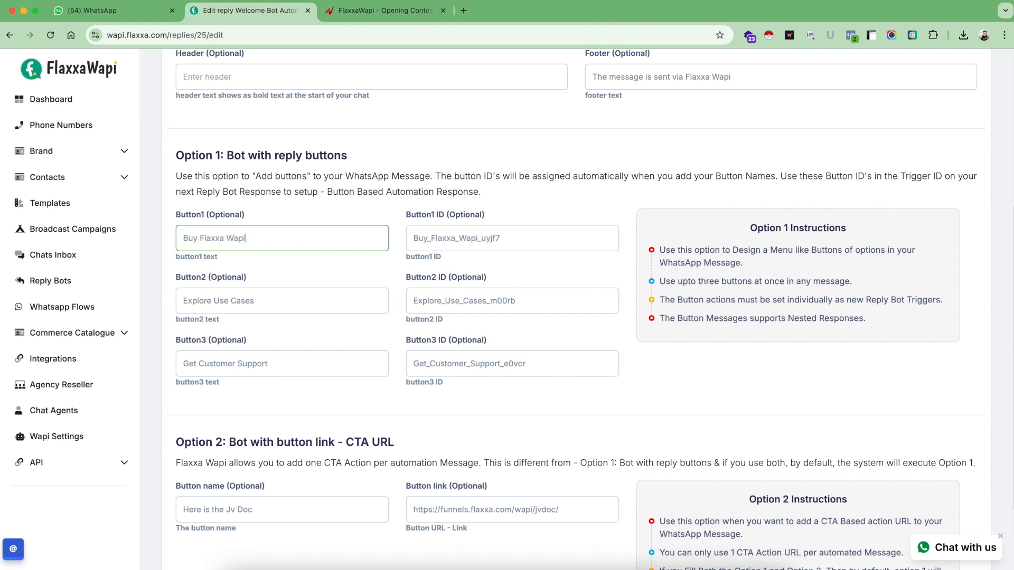
{"action": "mouse_move", "coordinate": [450, 220]}
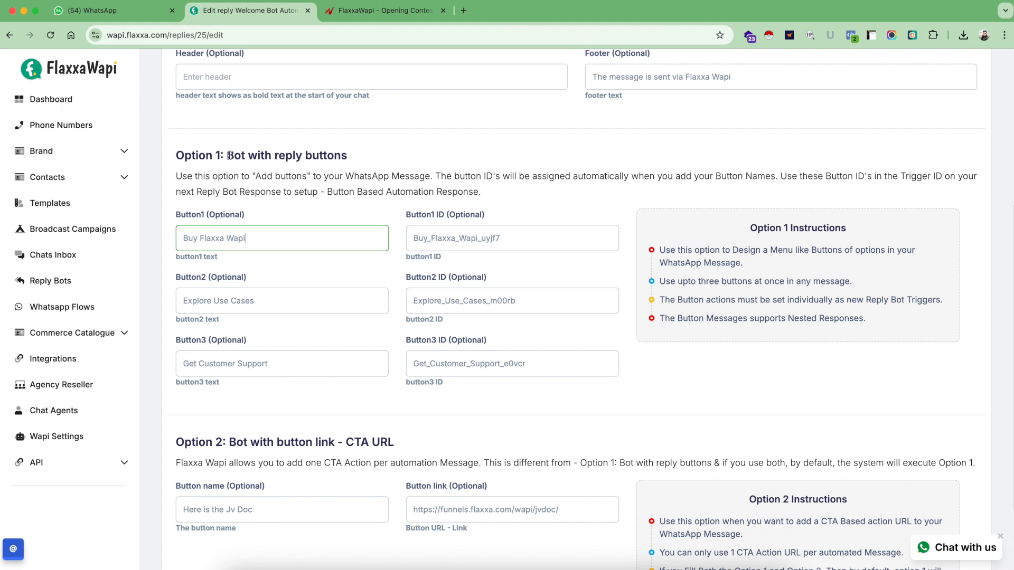
{"action": "mouse_move", "coordinate": [350, 207]}
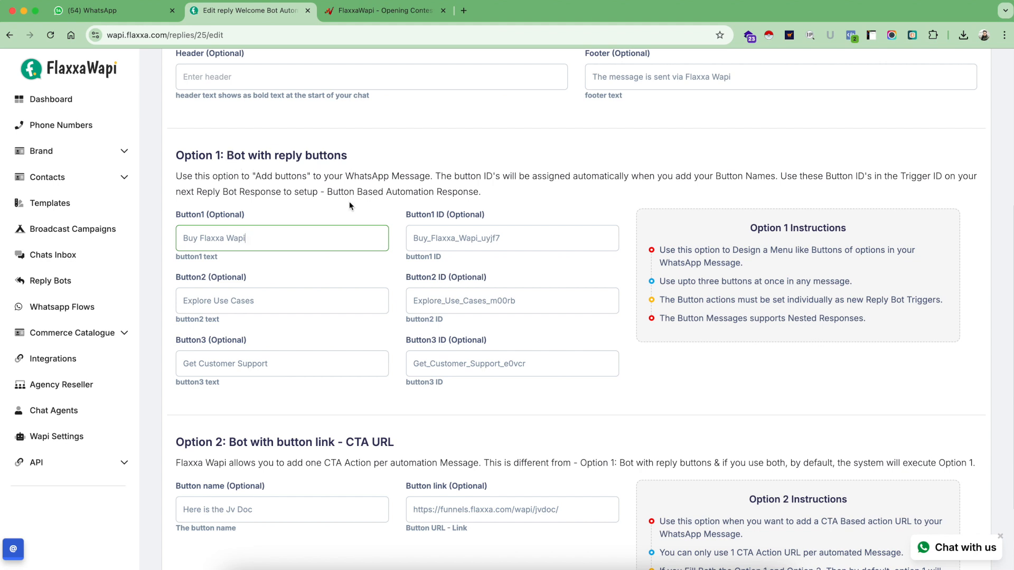
{"action": "scroll", "scroll_direction": "down", "scroll_amount": 3}
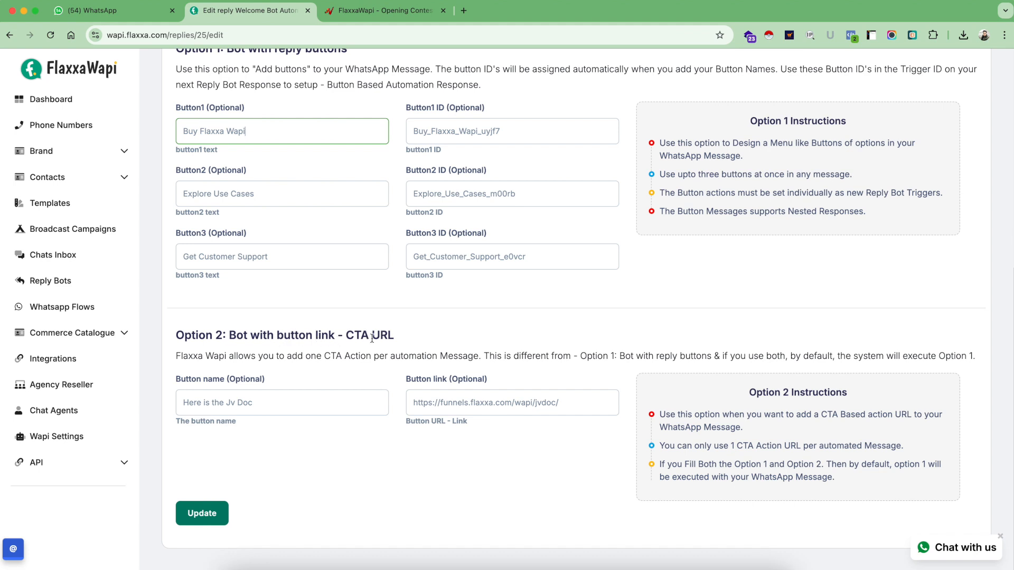
{"action": "mouse_move", "coordinate": [165, 50]}
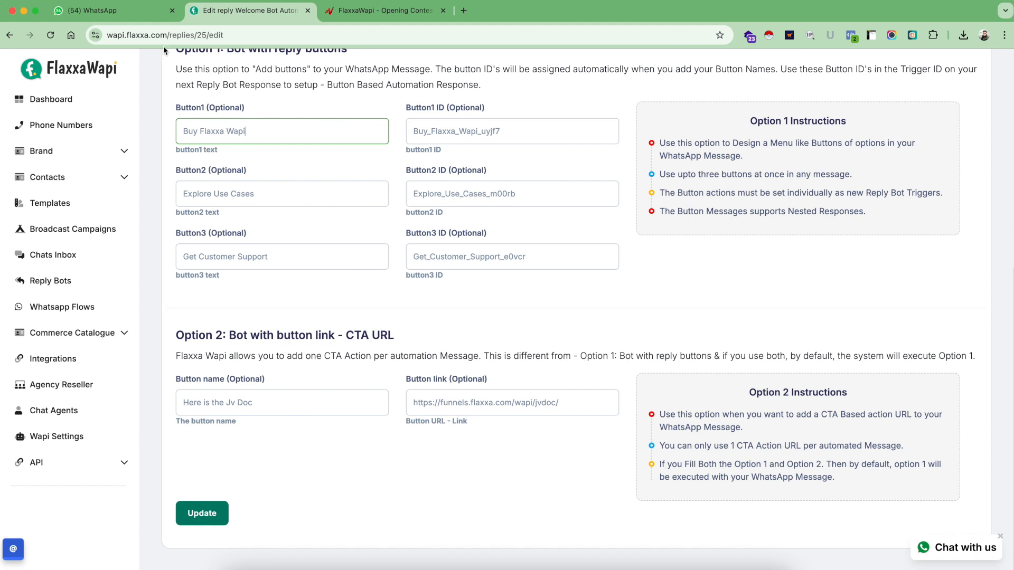
{"action": "mouse_move", "coordinate": [208, 121]}
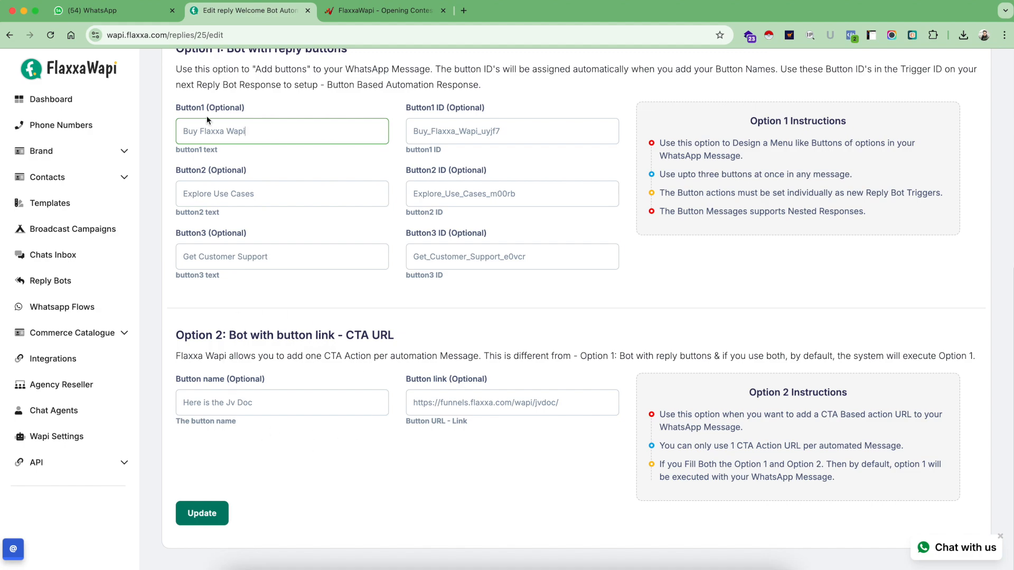
Return to WhatsApp Web to view the pricing and support ticket replies
{"action": "left_click", "coordinate": [113, 10]}
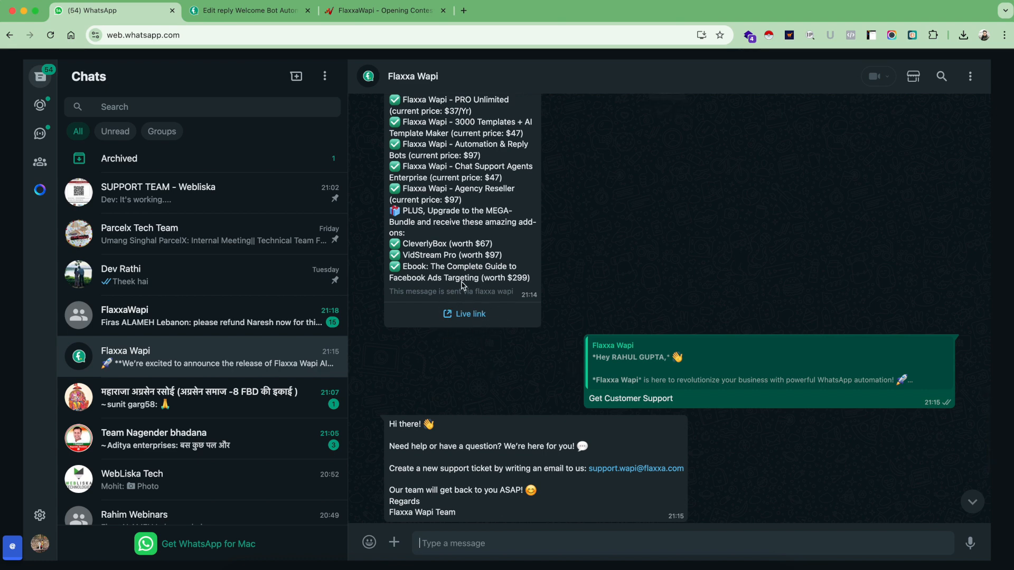
{"action": "mouse_move", "coordinate": [397, 69]}
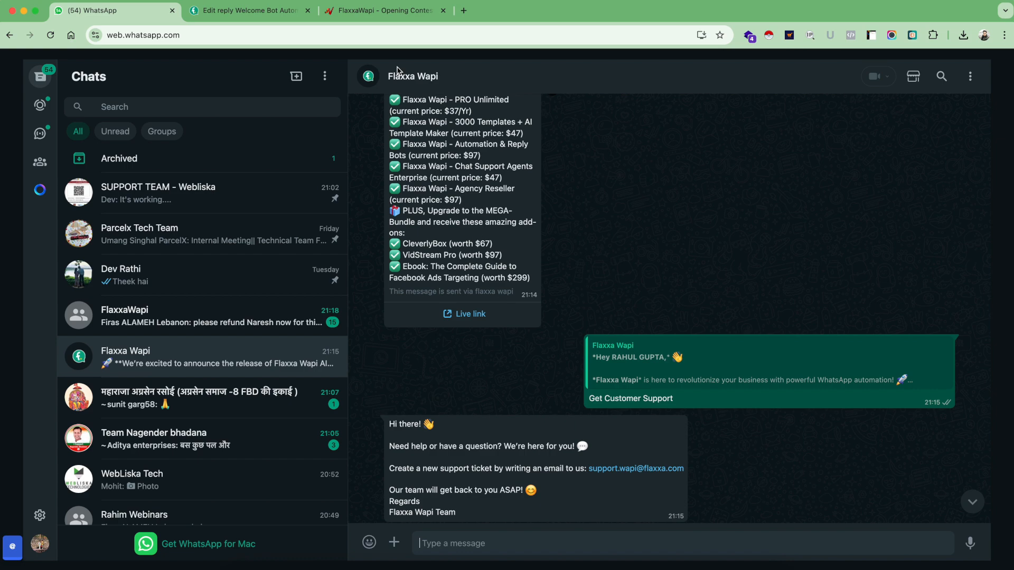
{"action": "left_click", "coordinate": [248, 10]}
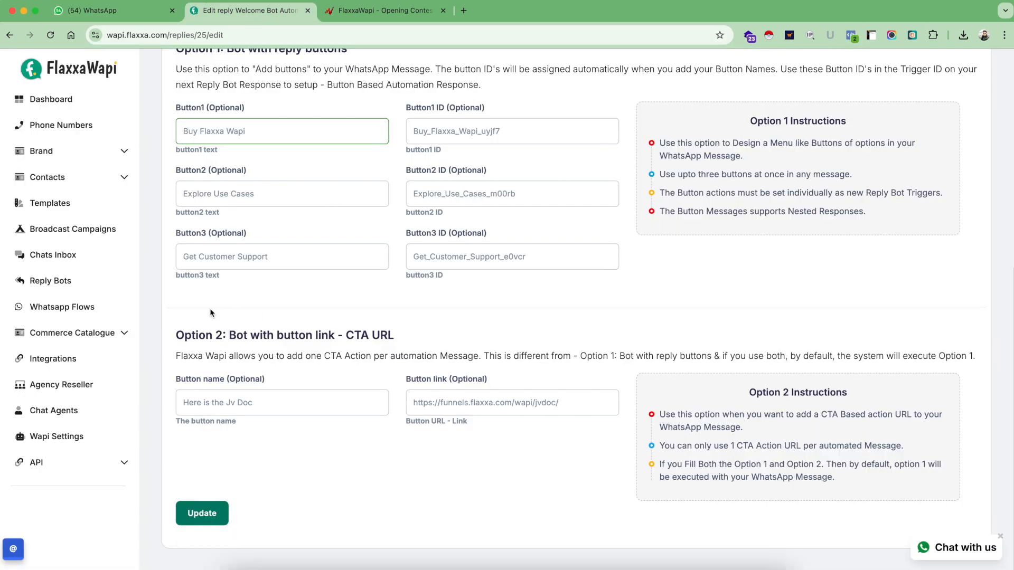
{"action": "scroll", "scroll_direction": "up", "scroll_amount": 3}
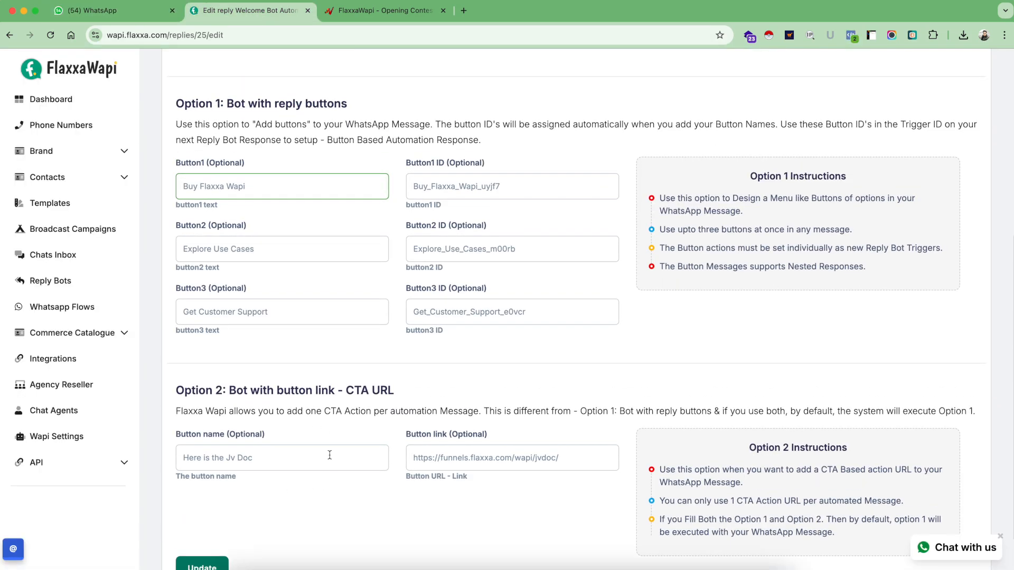
{"action": "scroll", "scroll_direction": "up", "scroll_amount": 3}
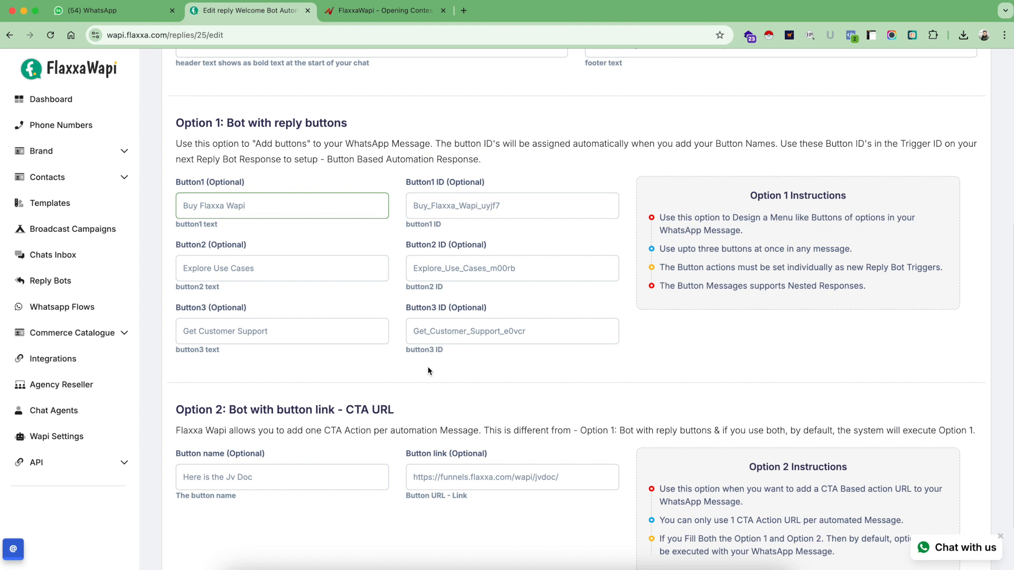
{"action": "mouse_move", "coordinate": [178, 142]}
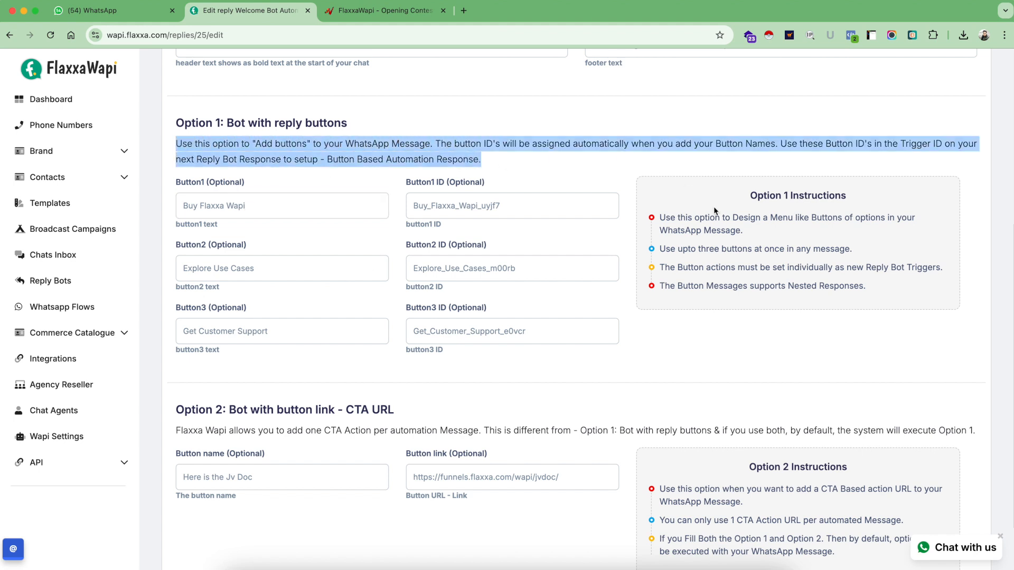
{"action": "mouse_move", "coordinate": [794, 289]}
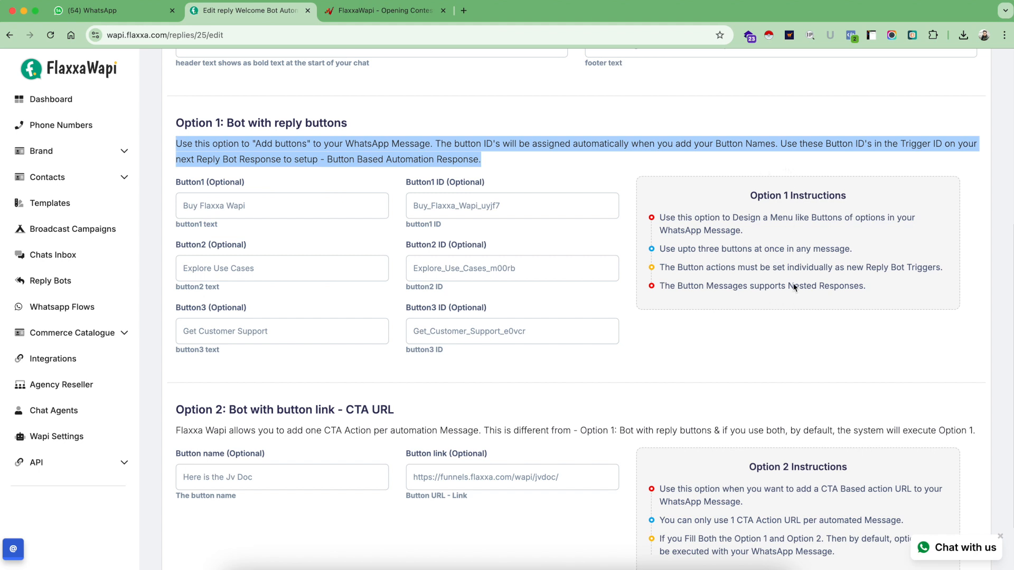
{"action": "scroll", "scroll_direction": "down", "scroll_amount": 3}
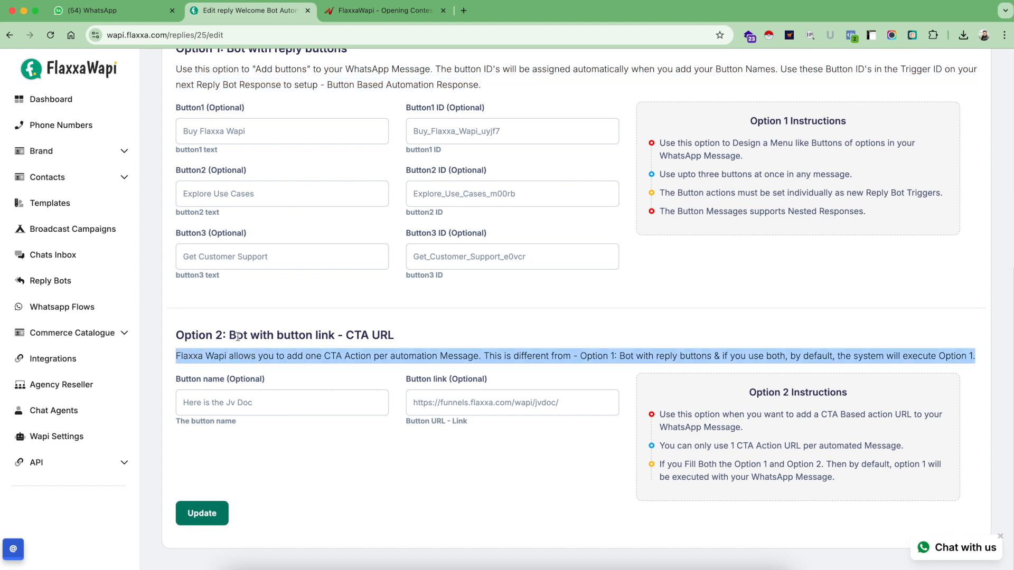
{"action": "mouse_move", "coordinate": [755, 443]}
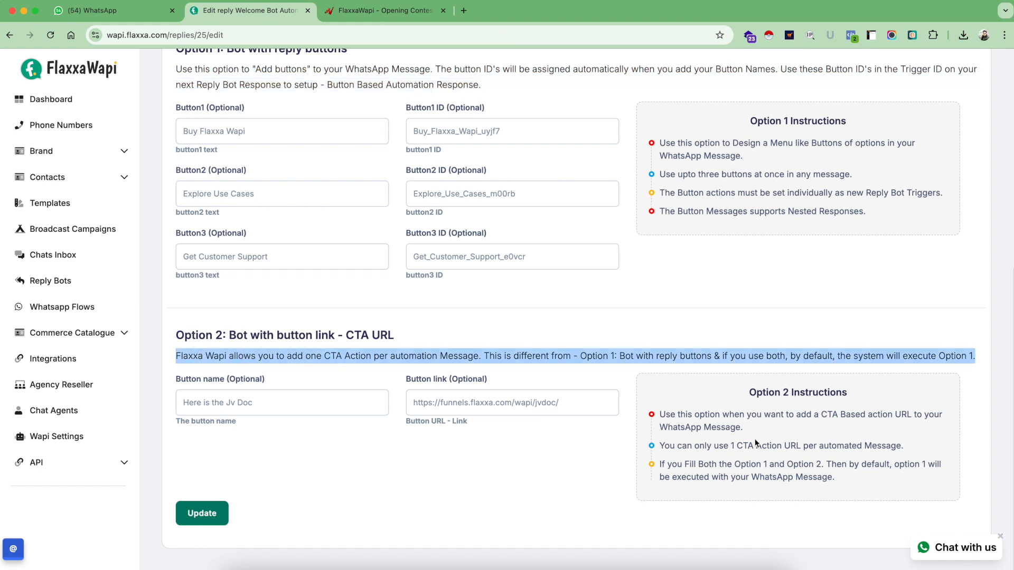
{"action": "mouse_move", "coordinate": [703, 406]}
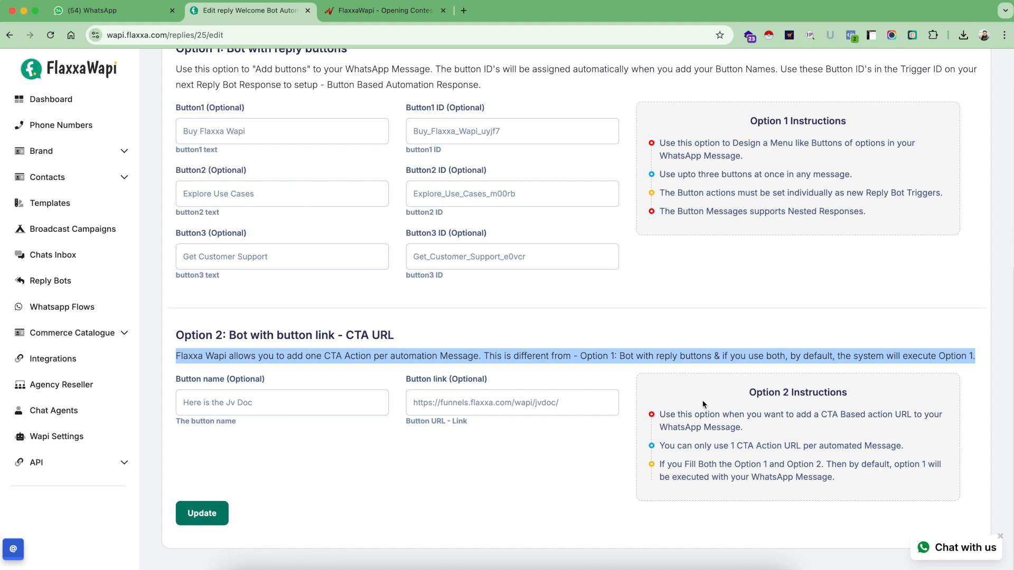
{"action": "scroll", "scroll_direction": "up", "scroll_amount": 3}
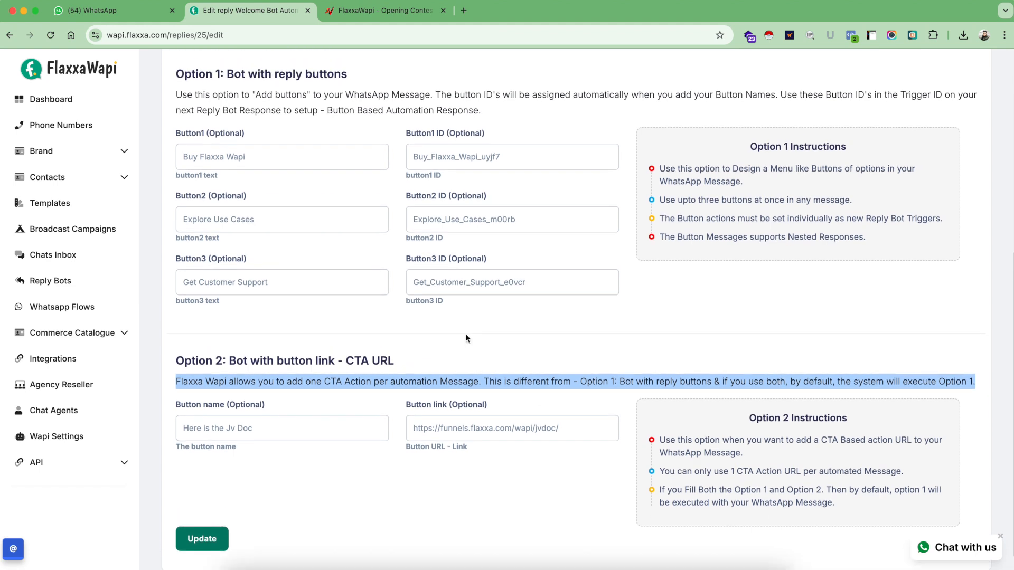
{"action": "scroll", "scroll_direction": "up", "scroll_amount": 3}
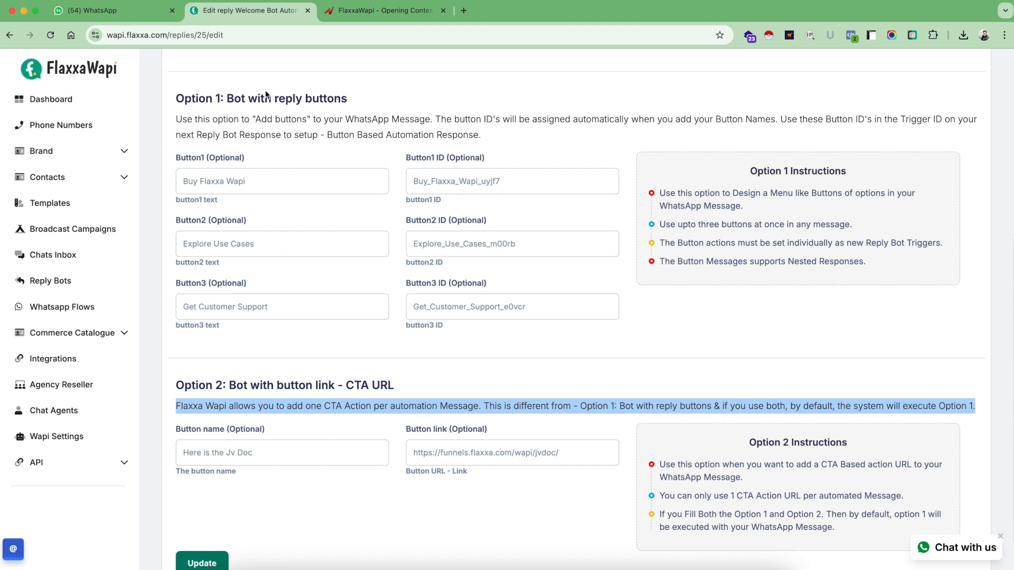
{"action": "scroll", "scroll_direction": "up", "scroll_amount": 3}
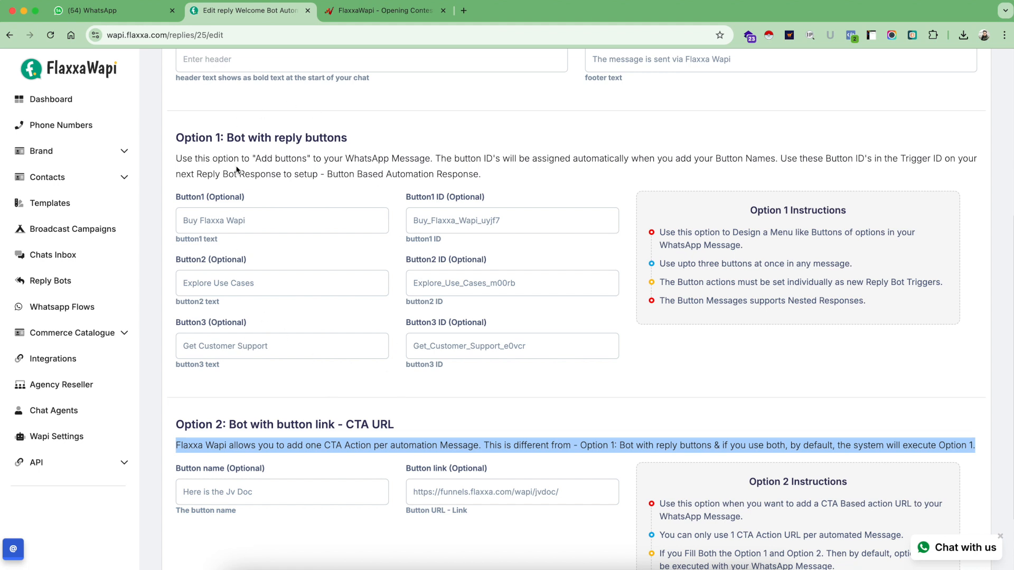
{"action": "mouse_move", "coordinate": [341, 171]}
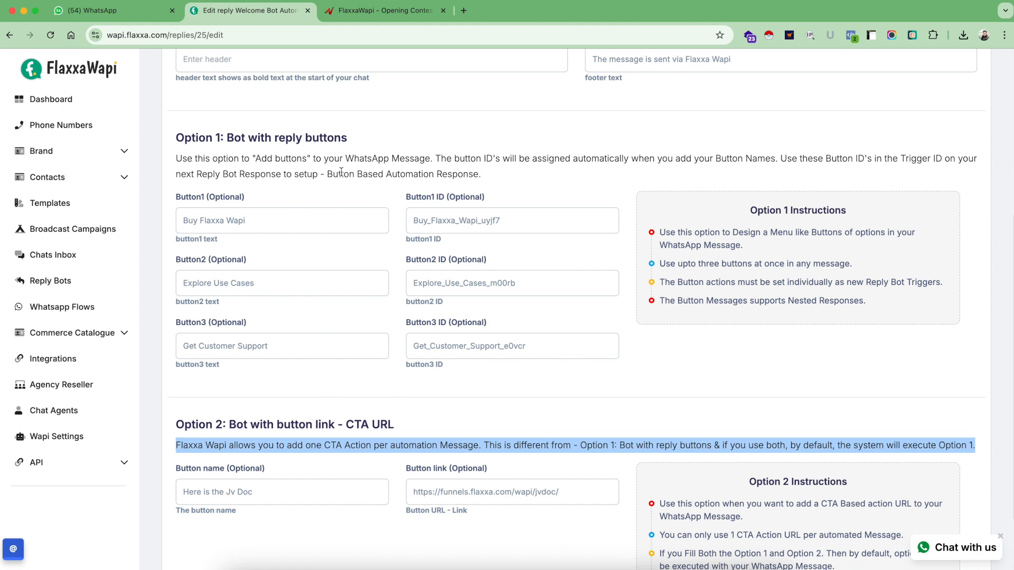
{"action": "mouse_move", "coordinate": [379, 468]}
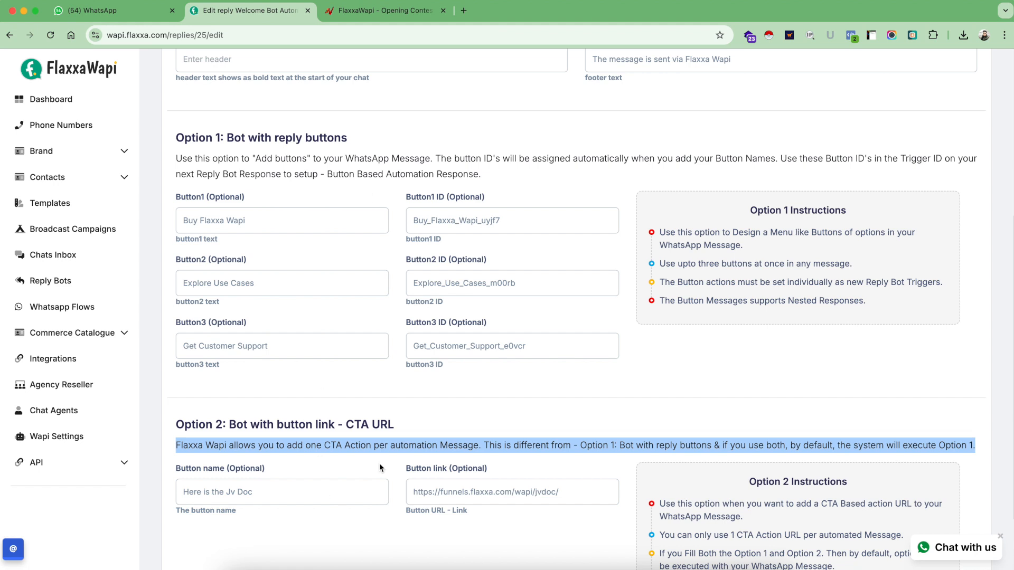
{"action": "mouse_move", "coordinate": [422, 475]}
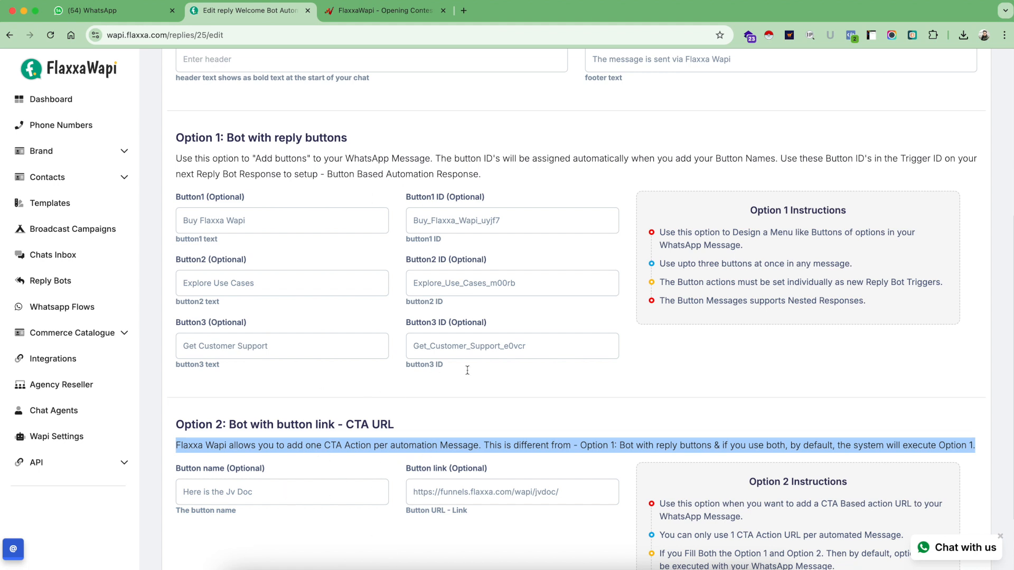
{"action": "mouse_move", "coordinate": [272, 191]}
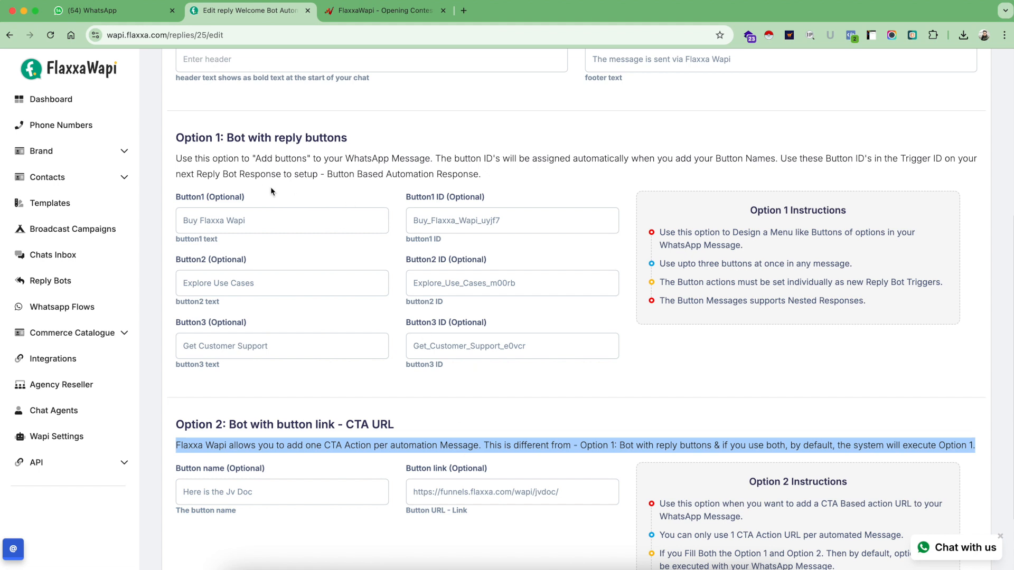
{"action": "mouse_move", "coordinate": [399, 209]}
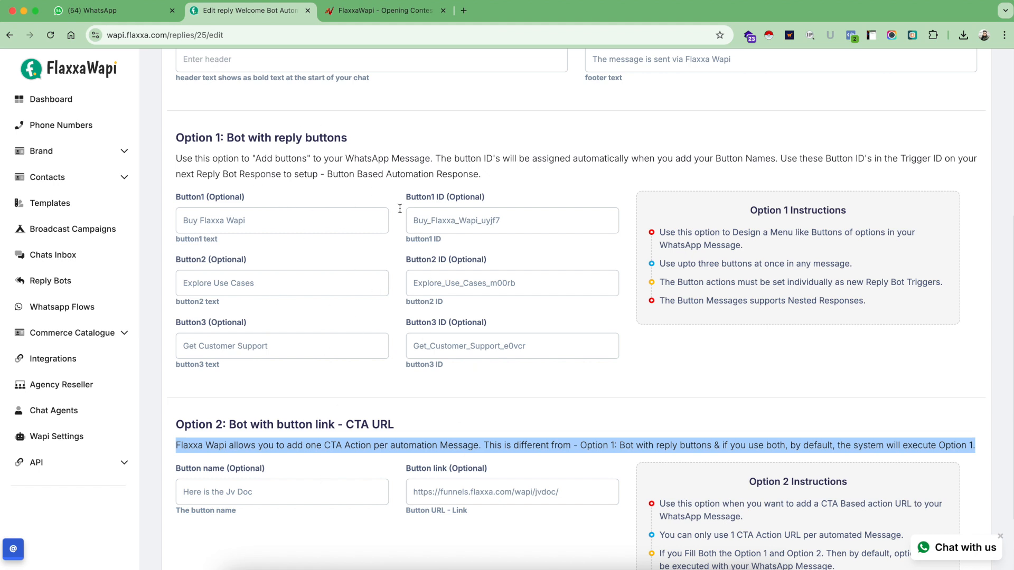
{"action": "mouse_move", "coordinate": [445, 456]}
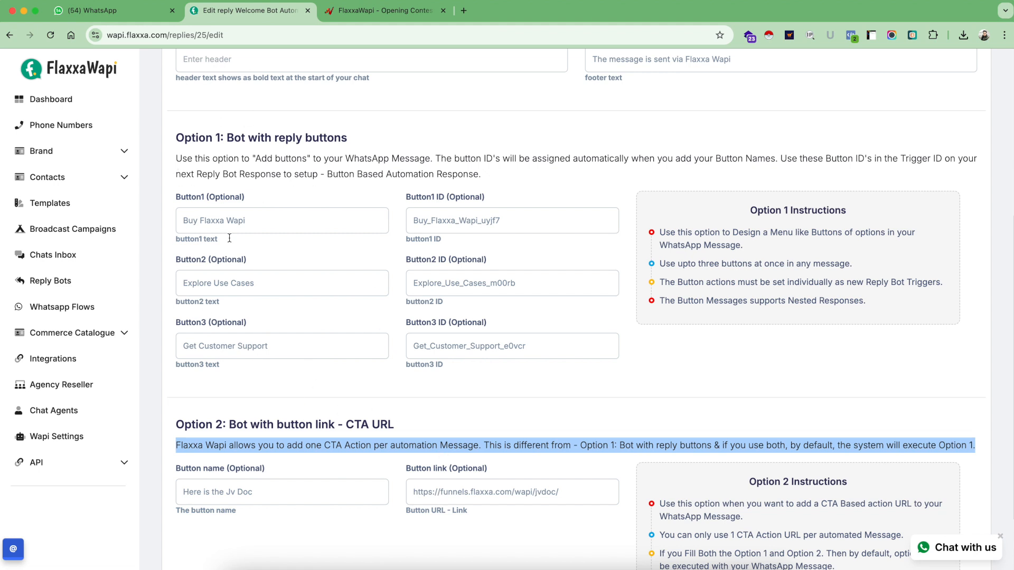
{"action": "mouse_move", "coordinate": [406, 279]}
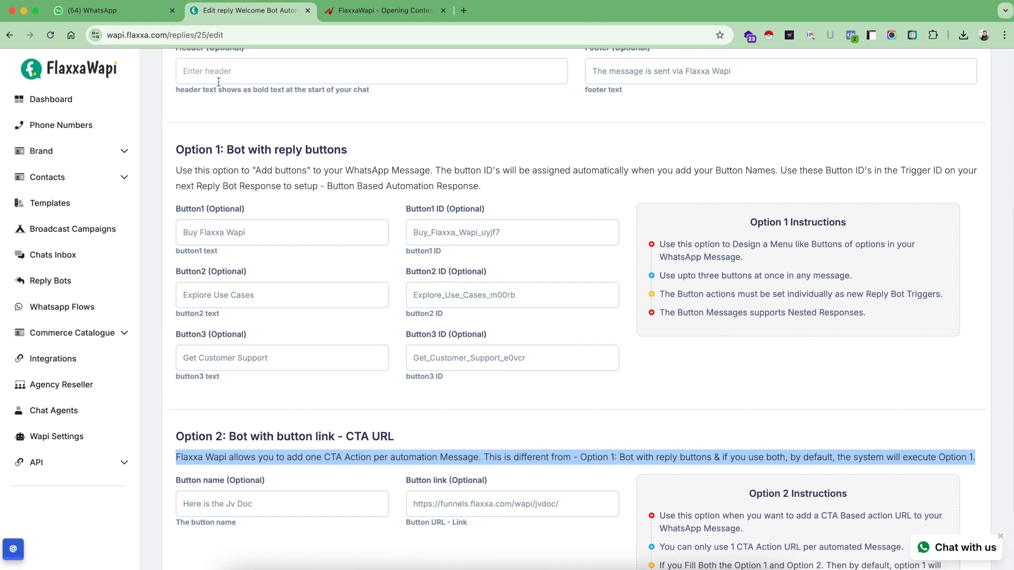
Recheck the WhatsApp welcome message, then go back to the Welcome Bot Automation edit page
{"action": "left_click", "coordinate": [113, 11]}
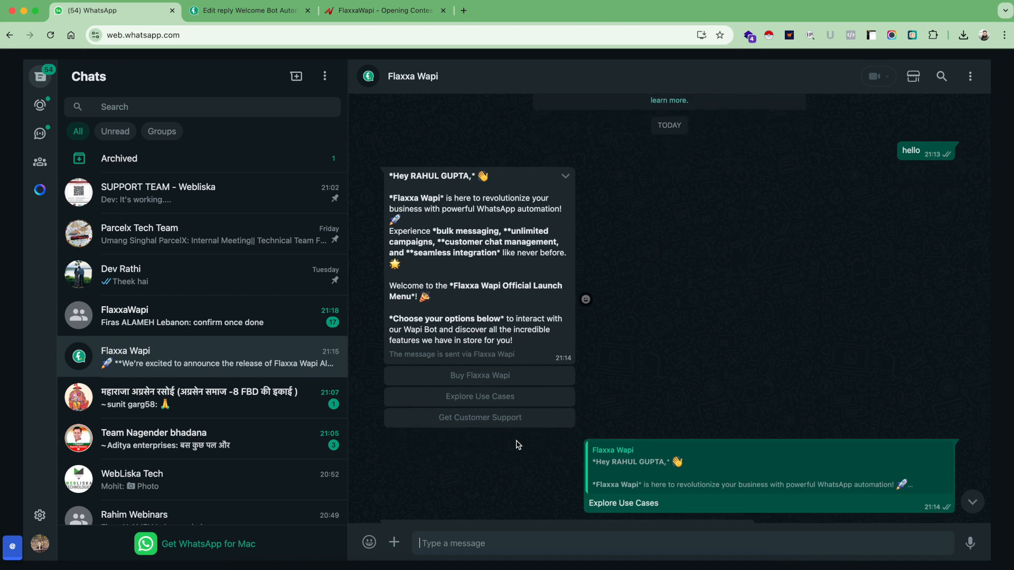
{"action": "mouse_move", "coordinate": [330, 64]}
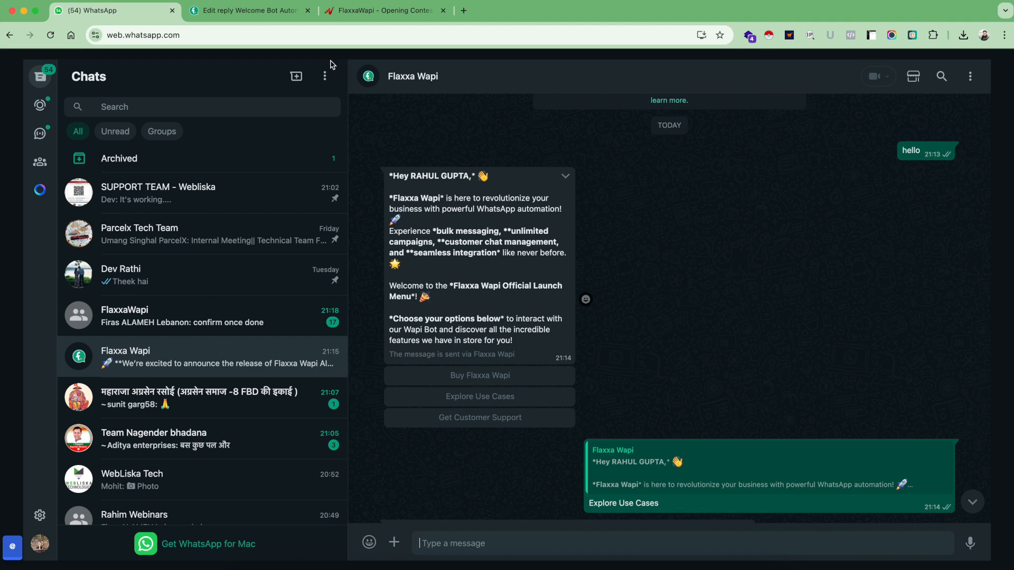
{"action": "mouse_move", "coordinate": [437, 207]}
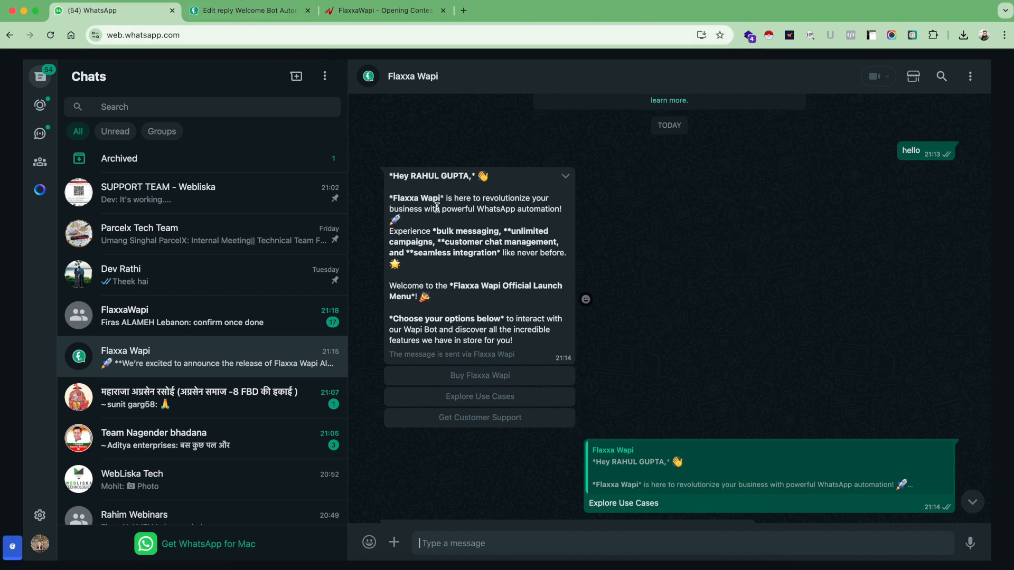
{"action": "mouse_move", "coordinate": [421, 357]}
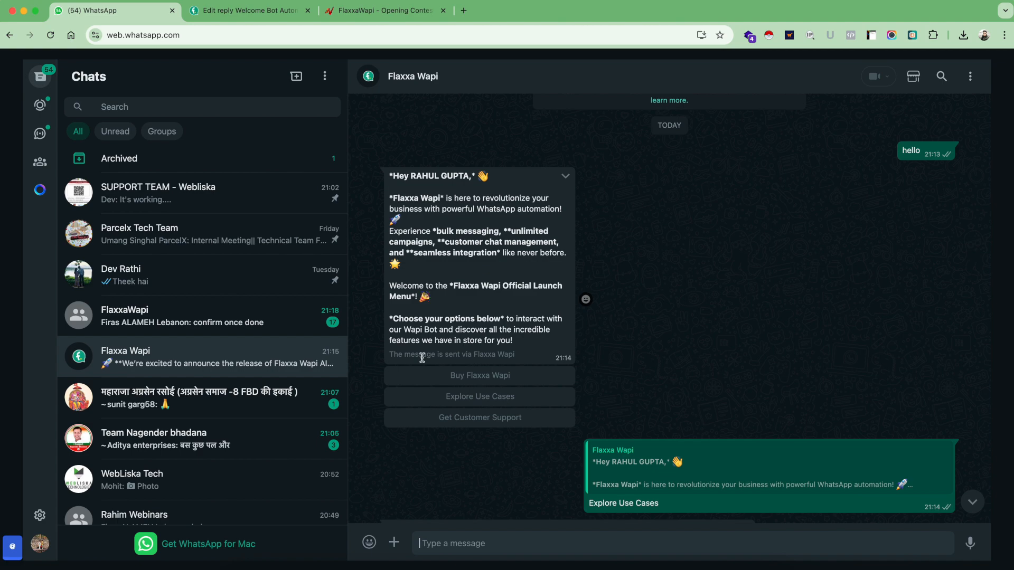
{"action": "left_click", "coordinate": [249, 11]}
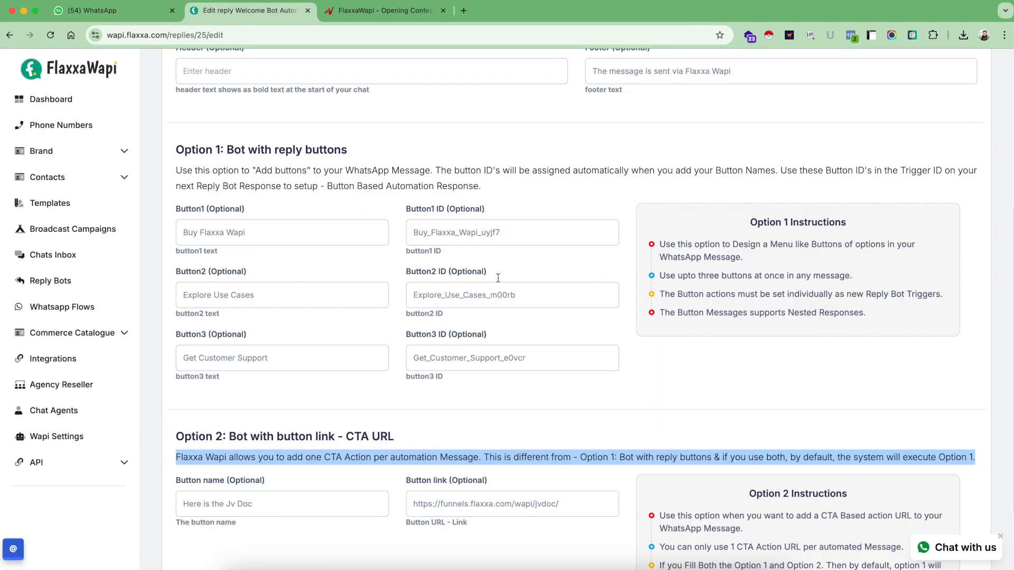
{"action": "scroll", "scroll_direction": "up", "scroll_amount": 3}
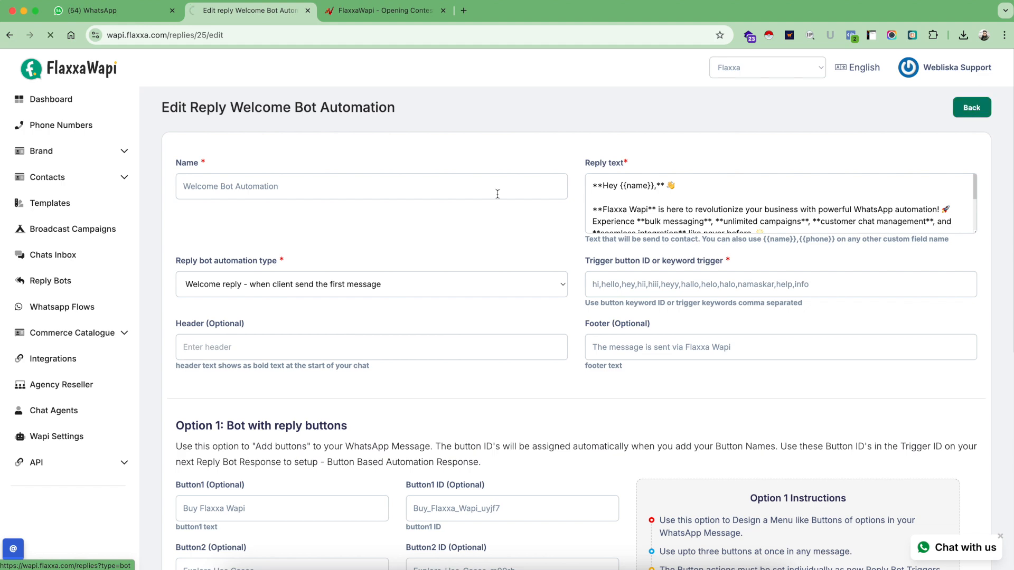
Go back to the Reply Bots list, glancing at the WhatsApp test chat in between
{"action": "left_click", "coordinate": [971, 107]}
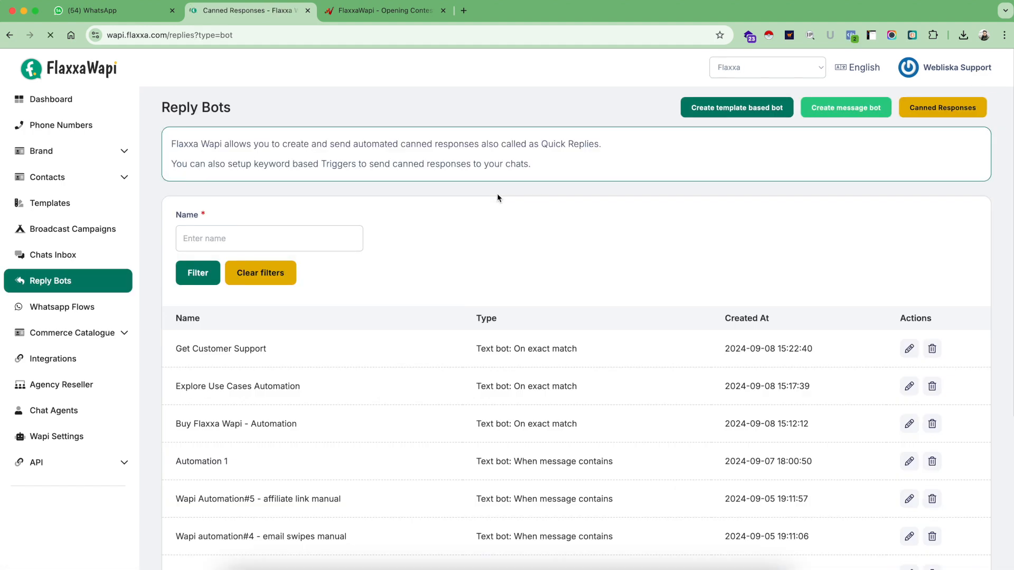
{"action": "left_click", "coordinate": [113, 11]}
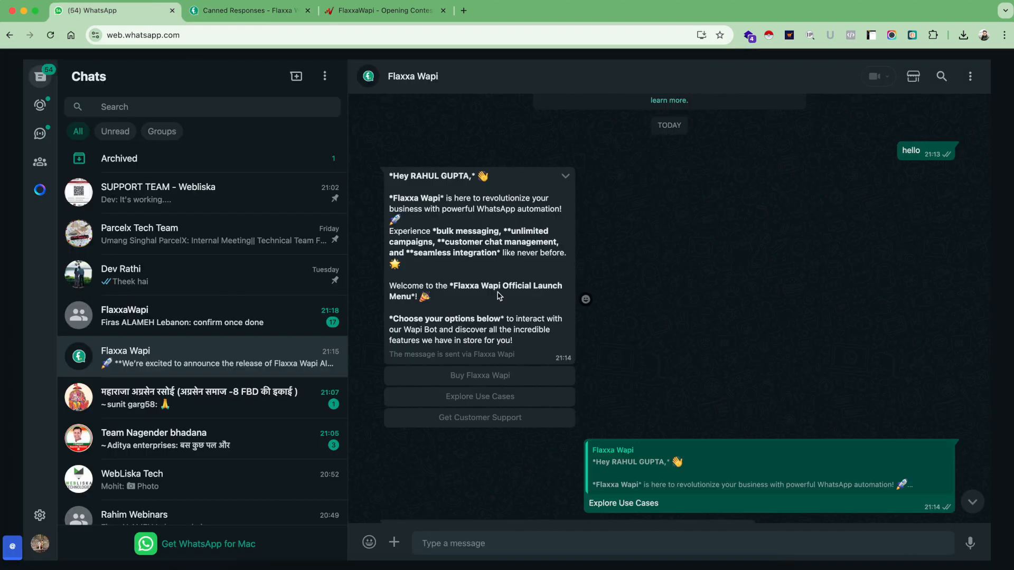
{"action": "mouse_move", "coordinate": [490, 384]}
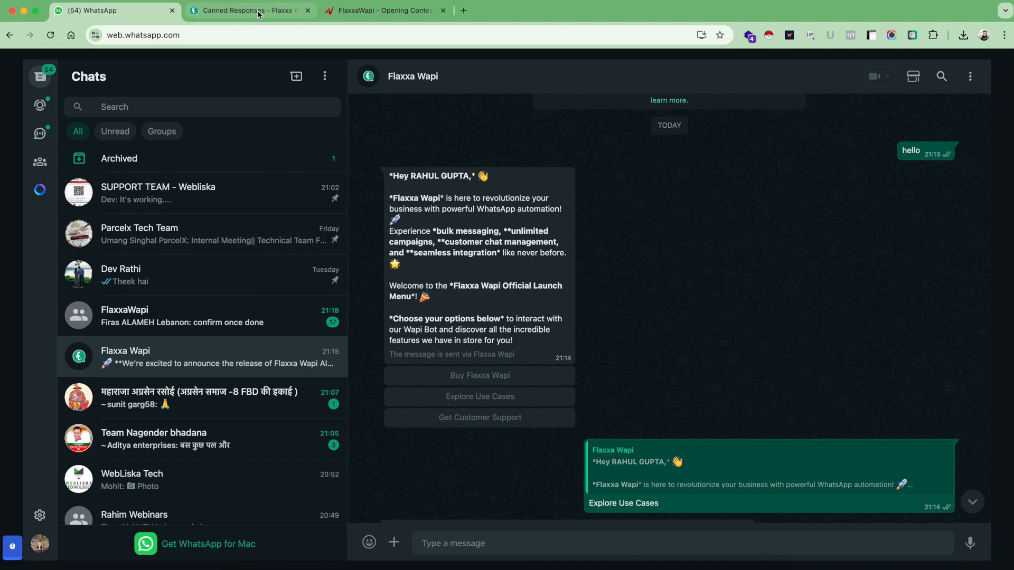
{"action": "left_click", "coordinate": [248, 10]}
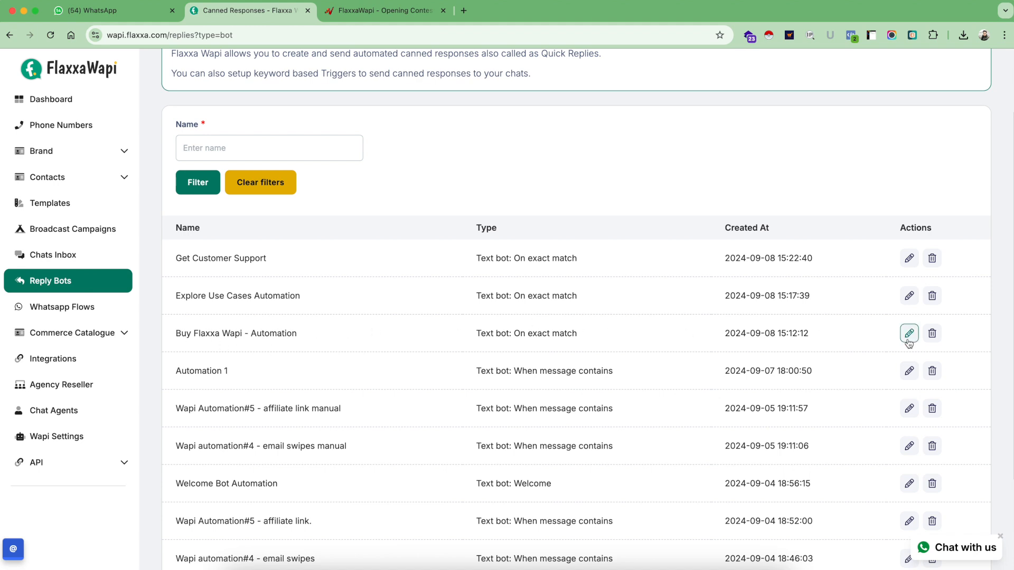
Review the Buy Flaxxa Wapi - Automation trigger, pricing reply, footer and CTA URL fields
{"action": "left_click", "coordinate": [908, 333]}
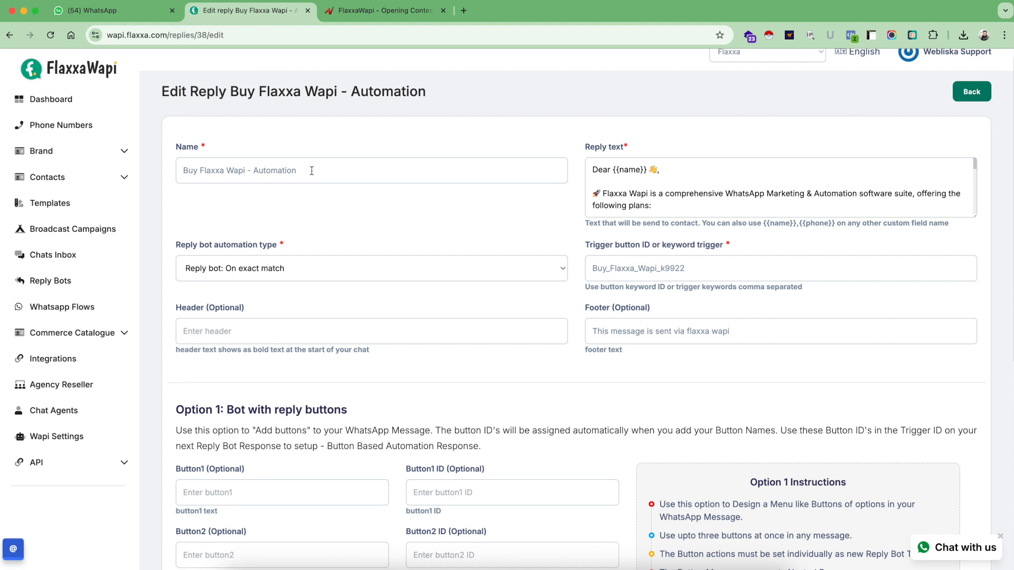
{"action": "mouse_move", "coordinate": [200, 255]}
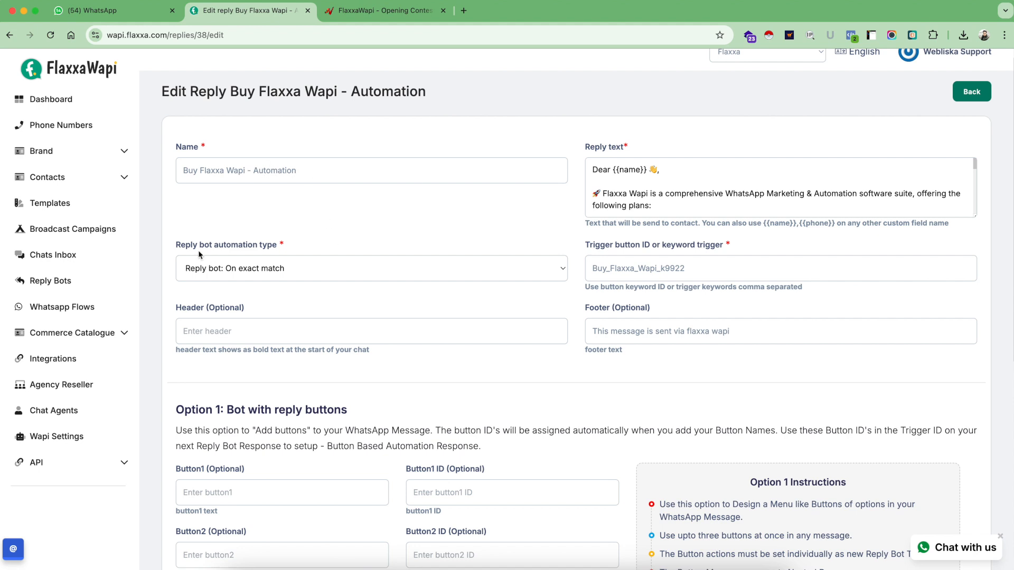
{"action": "scroll", "scroll_direction": "down", "scroll_amount": 3}
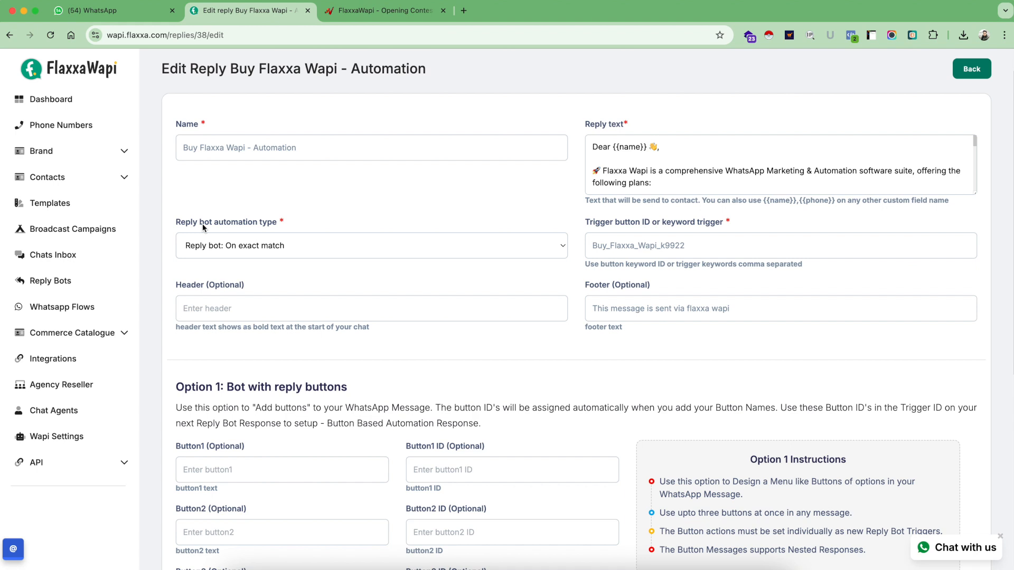
{"action": "mouse_move", "coordinate": [252, 220]}
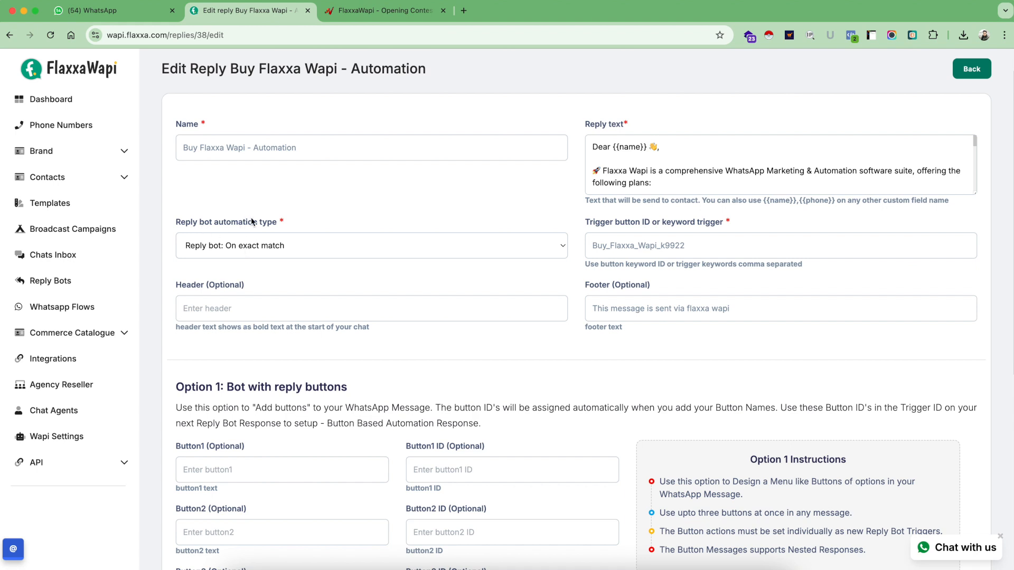
{"action": "mouse_move", "coordinate": [262, 256]}
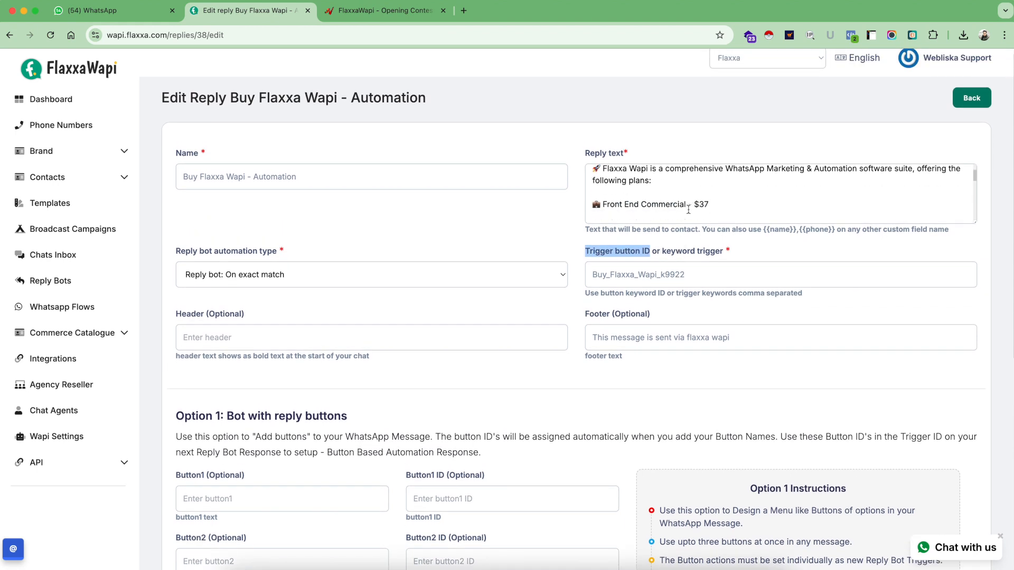
{"action": "scroll", "scroll_direction": "down", "scroll_amount": 3}
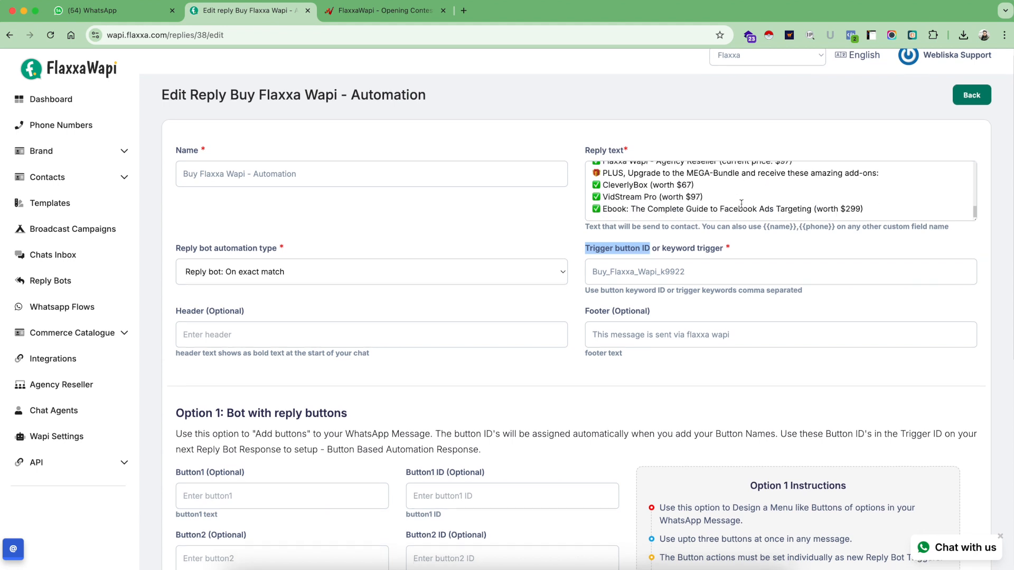
{"action": "scroll", "scroll_direction": "down", "scroll_amount": 3}
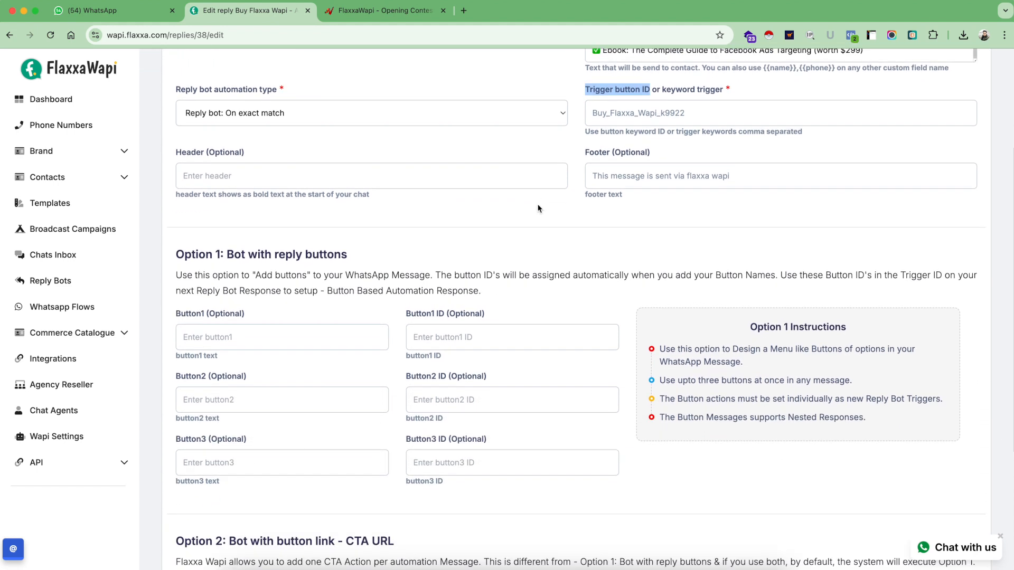
{"action": "mouse_move", "coordinate": [625, 180]}
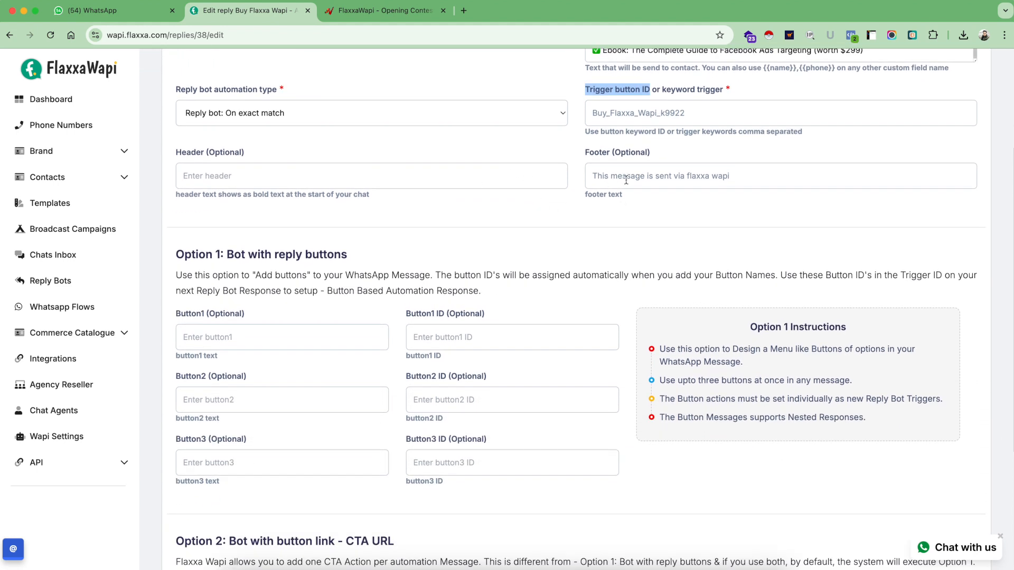
{"action": "scroll", "scroll_direction": "up", "scroll_amount": 3}
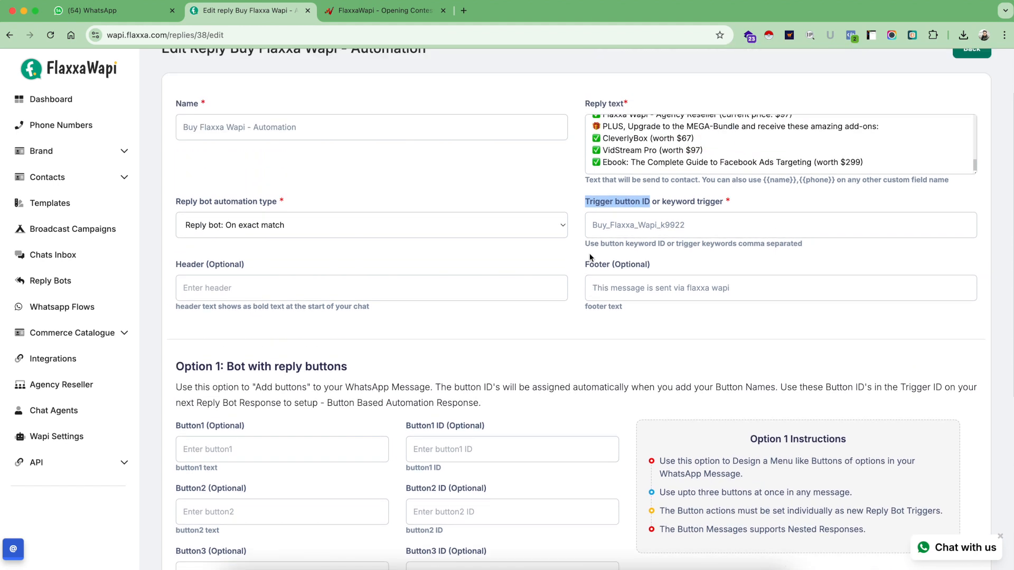
{"action": "scroll", "scroll_direction": "up", "scroll_amount": 3}
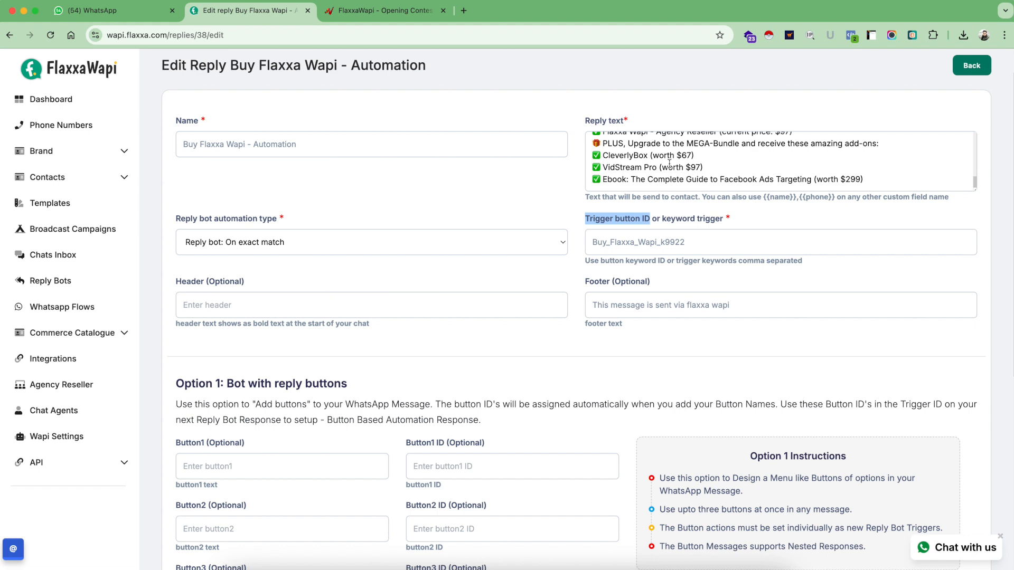
{"action": "scroll", "scroll_direction": "down", "scroll_amount": 3}
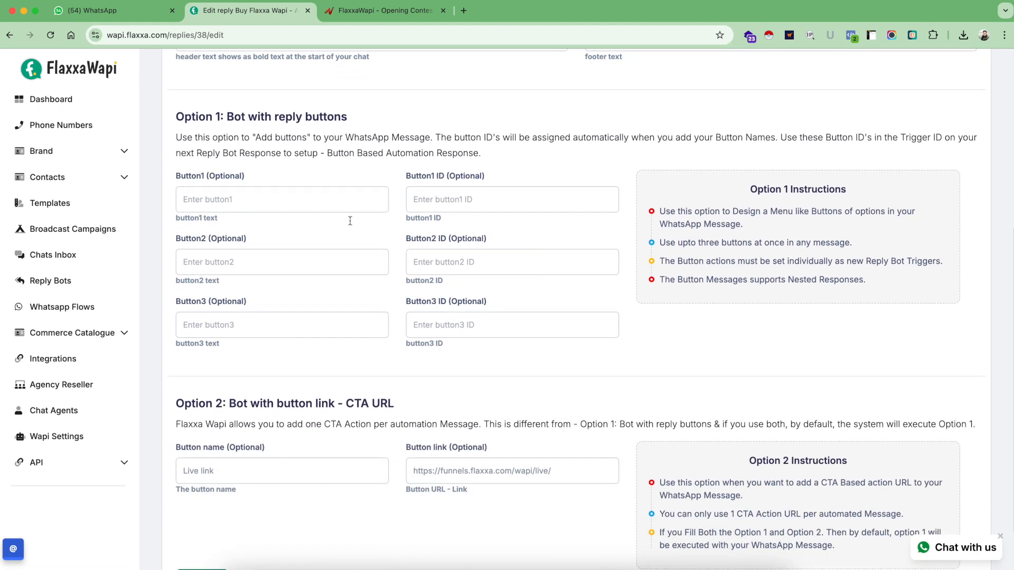
{"action": "mouse_move", "coordinate": [328, 474]}
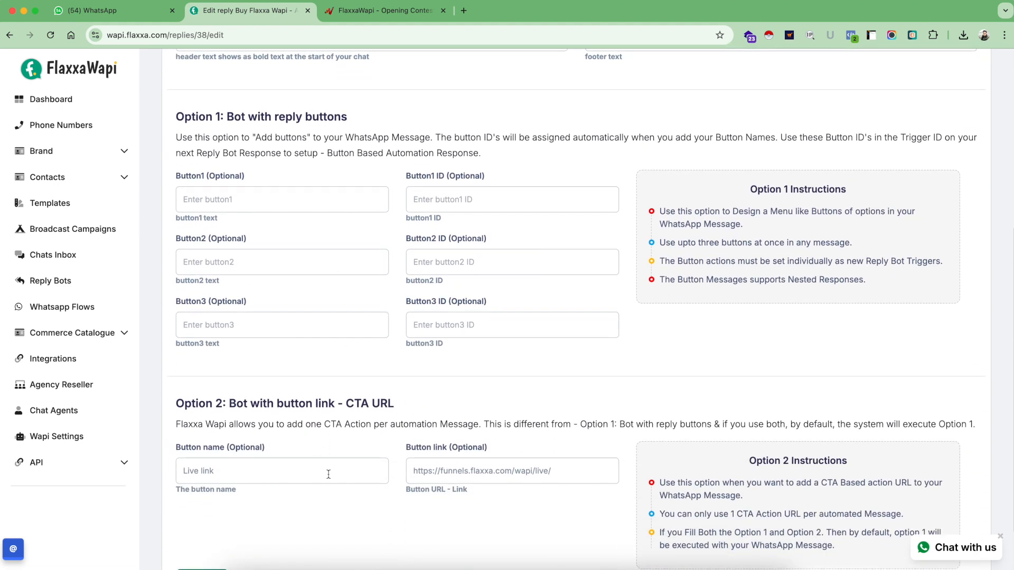
{"action": "mouse_move", "coordinate": [372, 170]}
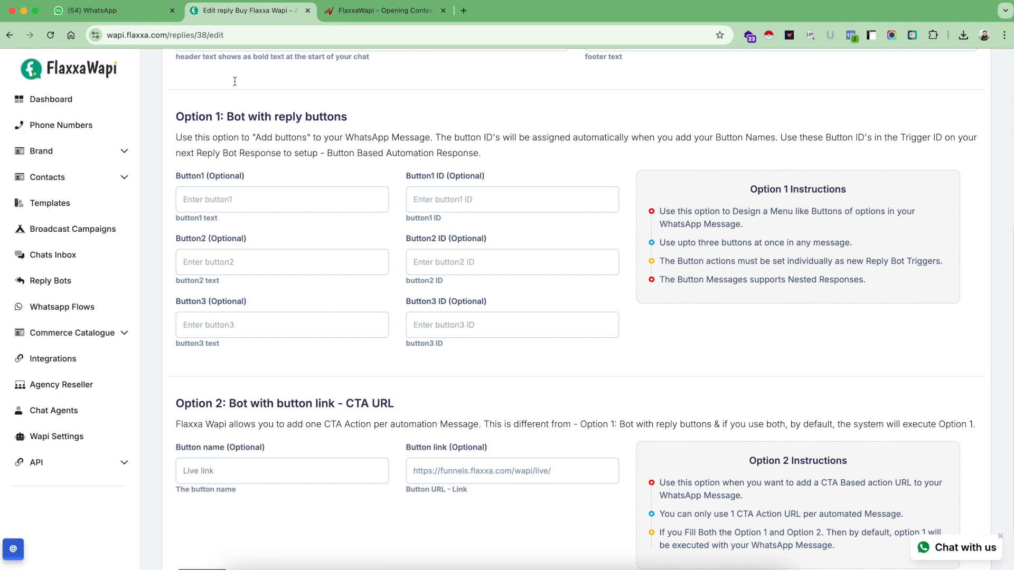
Read the Buy Flaxxa Wapi pricing reply and its Live link in the WhatsApp chat
{"action": "left_click", "coordinate": [113, 11]}
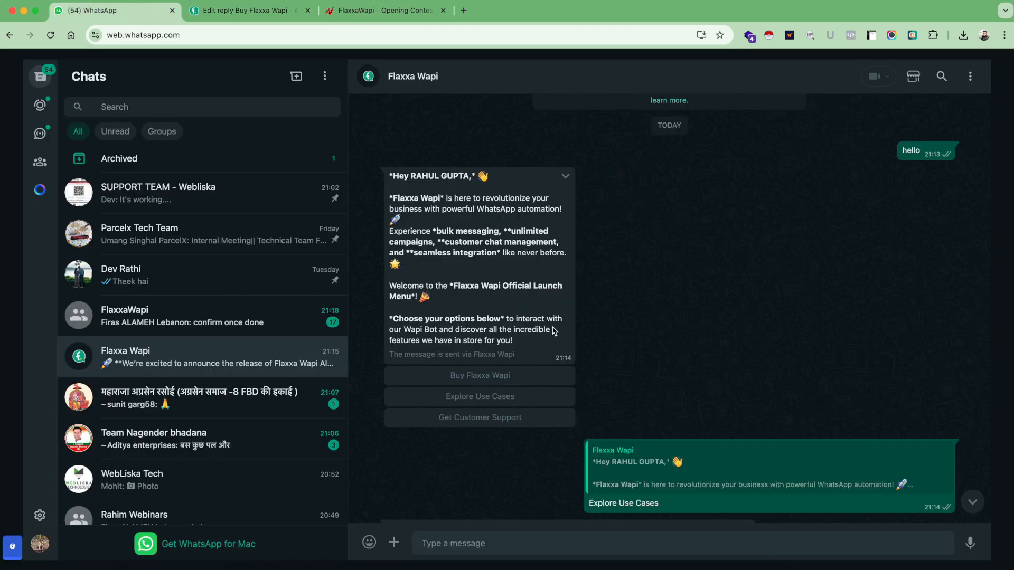
{"action": "scroll", "scroll_direction": "down", "scroll_amount": 3}
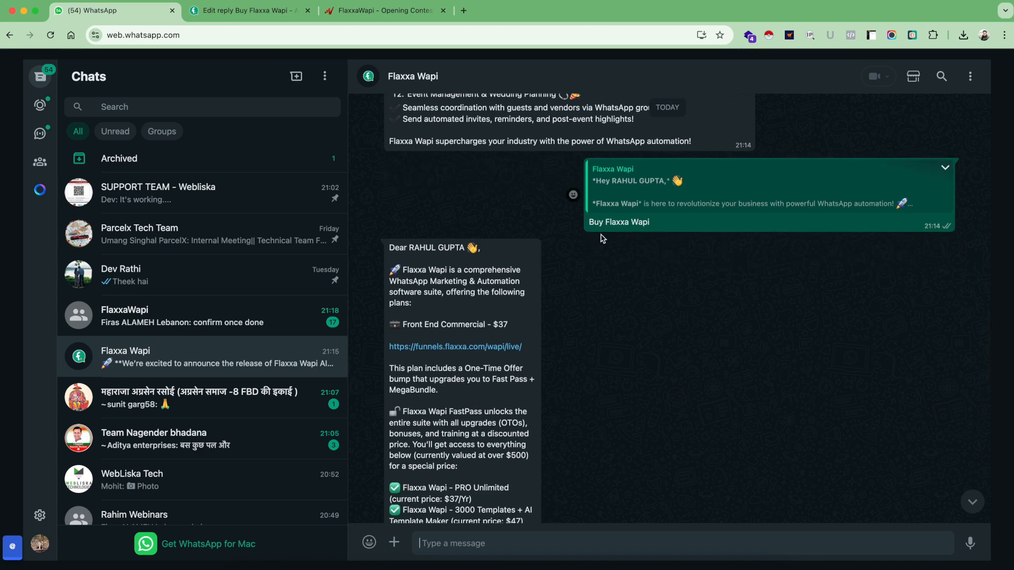
{"action": "scroll", "scroll_direction": "down", "scroll_amount": 3}
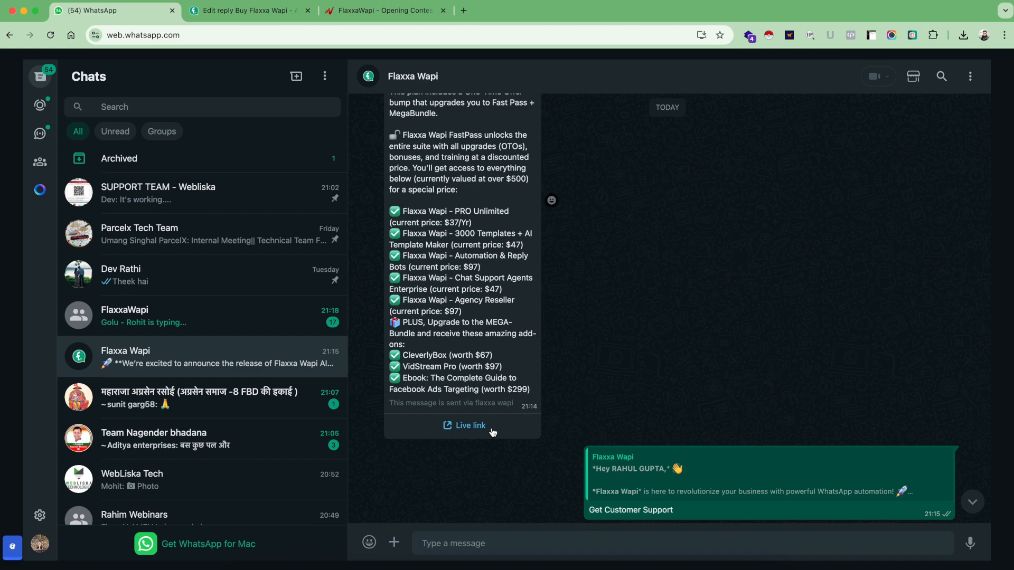
Leave the Buy Flaxxa Wapi bot editor and scroll the Reply Bots list to Explore Use Cases Automation
{"action": "left_click", "coordinate": [249, 11]}
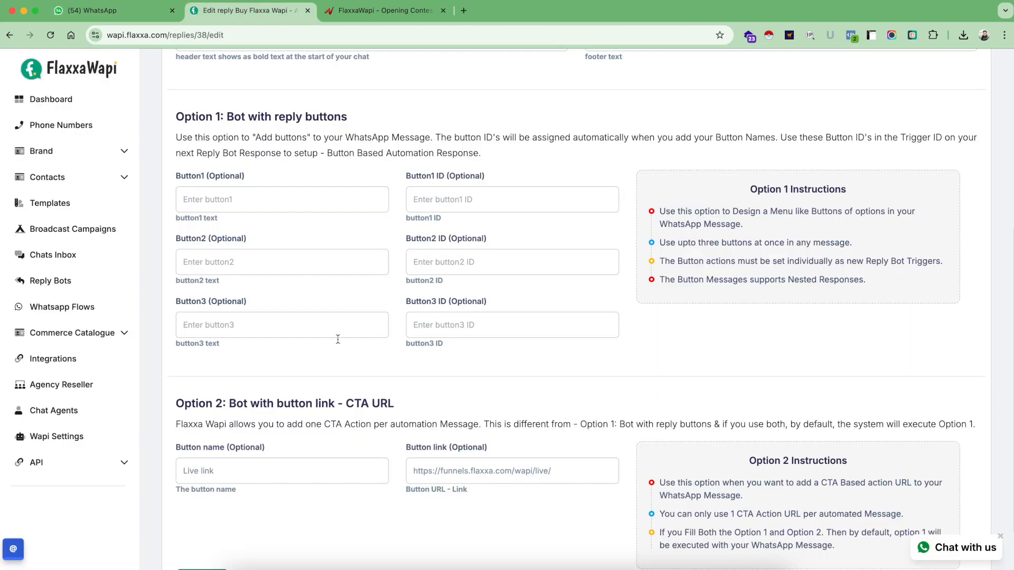
{"action": "mouse_move", "coordinate": [316, 464]}
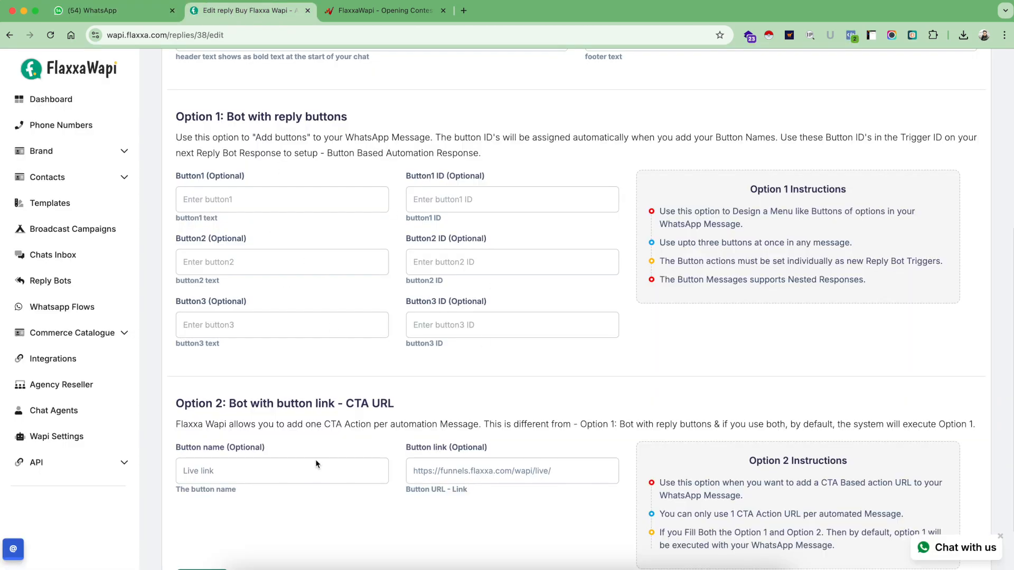
{"action": "scroll", "scroll_direction": "up", "scroll_amount": 3}
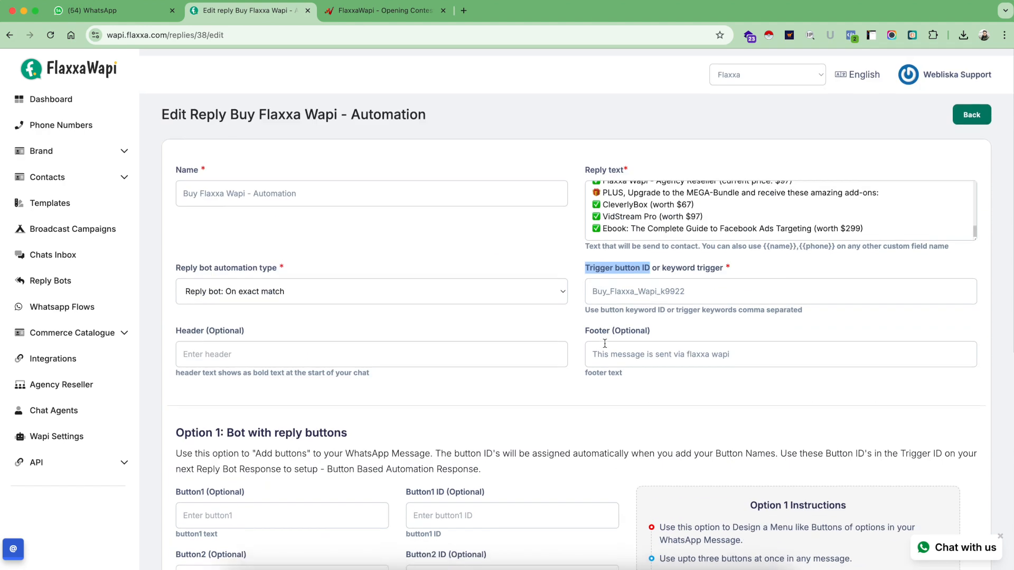
{"action": "left_click", "coordinate": [971, 107]}
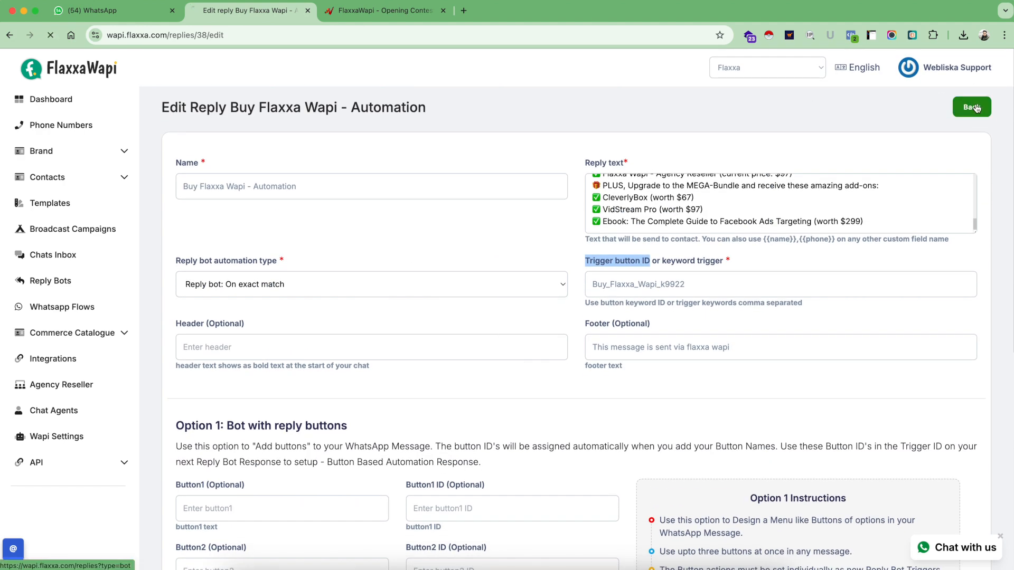
{"action": "left_click", "coordinate": [971, 106]}
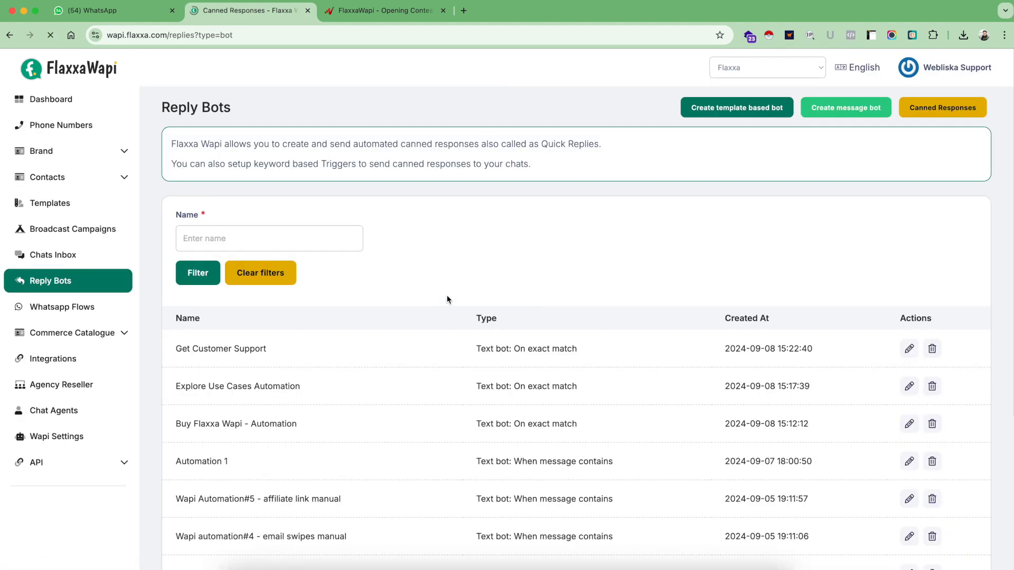
{"action": "scroll", "scroll_direction": "down", "scroll_amount": 3}
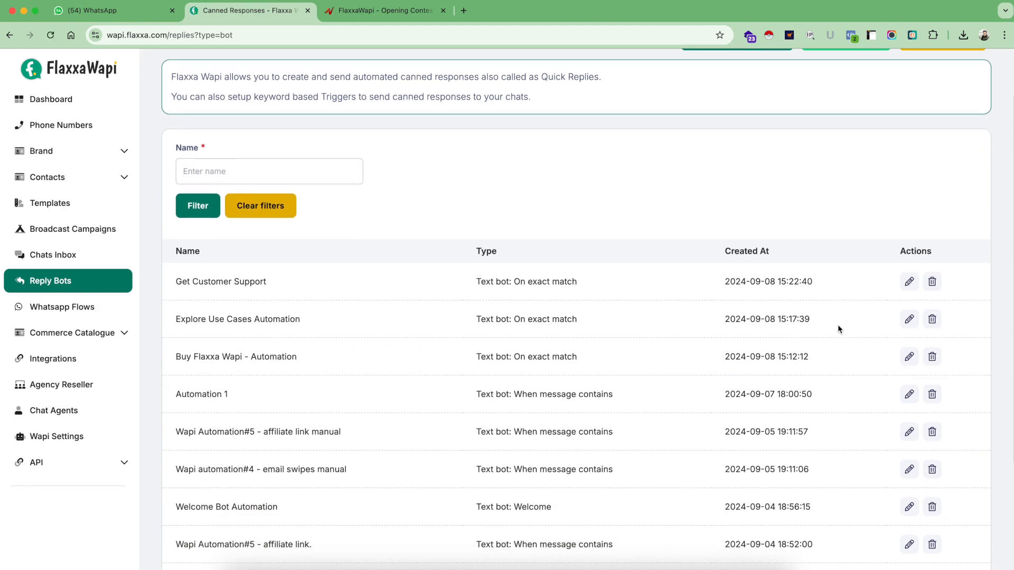
{"action": "left_click", "coordinate": [908, 319]}
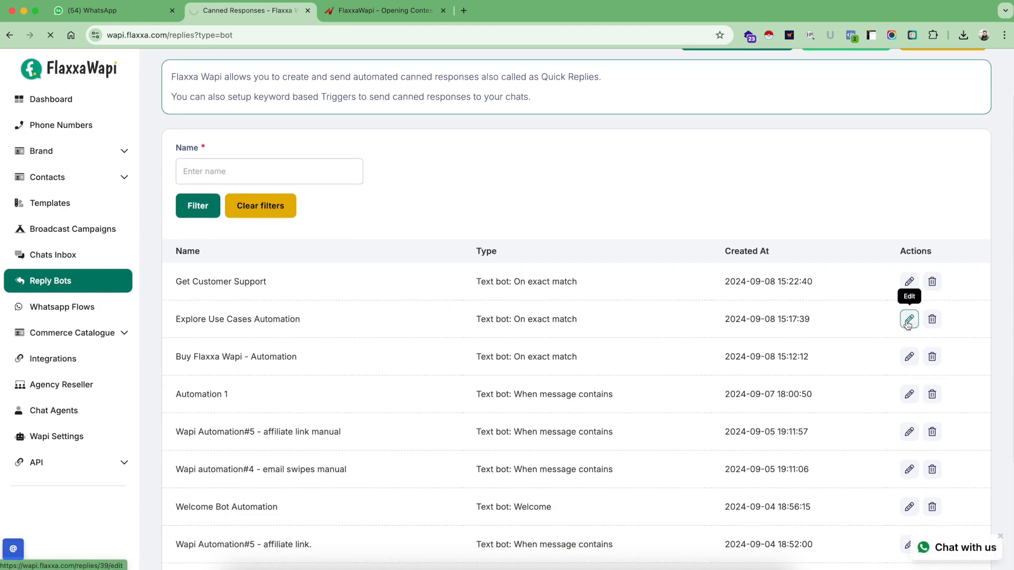
Bring up the Explore Use Cases Automation edit form and scroll through its fields
{"action": "left_click", "coordinate": [907, 319]}
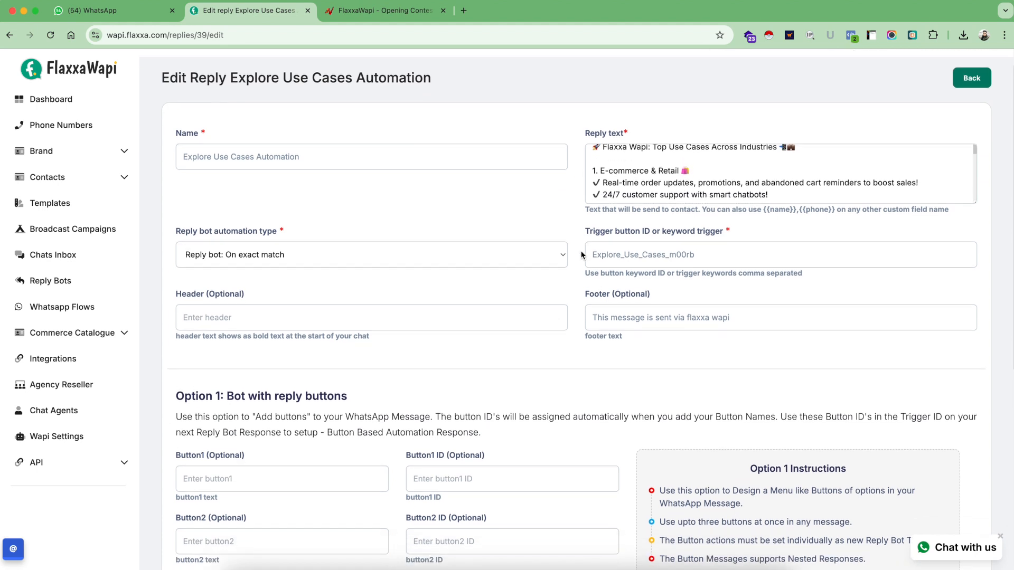
{"action": "scroll", "scroll_direction": "down", "scroll_amount": 3}
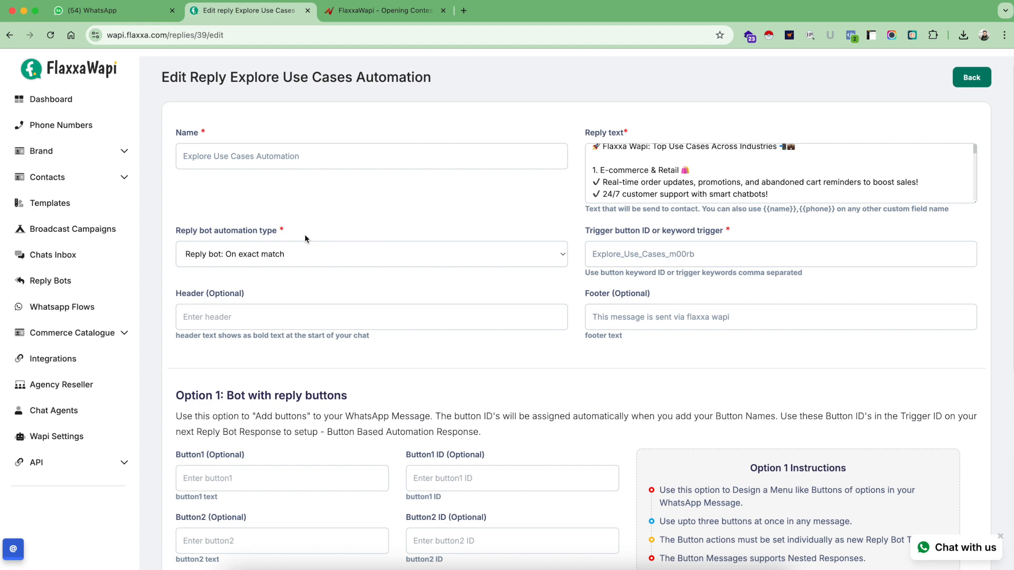
{"action": "mouse_move", "coordinate": [49, 280]}
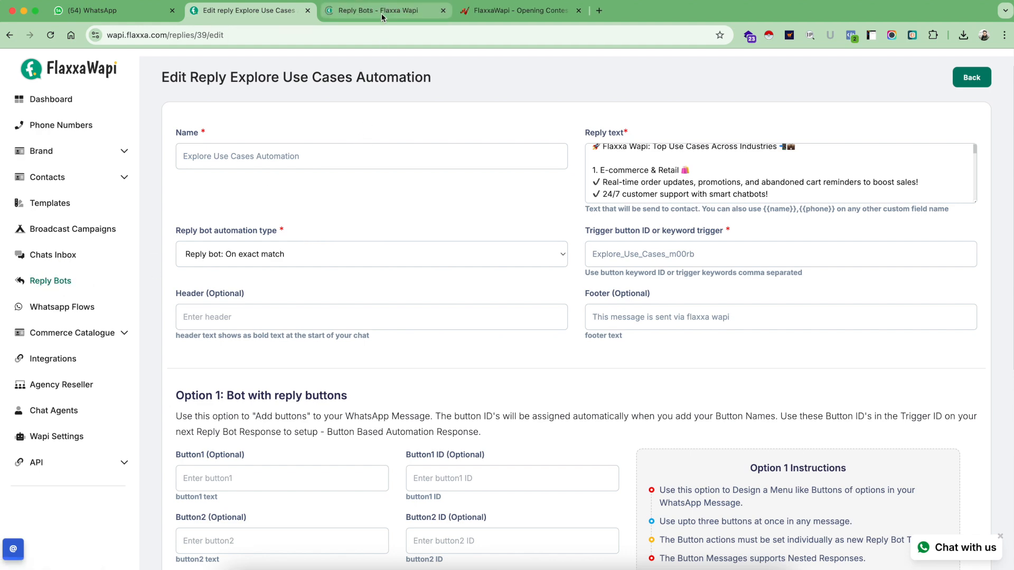
Confirm Welcome Bot Automation's Button2 ID is Explore_Use_Cases_m00rb, then return to the Explore Use Cases bot
{"action": "left_click", "coordinate": [385, 10]}
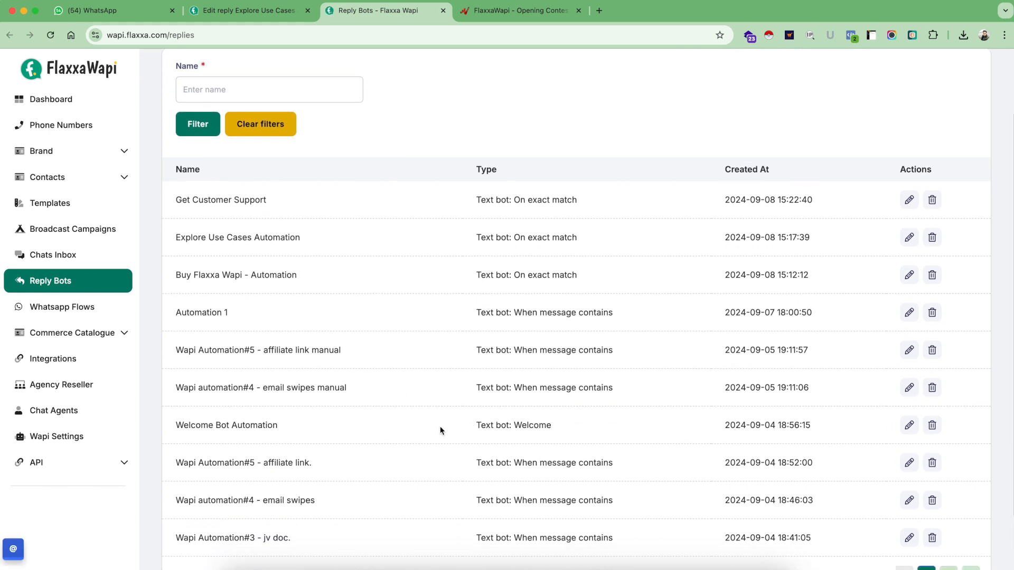
{"action": "left_click", "coordinate": [908, 425]}
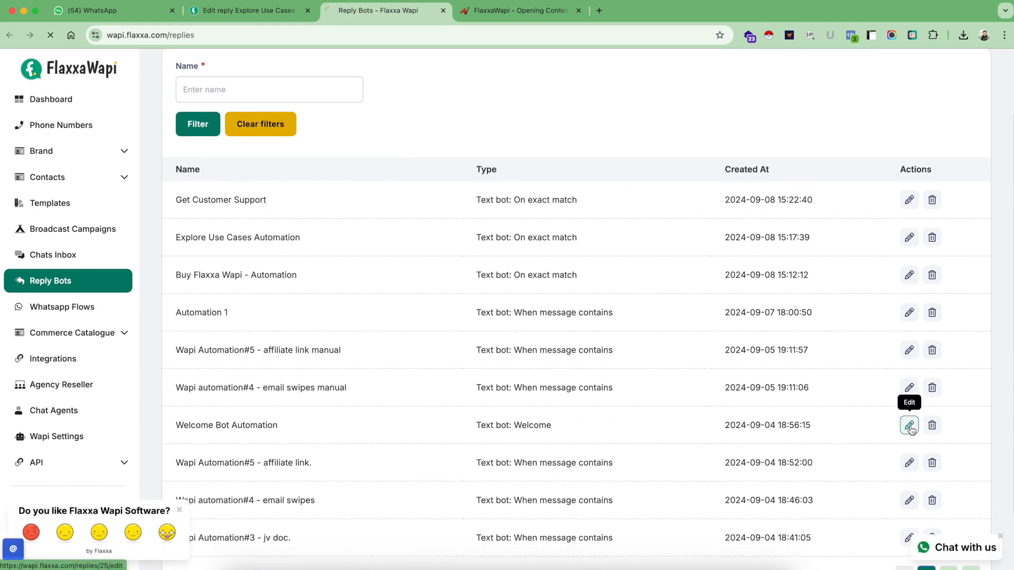
{"action": "left_click", "coordinate": [908, 425]}
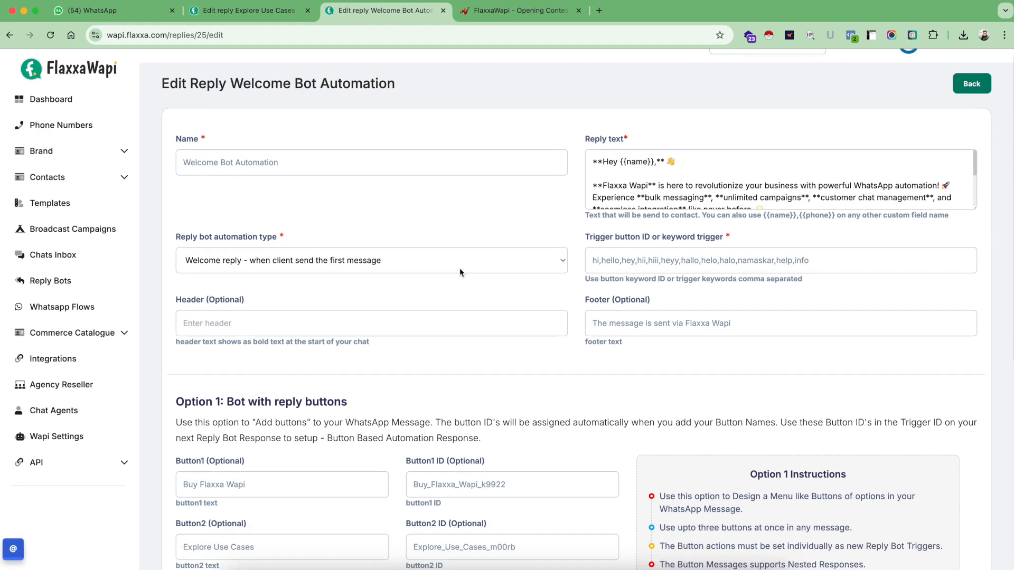
{"action": "scroll", "scroll_direction": "down", "scroll_amount": 3}
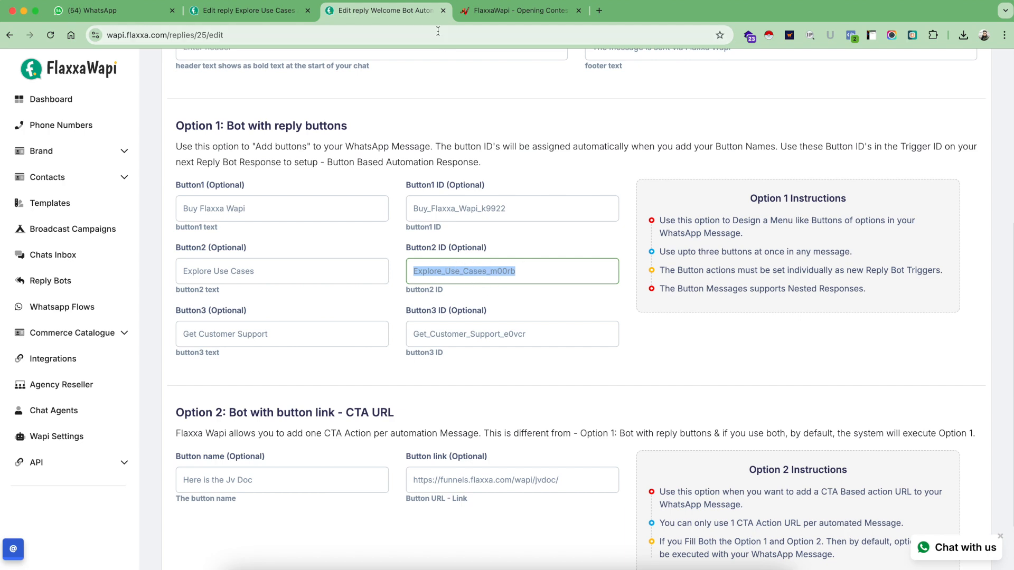
{"action": "left_click", "coordinate": [246, 11]}
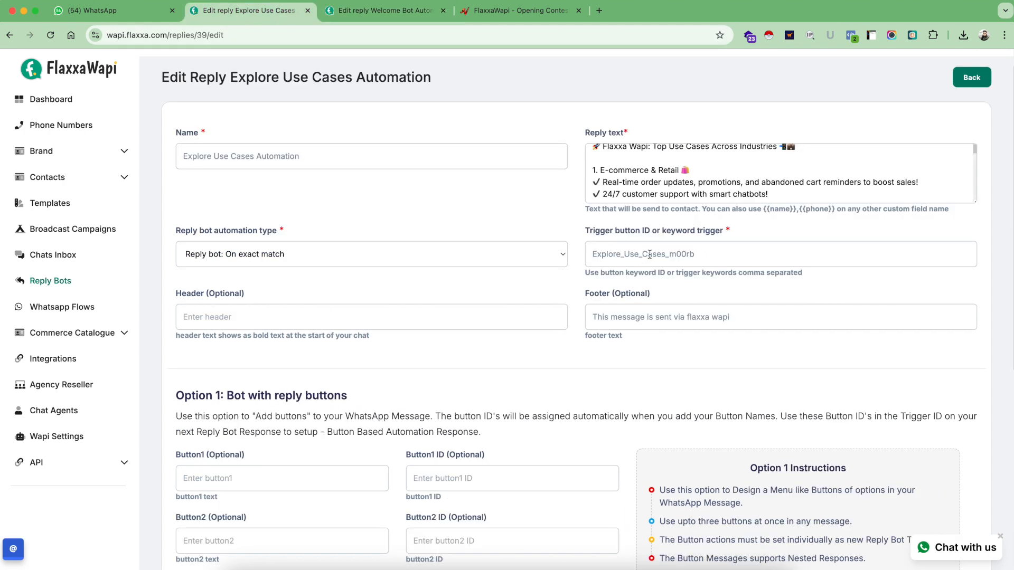
{"action": "mouse_move", "coordinate": [643, 239]}
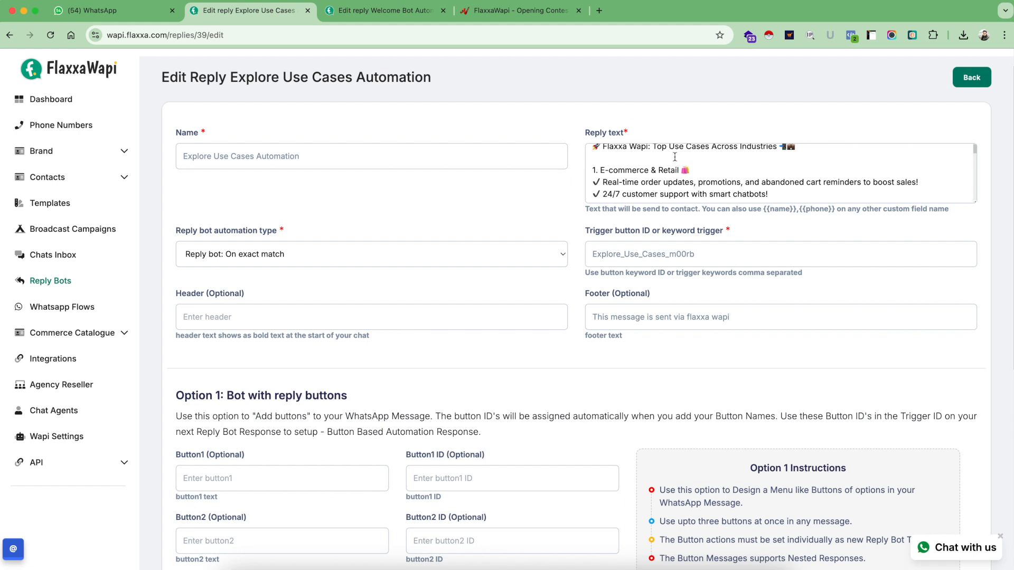
{"action": "mouse_move", "coordinate": [685, 174]}
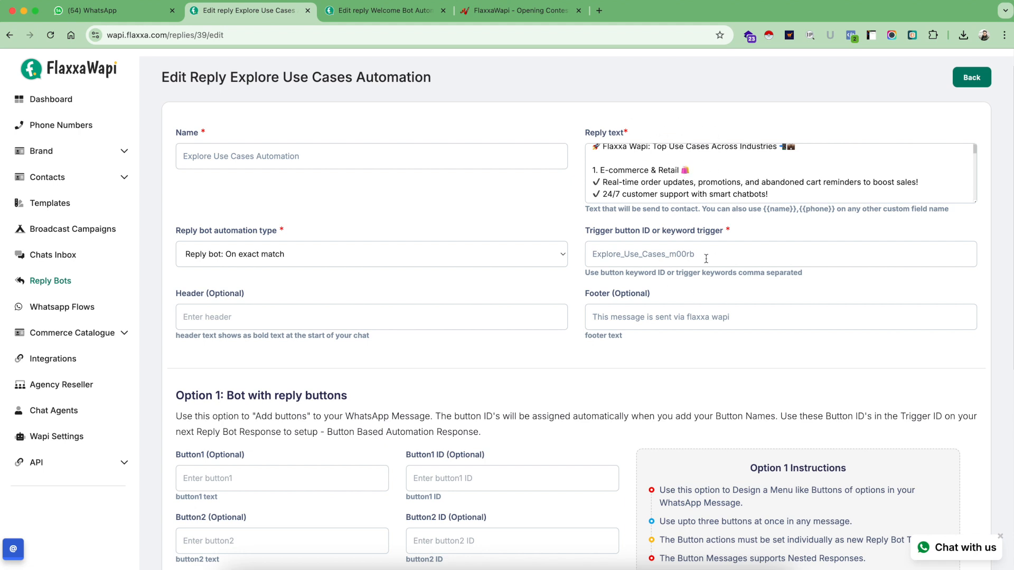
Append ',use cases,useful examples' after Explore_Use_Cases_m00rb in the trigger field
{"action": "type", "text": ","}
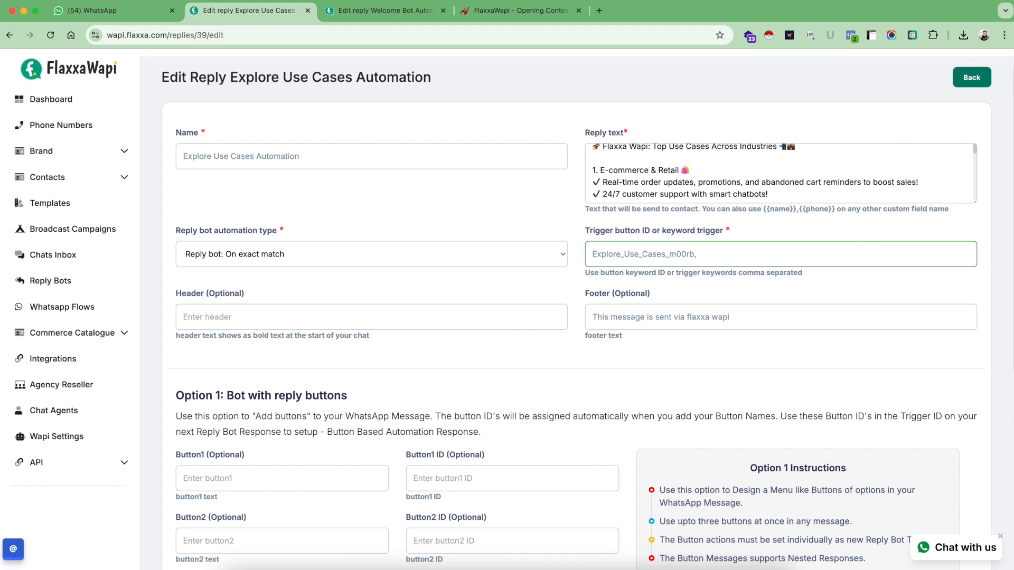
{"action": "mouse_move", "coordinate": [658, 235]}
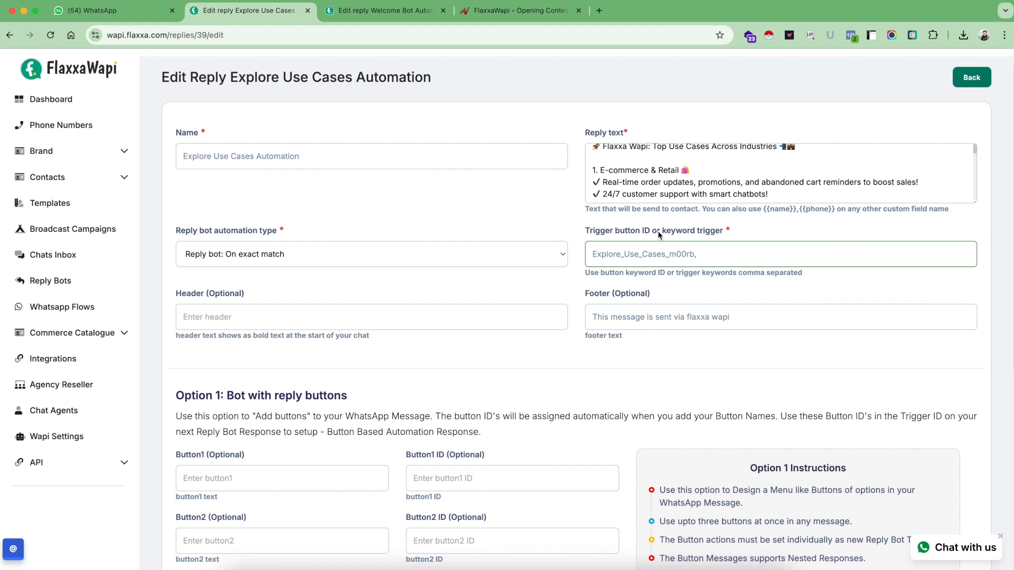
{"action": "mouse_move", "coordinate": [695, 241]}
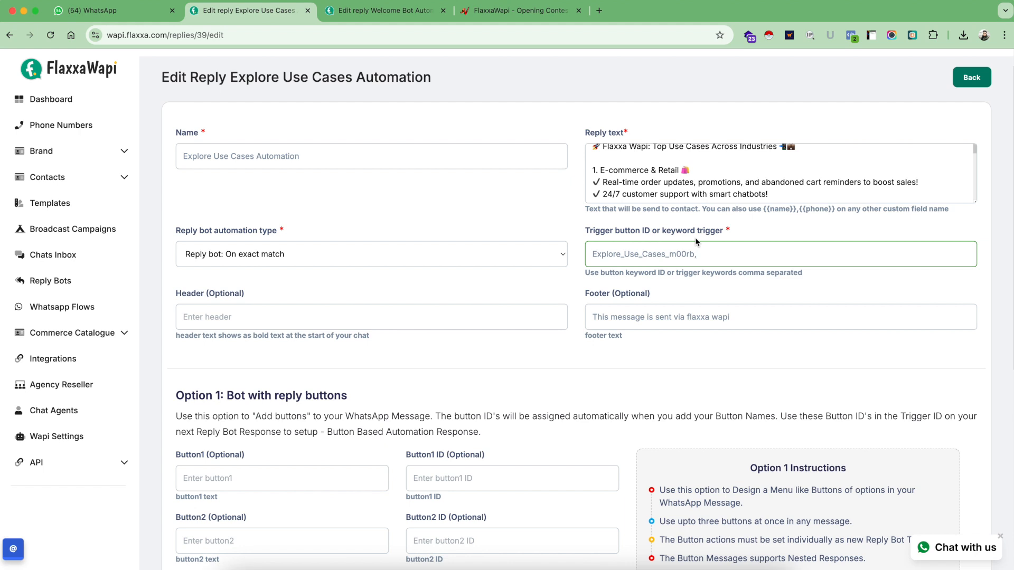
{"action": "mouse_move", "coordinate": [272, 202]}
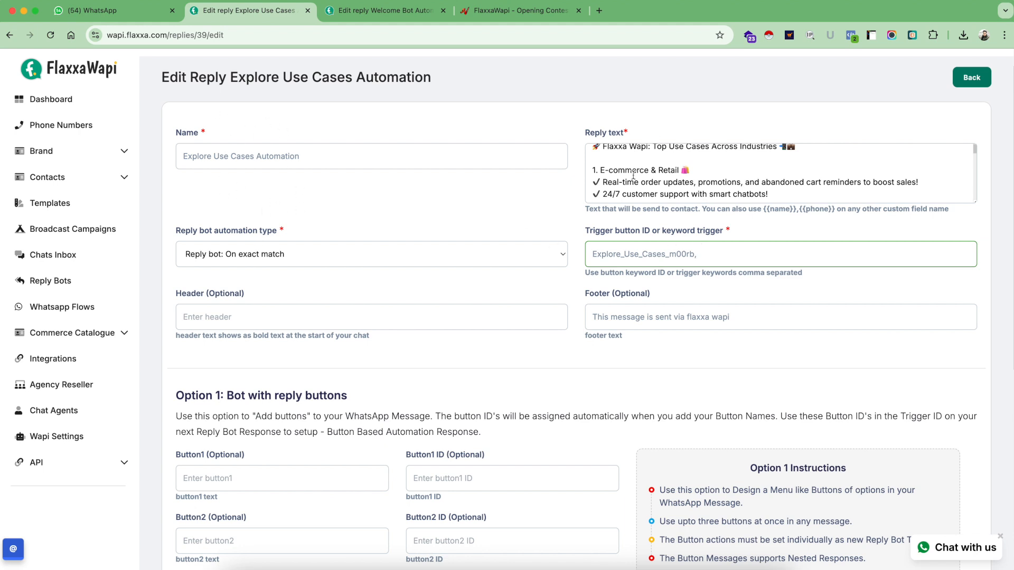
{"action": "mouse_move", "coordinate": [425, 192]}
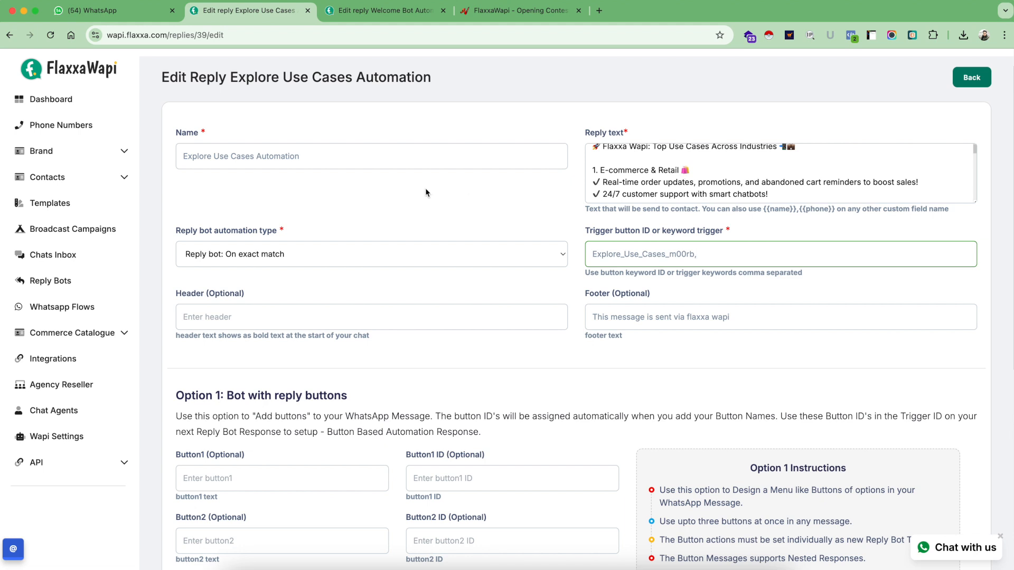
{"action": "type", "text": "use"}
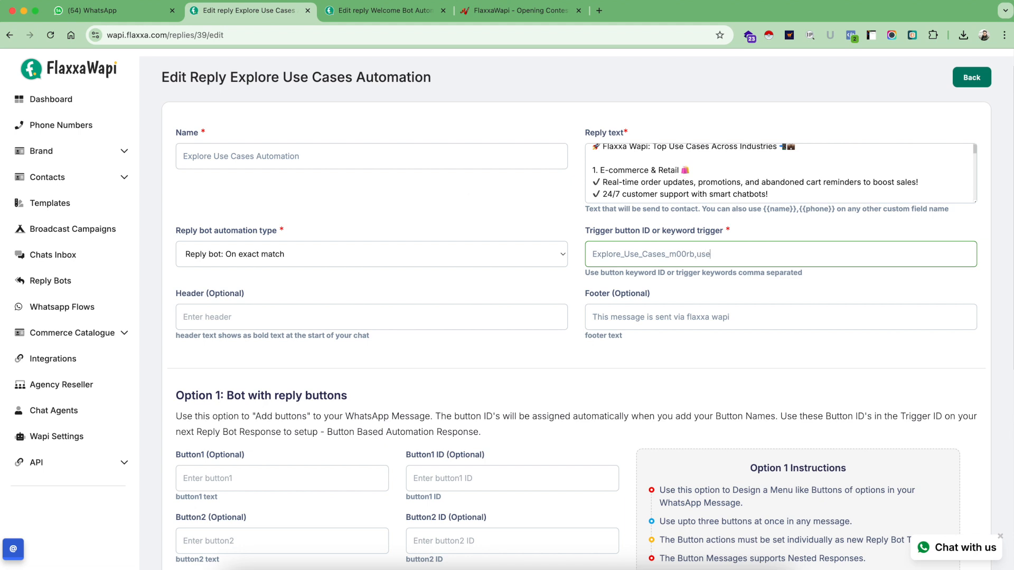
{"action": "type", "text": "cases,useful examples"}
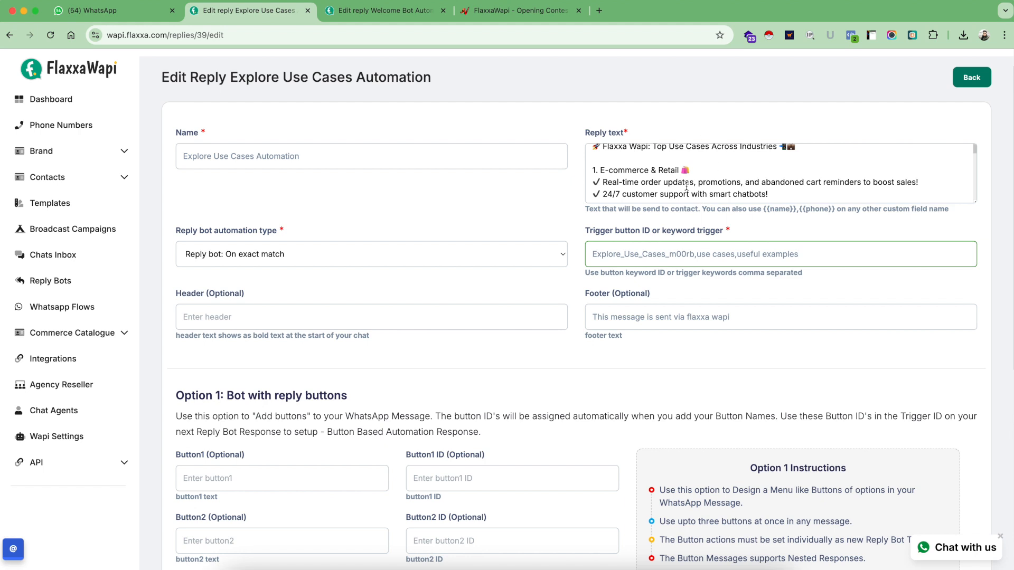
{"action": "mouse_move", "coordinate": [401, 188]}
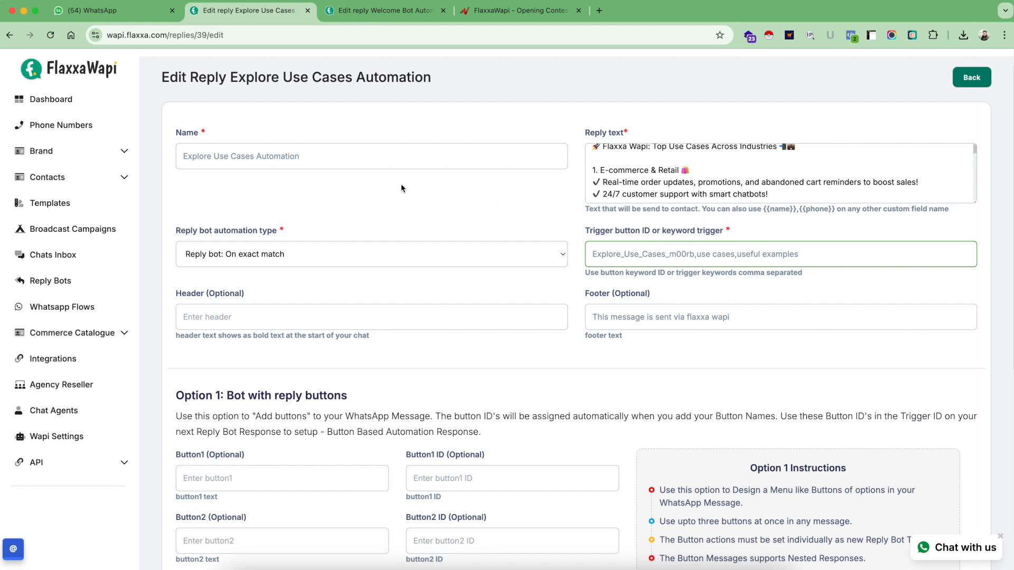
{"action": "mouse_move", "coordinate": [410, 84]}
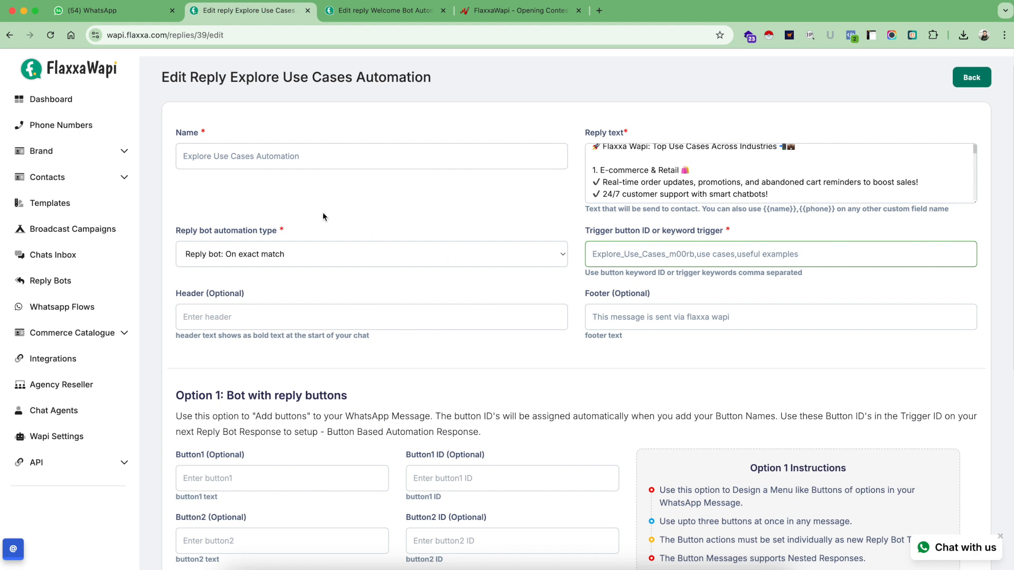
{"action": "mouse_move", "coordinate": [221, 237]}
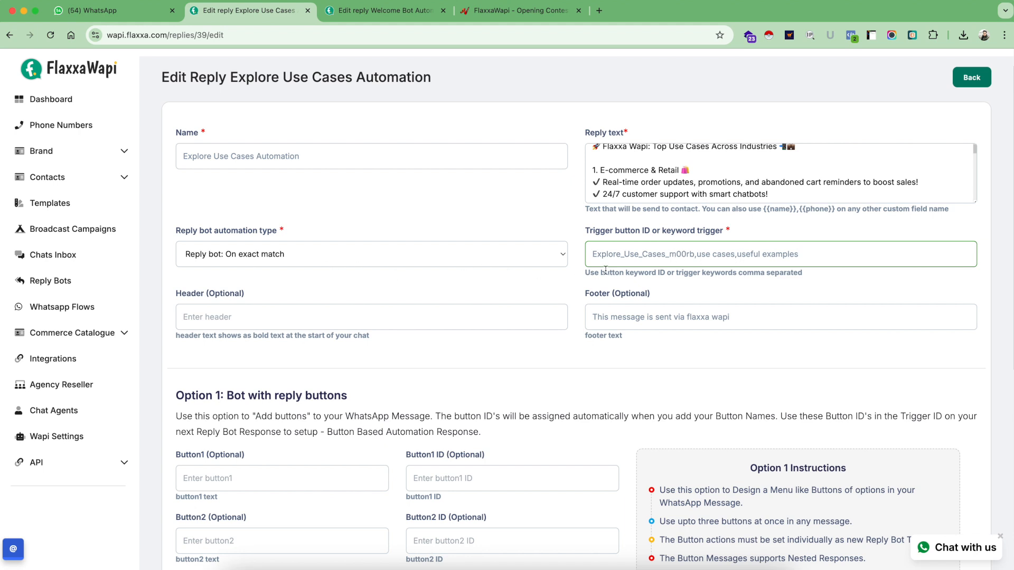
Reset the trigger to only Explore_Use_Cases_m00rb, keeping the exact-match automation type
{"action": "triple_click", "coordinate": [685, 254]}
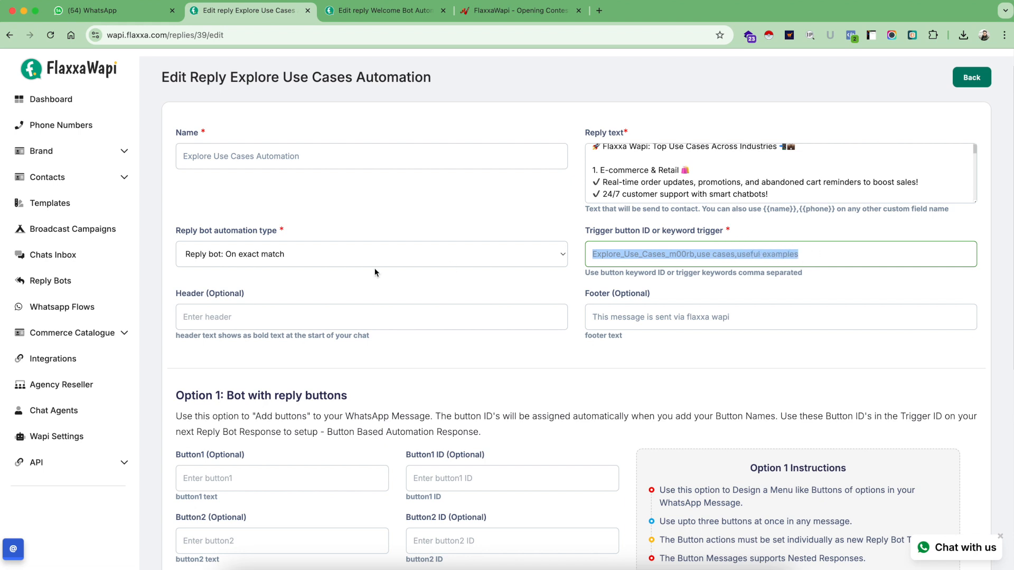
{"action": "left_click", "coordinate": [371, 254]}
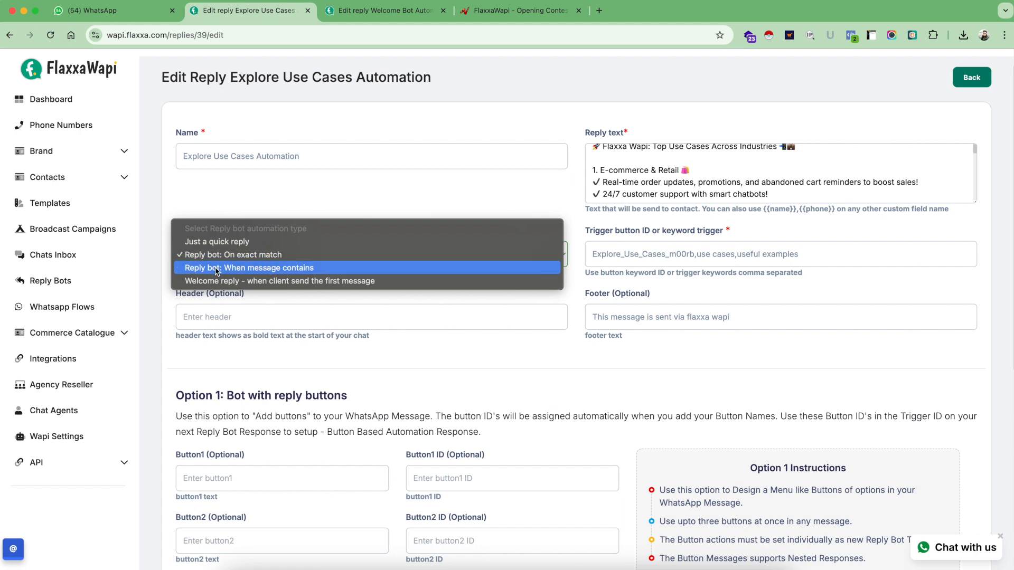
{"action": "mouse_move", "coordinate": [285, 271]}
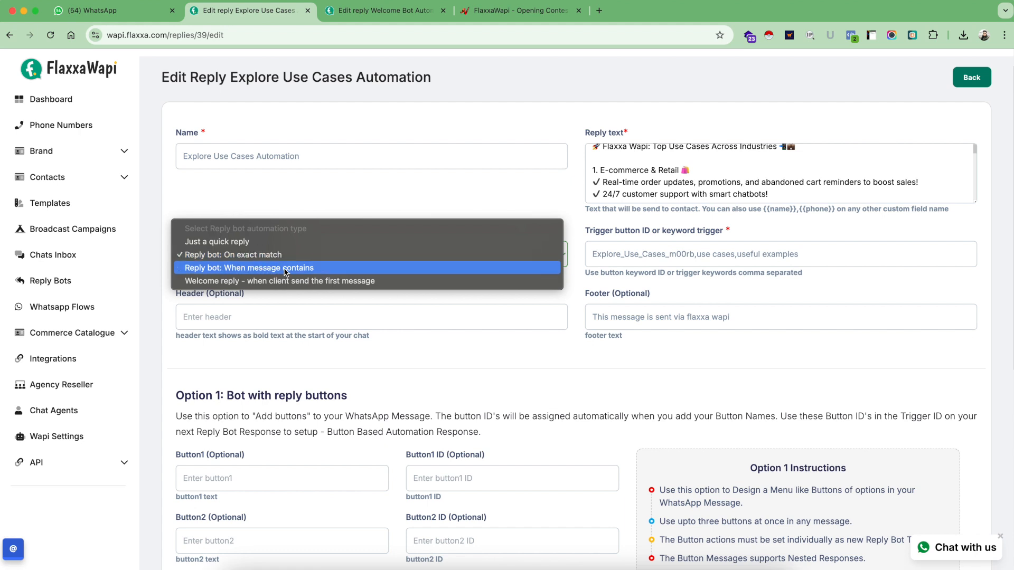
{"action": "mouse_move", "coordinate": [668, 264]}
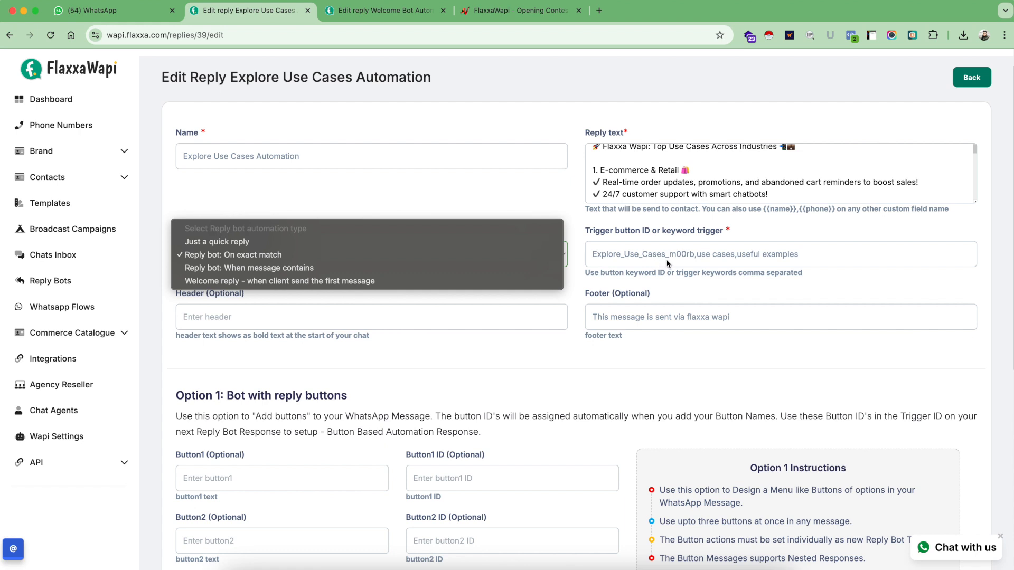
{"action": "mouse_move", "coordinate": [440, 254]}
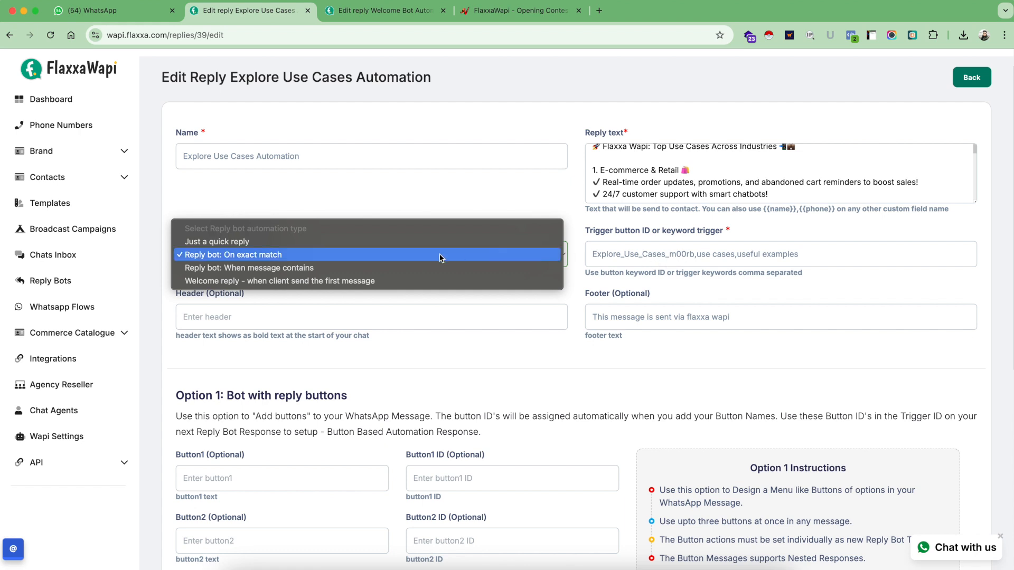
{"action": "left_click", "coordinate": [249, 254]}
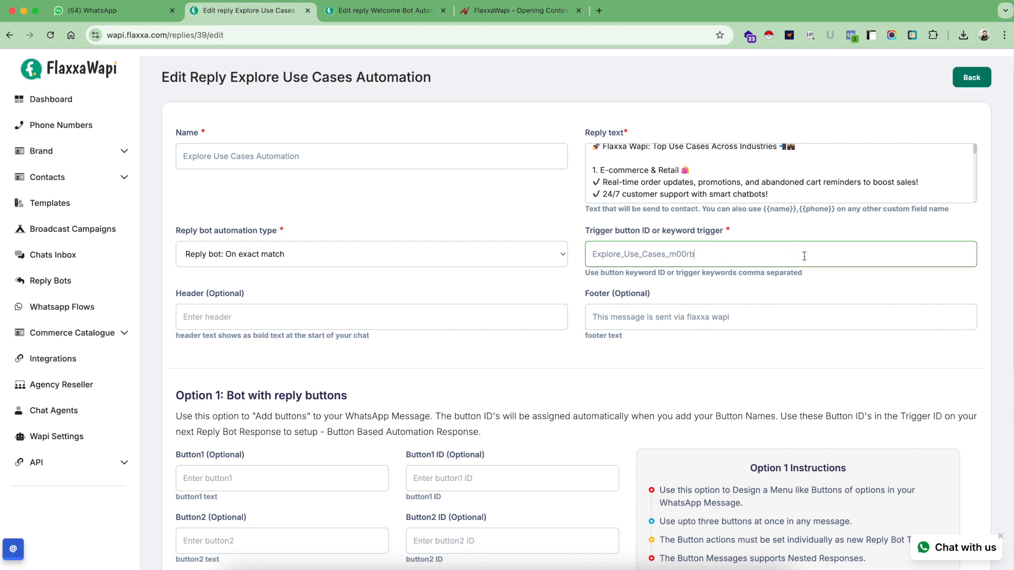
{"action": "scroll", "scroll_direction": "down", "scroll_amount": 3}
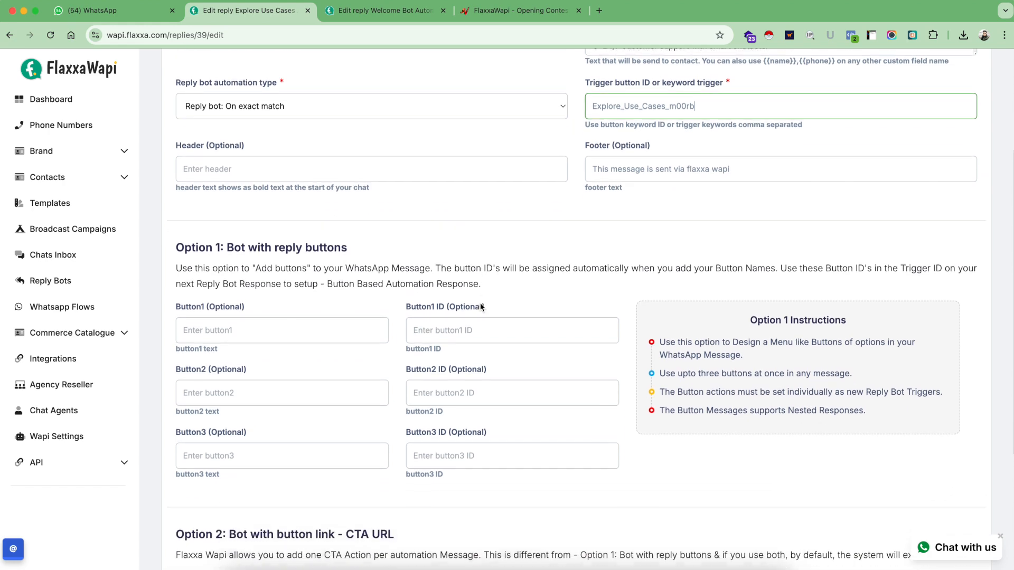
{"action": "scroll", "scroll_direction": "down", "scroll_amount": 3}
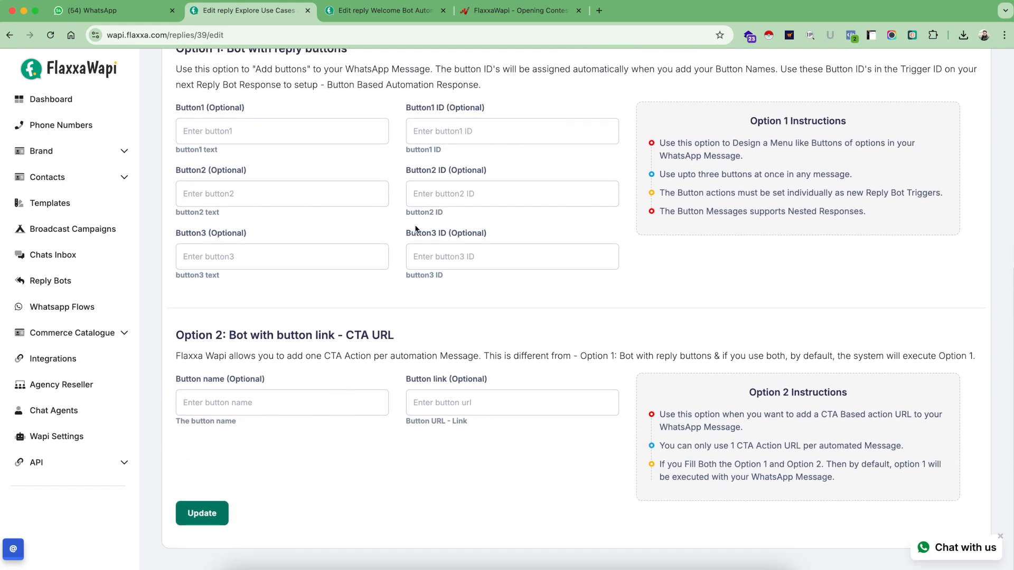
{"action": "scroll", "scroll_direction": "up", "scroll_amount": 3}
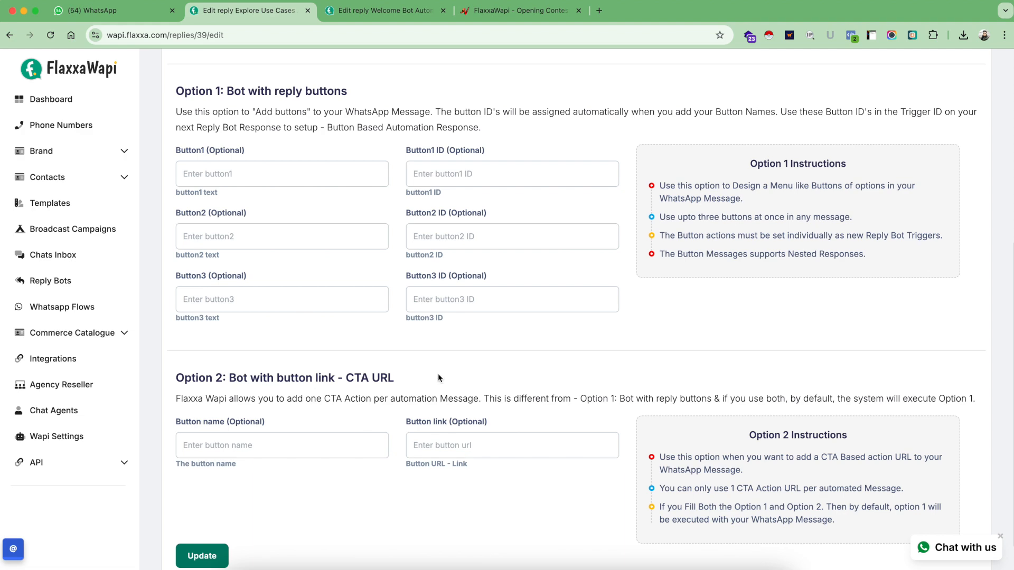
{"action": "scroll", "scroll_direction": "up", "scroll_amount": 3}
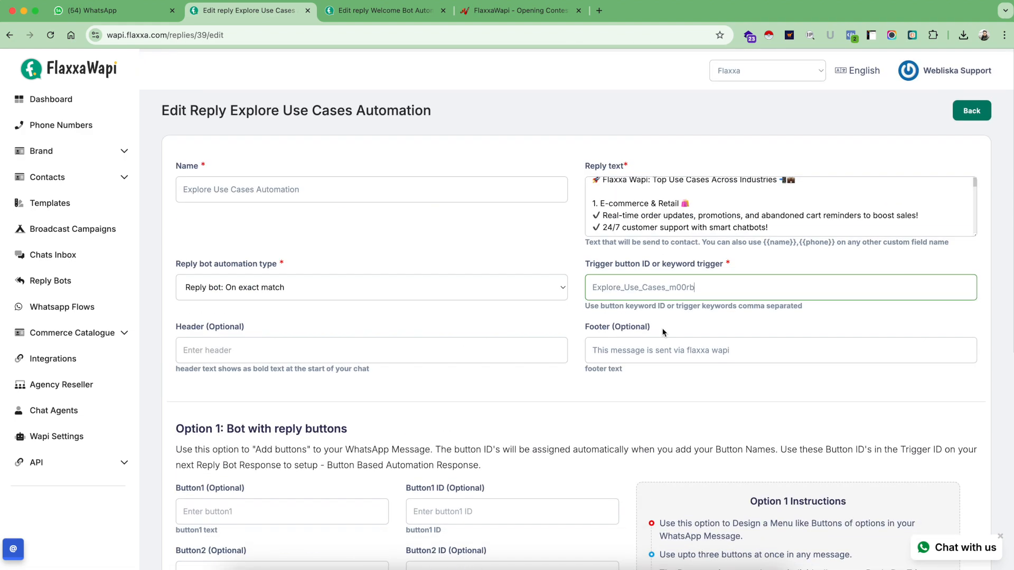
{"action": "scroll", "scroll_direction": "down", "scroll_amount": 3}
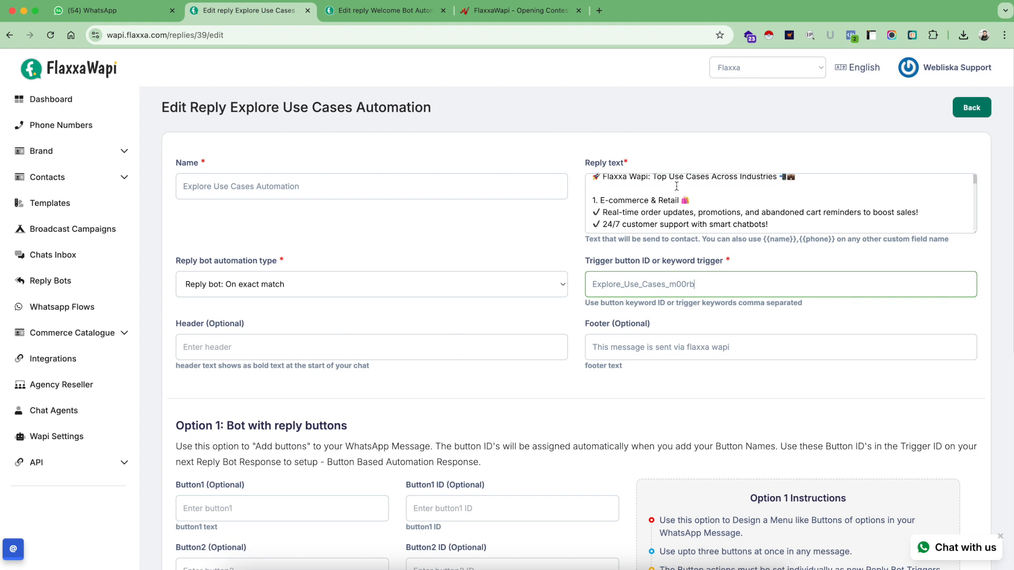
{"action": "mouse_move", "coordinate": [667, 241]}
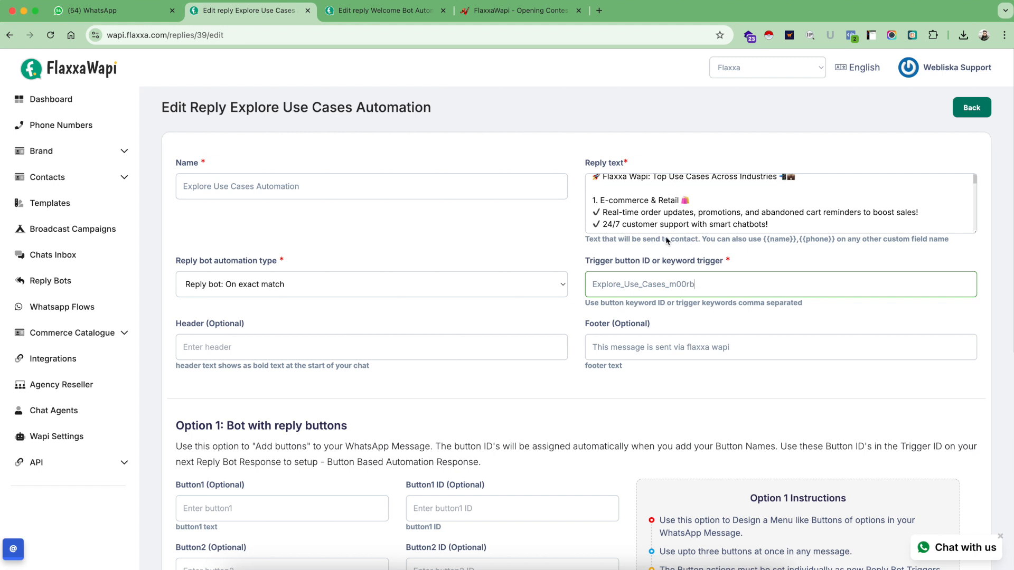
{"action": "mouse_move", "coordinate": [288, 252]}
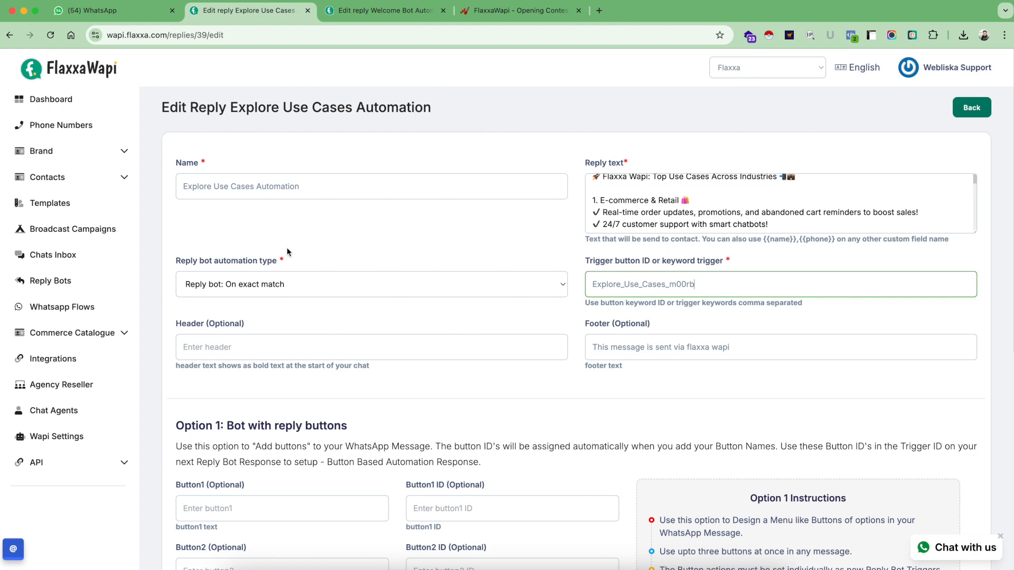
{"action": "mouse_move", "coordinate": [49, 281]}
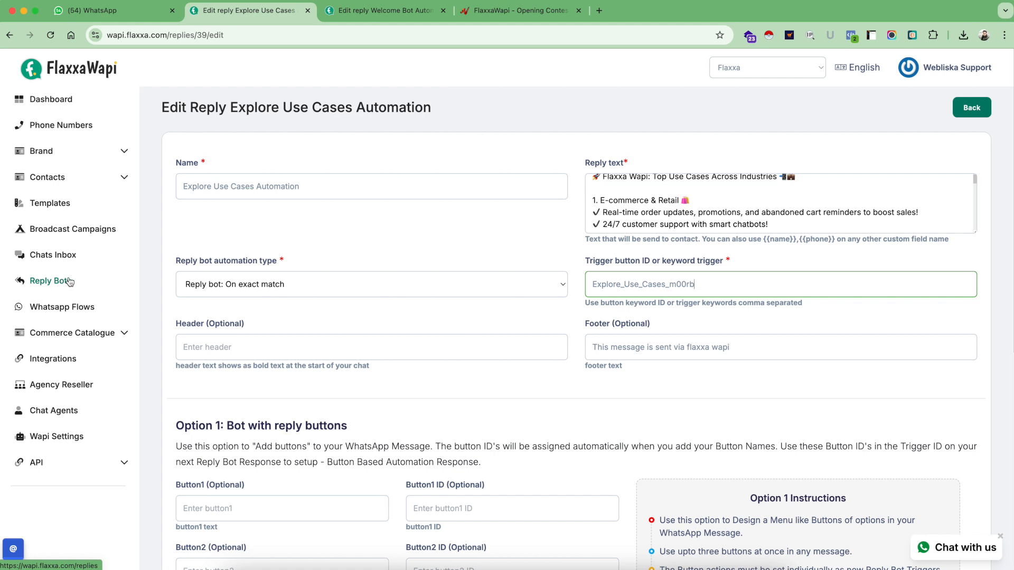
{"action": "mouse_move", "coordinate": [256, 257]}
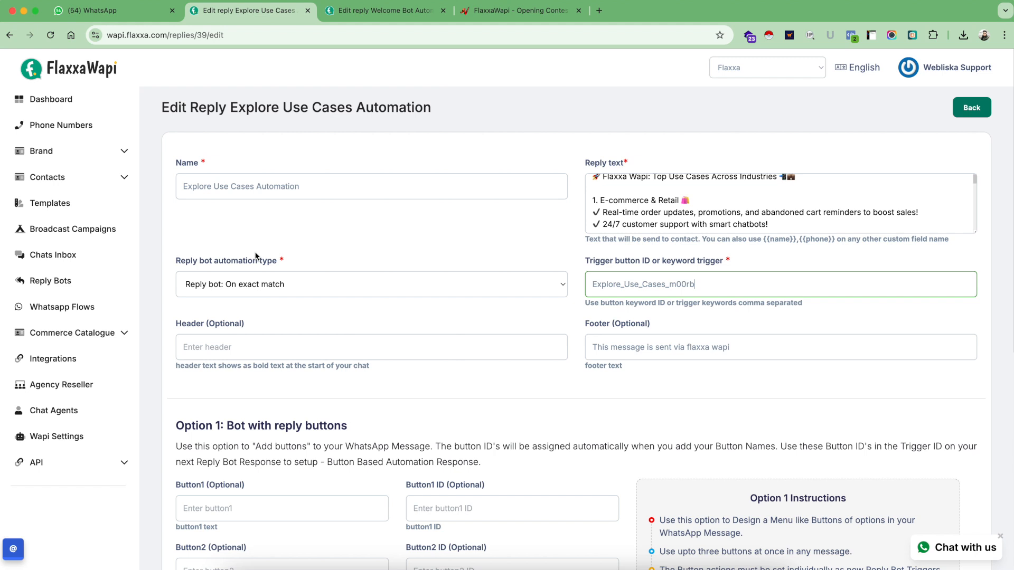
{"action": "mouse_move", "coordinate": [415, 240]}
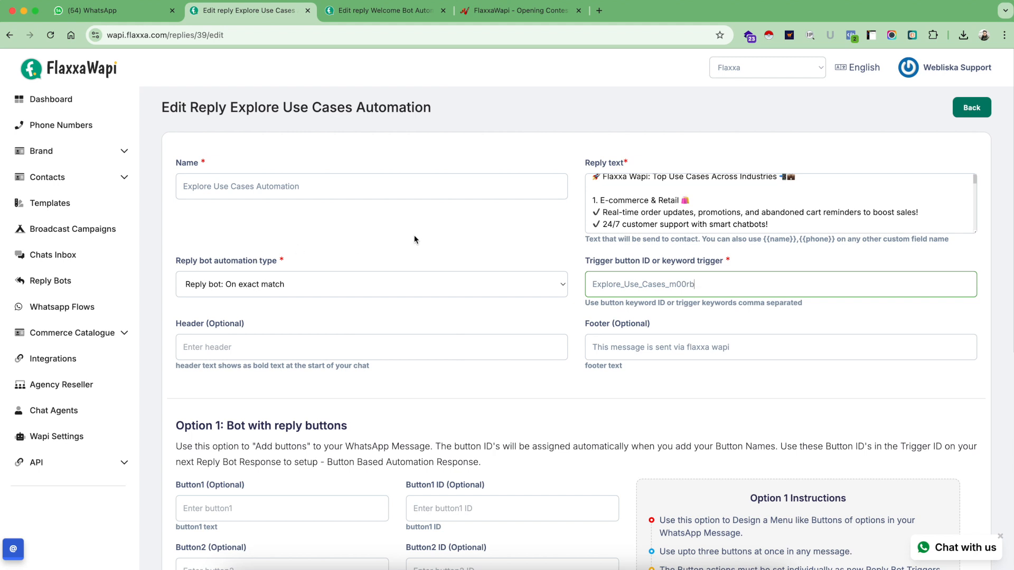
Leave the Explore Use Cases editor and scroll the Reply Bots list to the Buy bots
{"action": "left_click", "coordinate": [970, 107]}
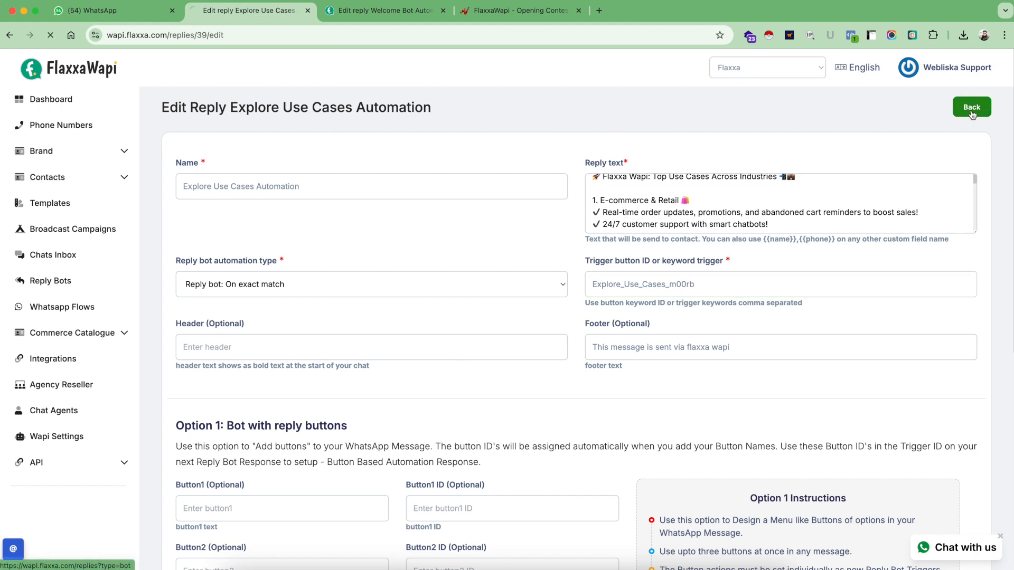
{"action": "left_click", "coordinate": [970, 107]}
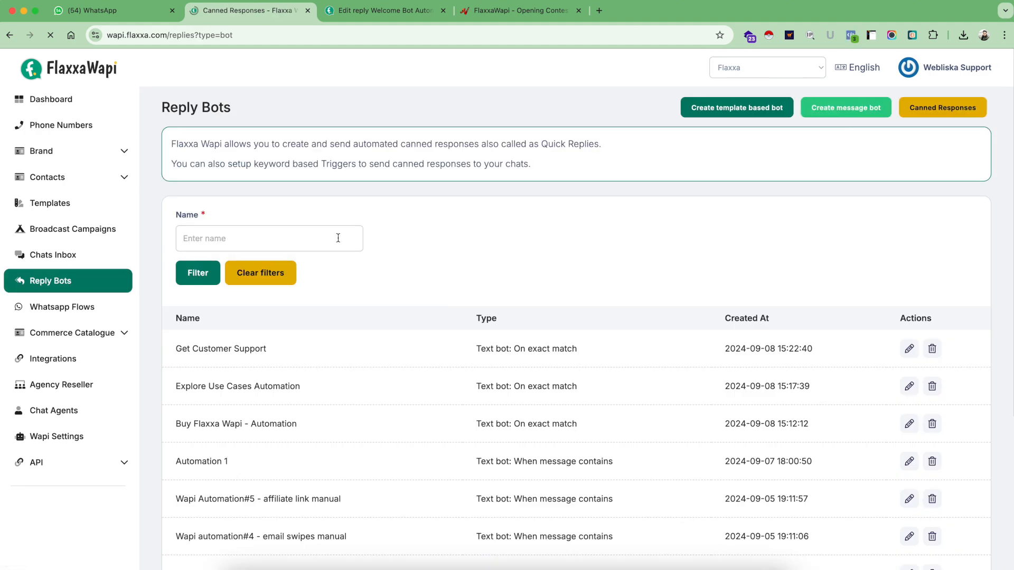
{"action": "scroll", "scroll_direction": "down", "scroll_amount": 3}
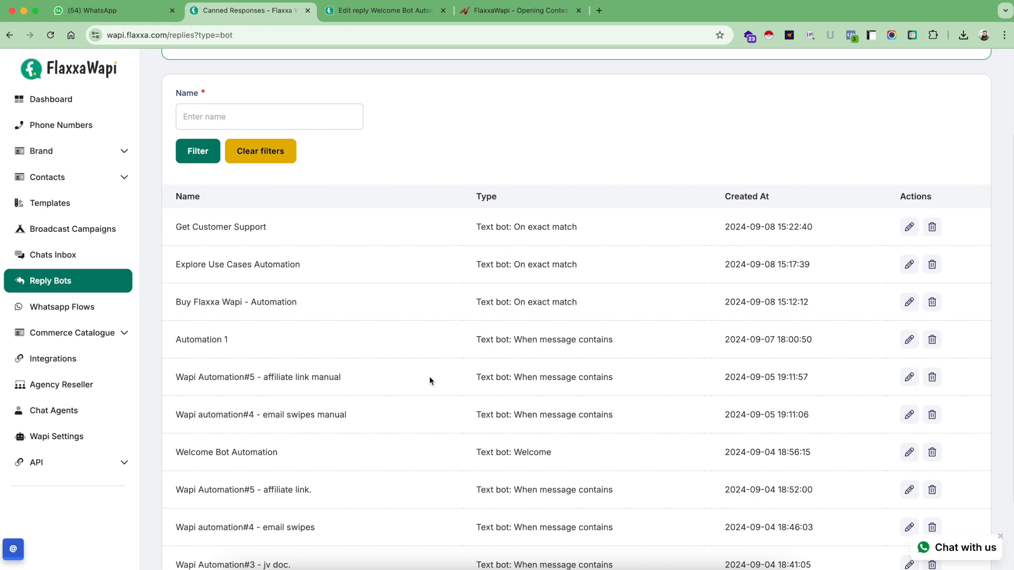
{"action": "mouse_move", "coordinate": [407, 425]}
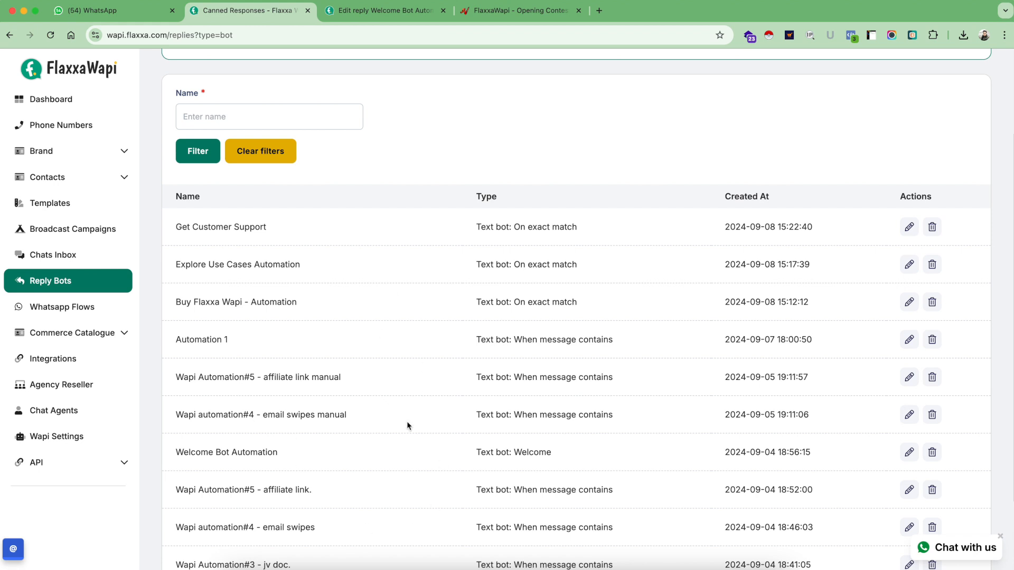
{"action": "mouse_move", "coordinate": [274, 302]}
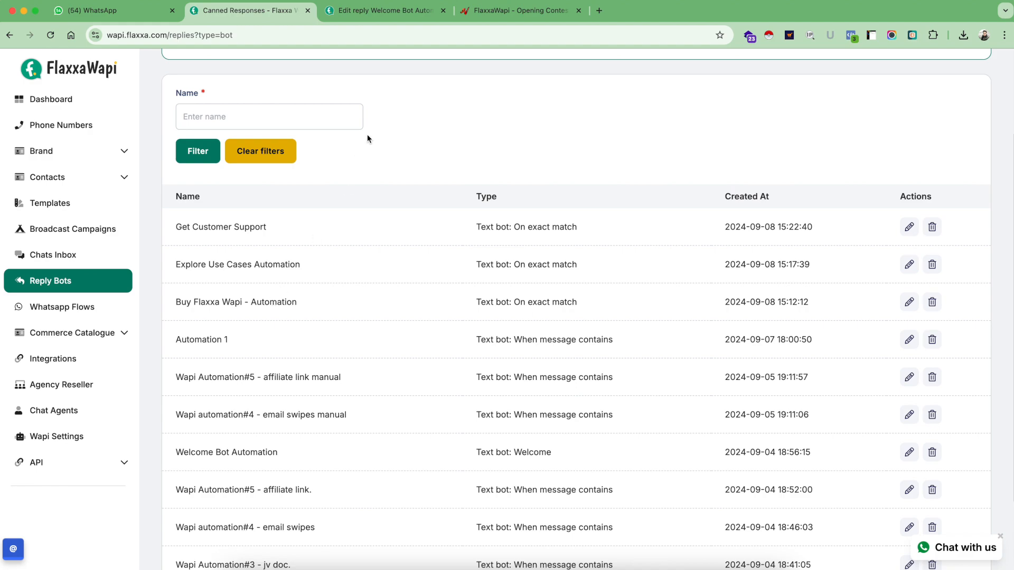
In WhatsApp Web, review the Flaxxa Wapi chat's use-cases list and Buy Flaxxa Wapi pricing reply
{"action": "left_click", "coordinate": [113, 11]}
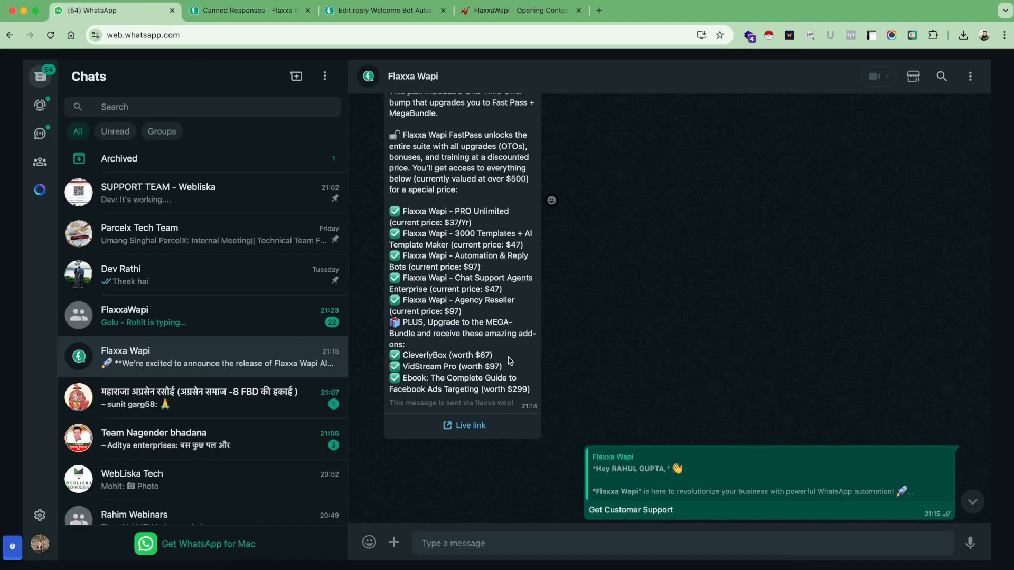
{"action": "scroll", "scroll_direction": "down", "scroll_amount": 3}
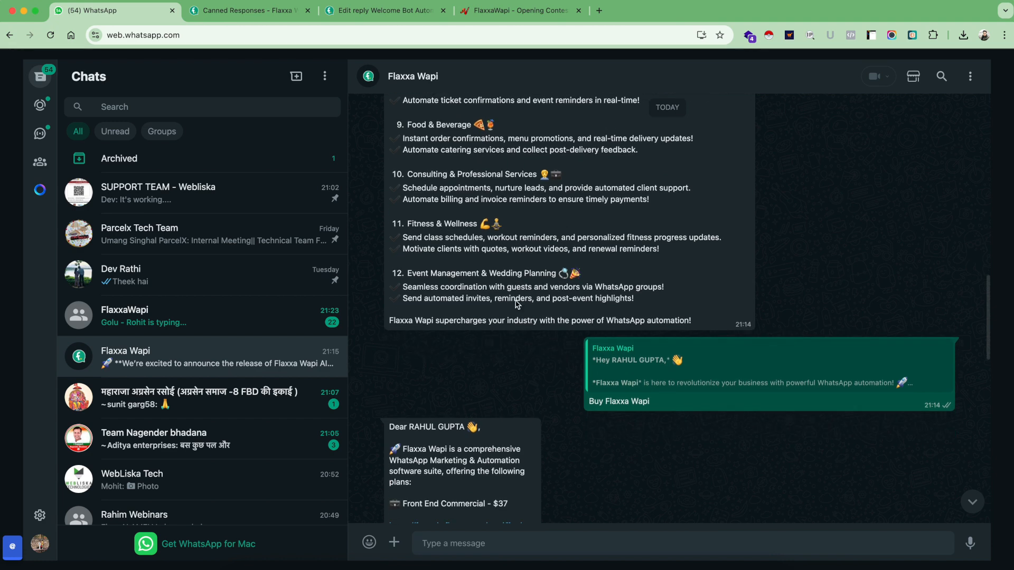
{"action": "scroll", "scroll_direction": "up", "scroll_amount": 3}
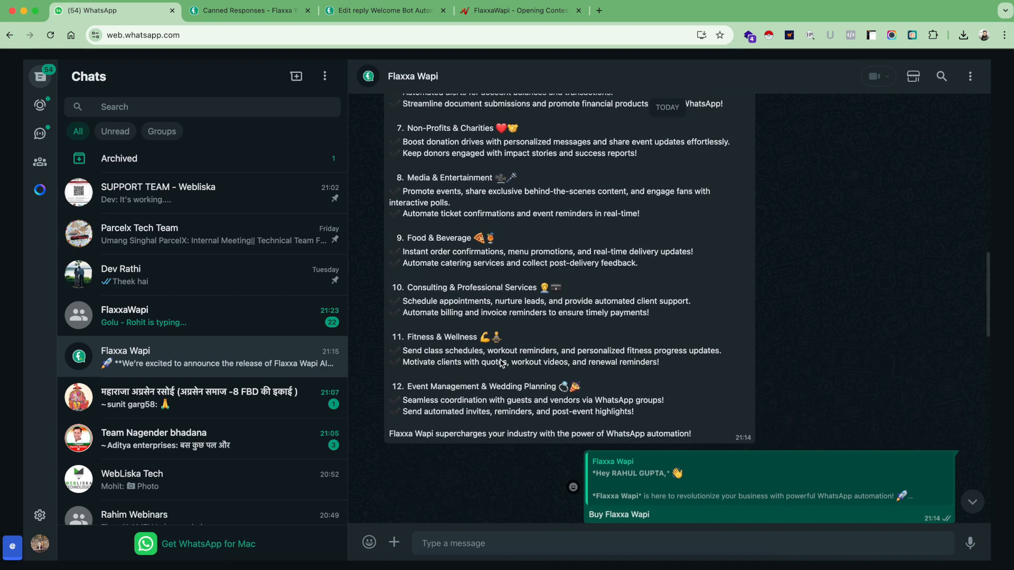
{"action": "scroll", "scroll_direction": "up", "scroll_amount": 3}
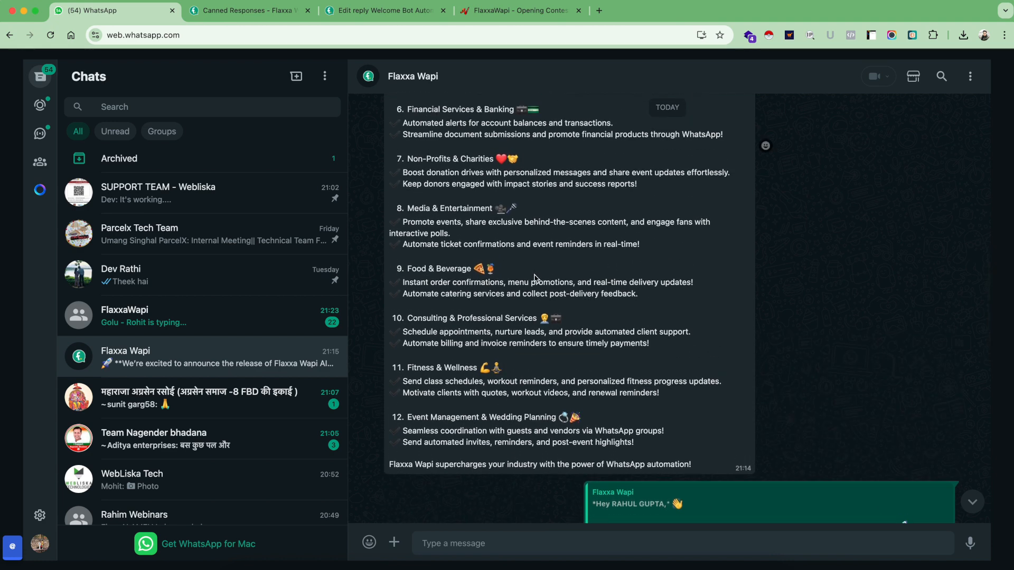
{"action": "scroll", "scroll_direction": "down", "scroll_amount": 3}
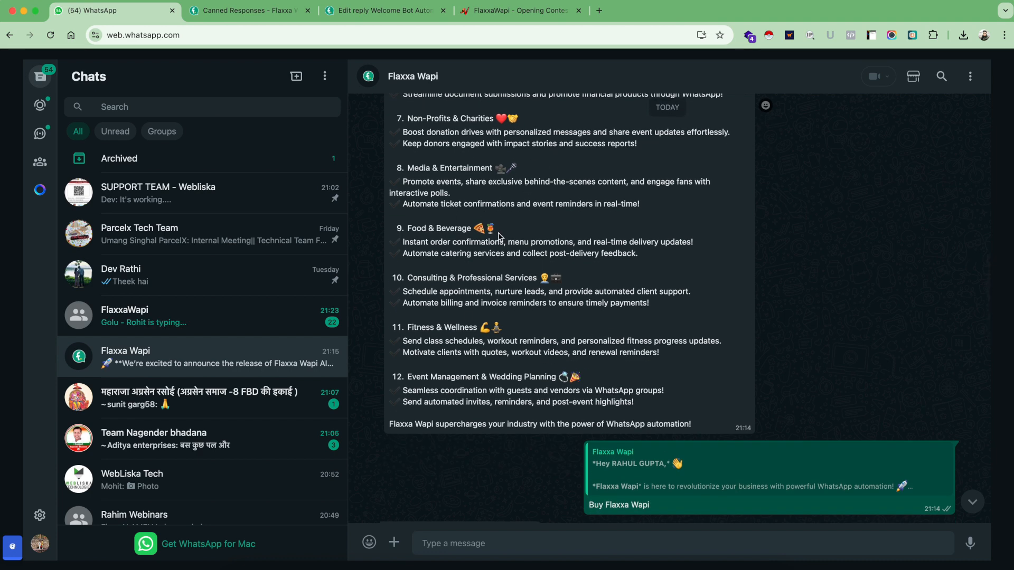
{"action": "scroll", "scroll_direction": "down", "scroll_amount": 3}
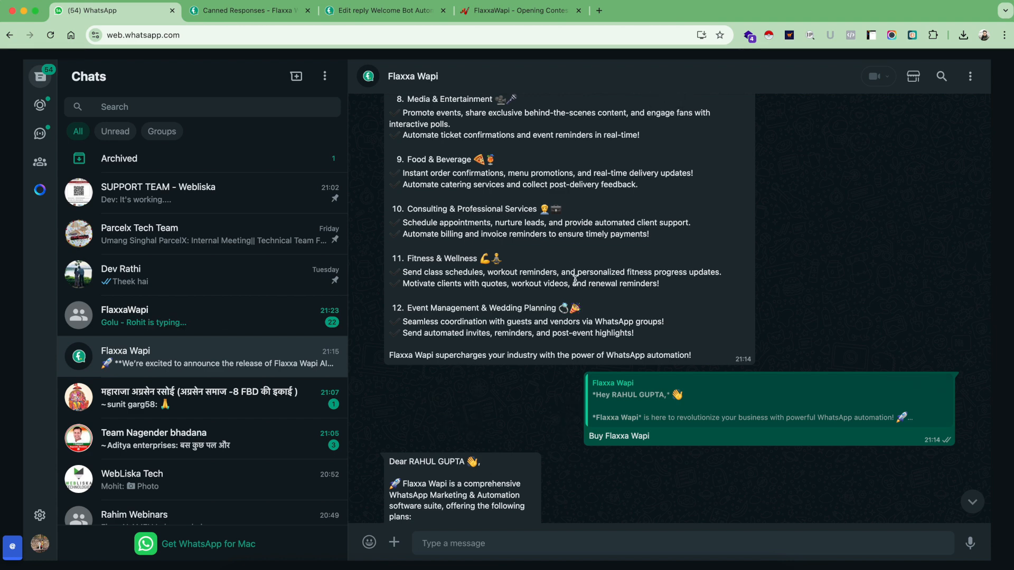
{"action": "mouse_move", "coordinate": [539, 355]}
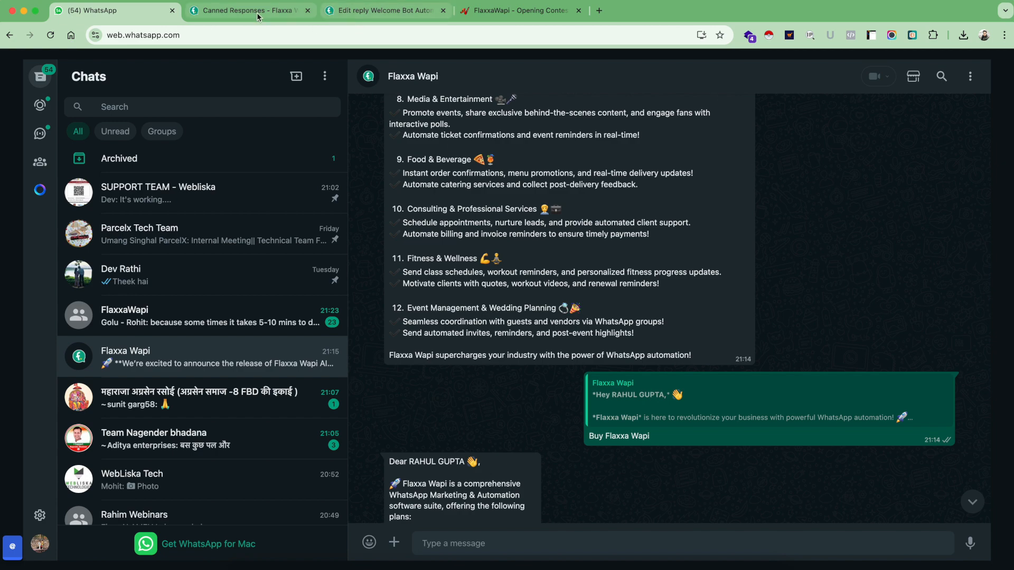
Return to the 'Edit reply Welcome Bot Automation' page and scroll to its top
{"action": "left_click", "coordinate": [385, 11]}
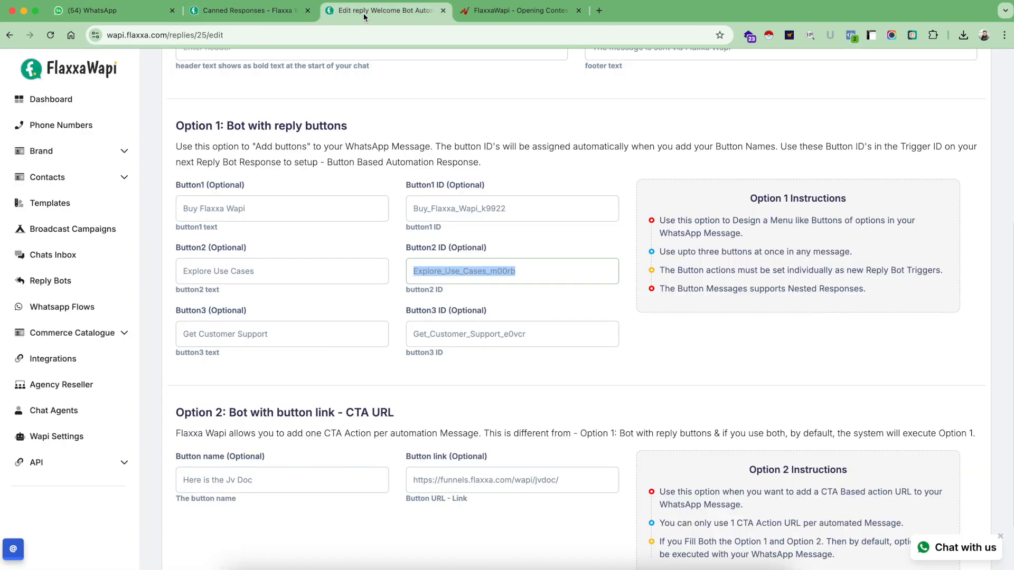
{"action": "scroll", "scroll_direction": "up", "scroll_amount": 3}
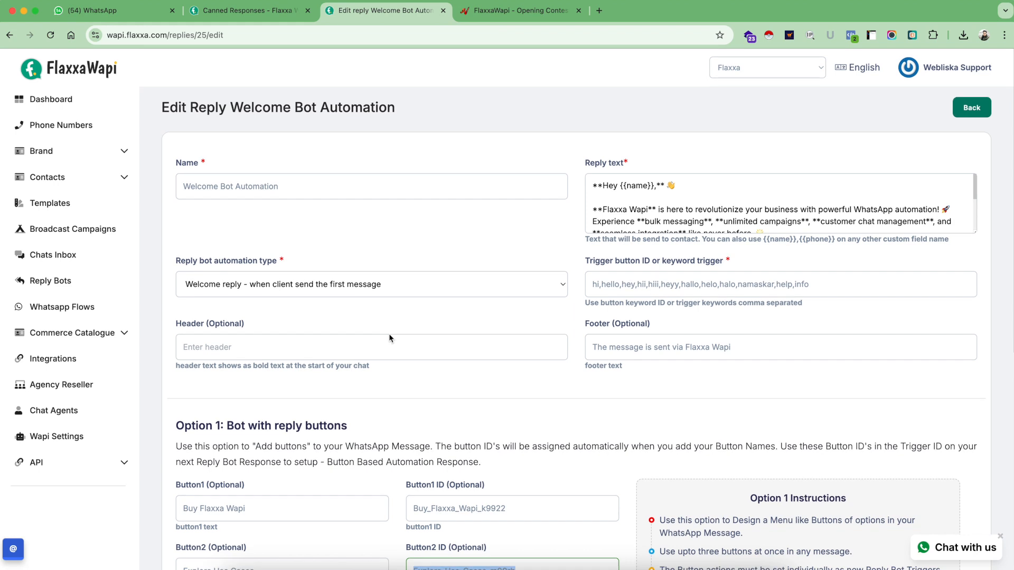
{"action": "mouse_move", "coordinate": [389, 335]}
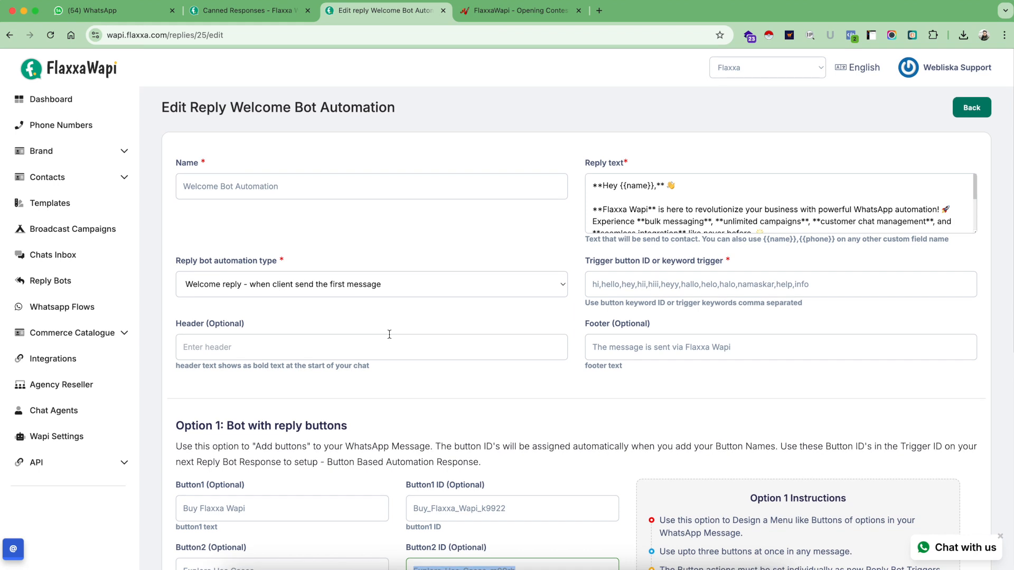